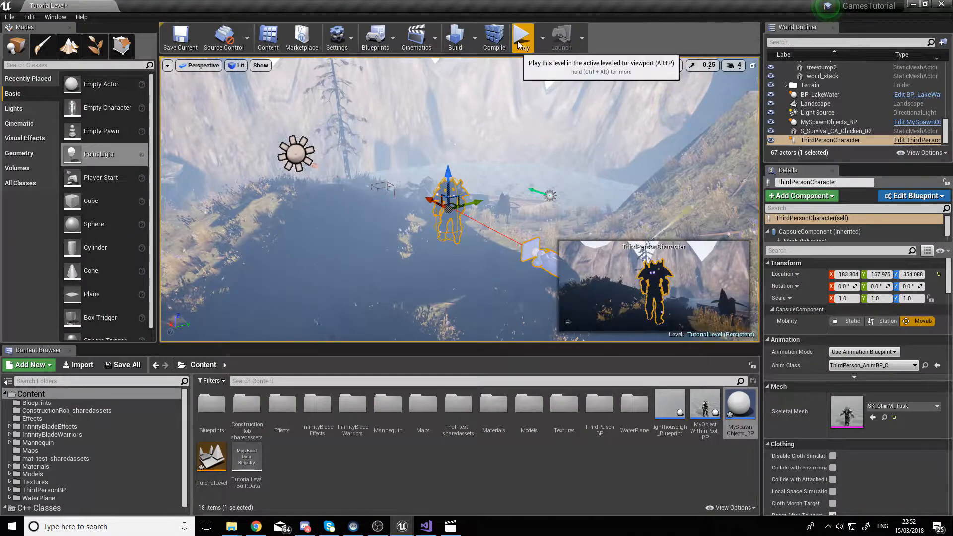
Step: Play the level briefly to watch the trails, then stop playing
{"action": "left_click", "coordinate": [521, 38]}
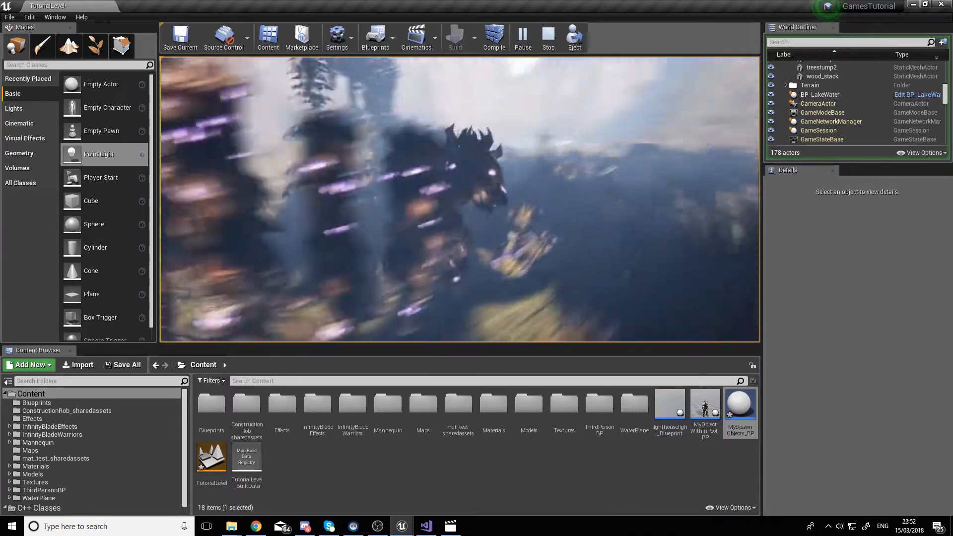
{"action": "left_click", "coordinate": [547, 37]}
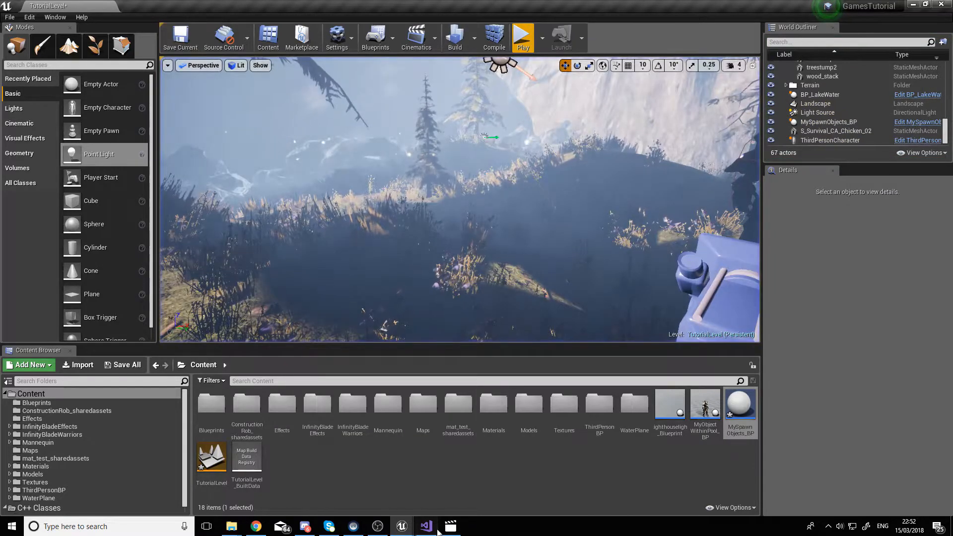
Step: Create a new Actor-based C++ class named ObjectWithinPool
{"action": "left_click", "coordinate": [423, 526]}
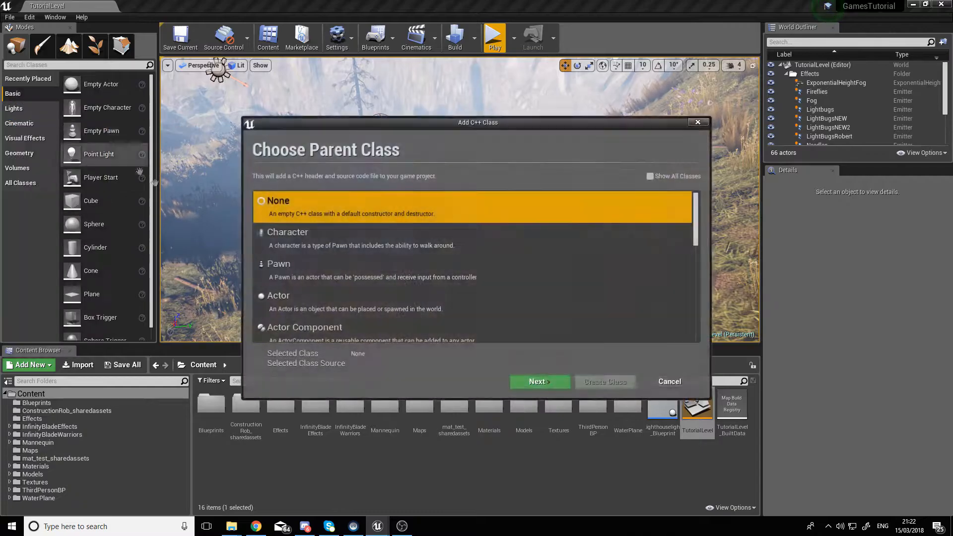
{"action": "left_click", "coordinate": [538, 381]}
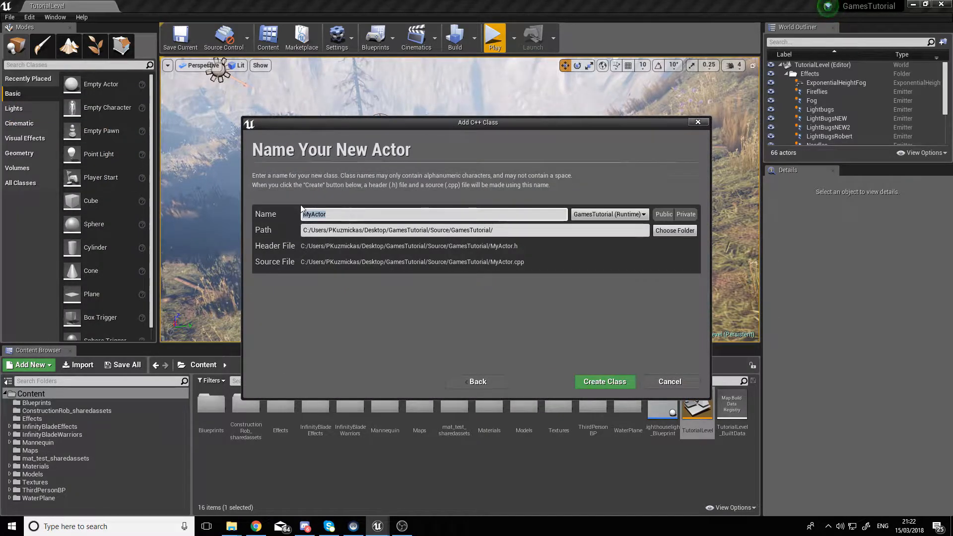
{"action": "type", "text": "ObjectWithi"}
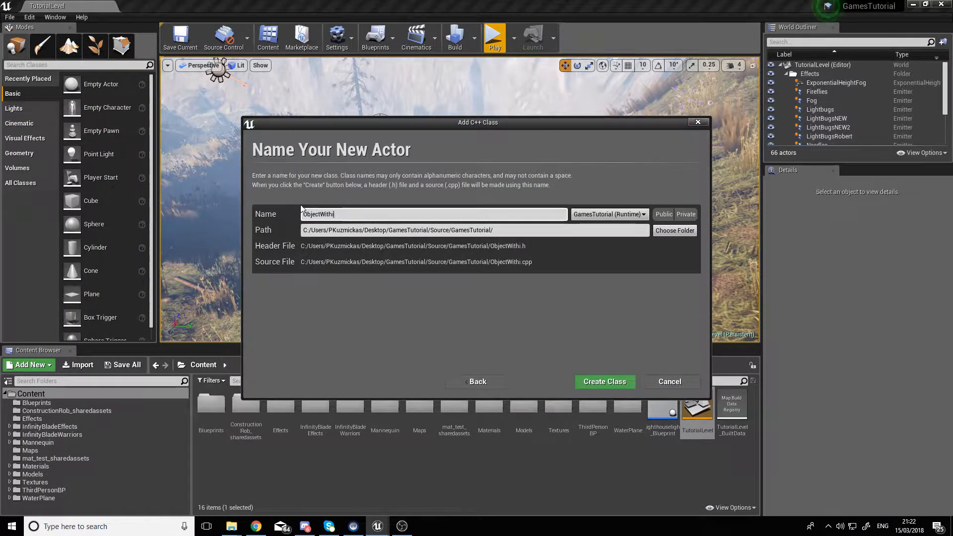
{"action": "left_click", "coordinate": [604, 381]}
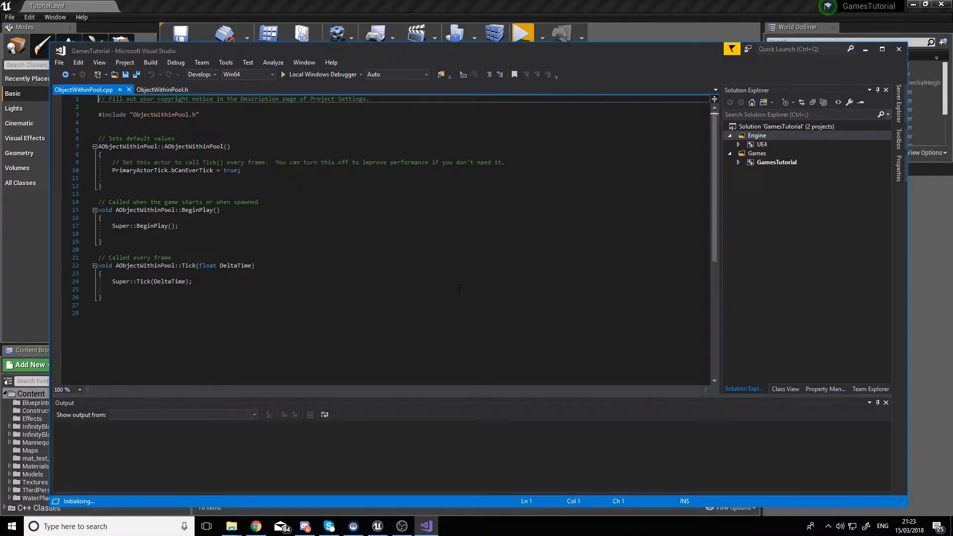
Step: Switch from ObjectWithinPool.cpp to the ObjectWithinPool.h header
{"action": "left_click", "coordinate": [161, 90]}
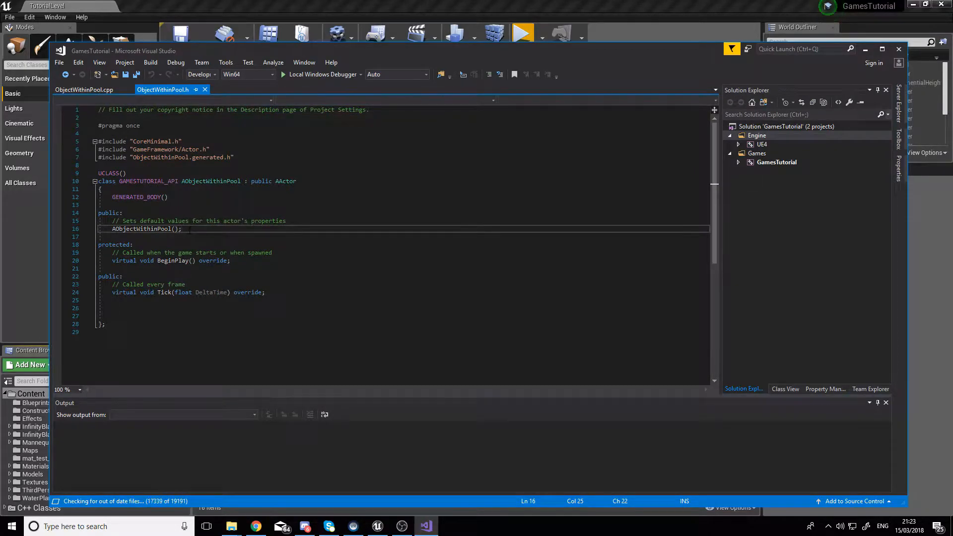
Step: Declare virtual void SetLifespan(float InLifespan) override; in the public section
{"action": "key", "text": "enter"}
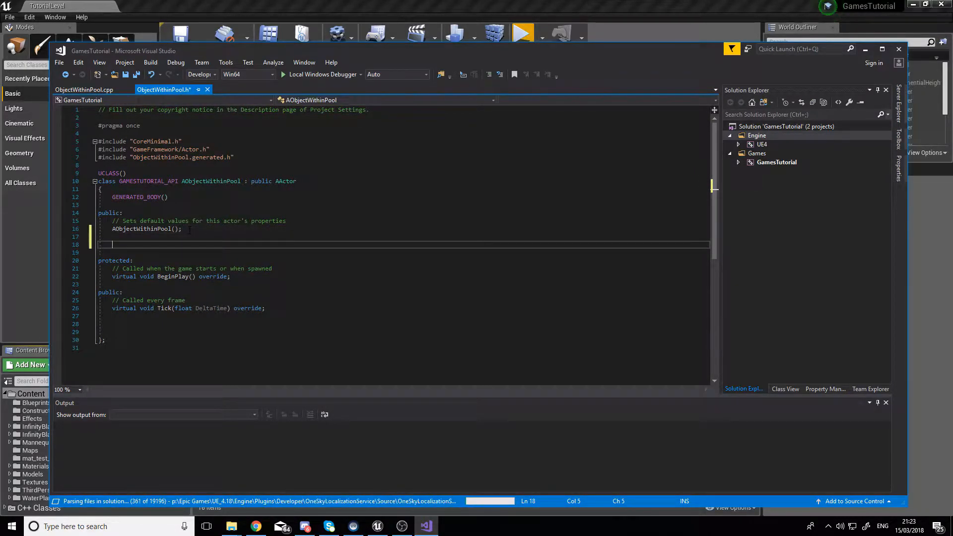
{"action": "type", "text": "virtual void SetLifeSpan(floa"}
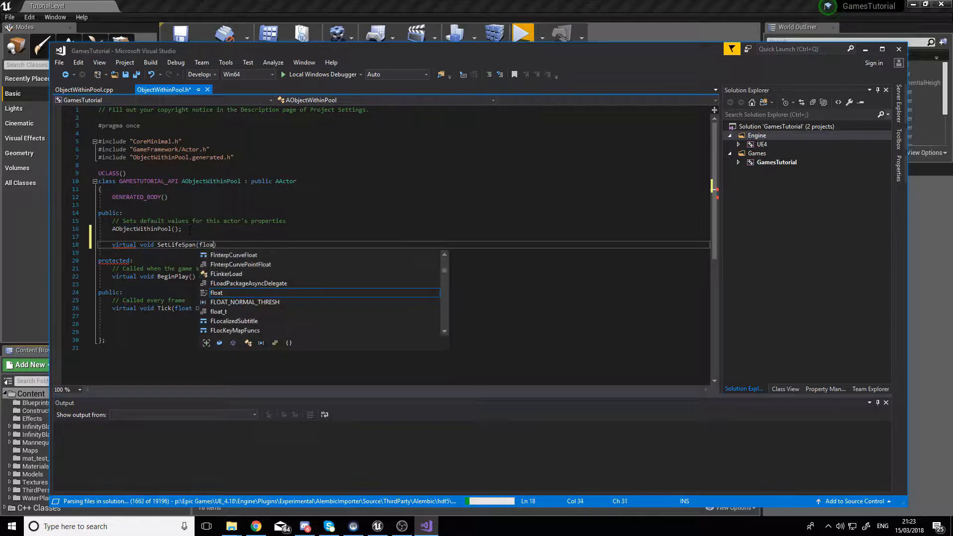
{"action": "type", "text": "InLifeSpan"}
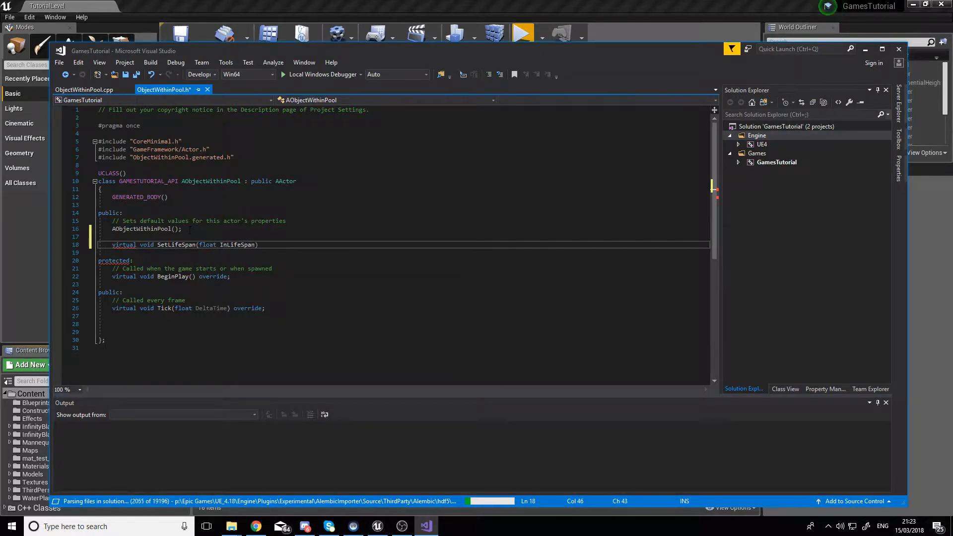
{"action": "left_click", "coordinate": [236, 244]}
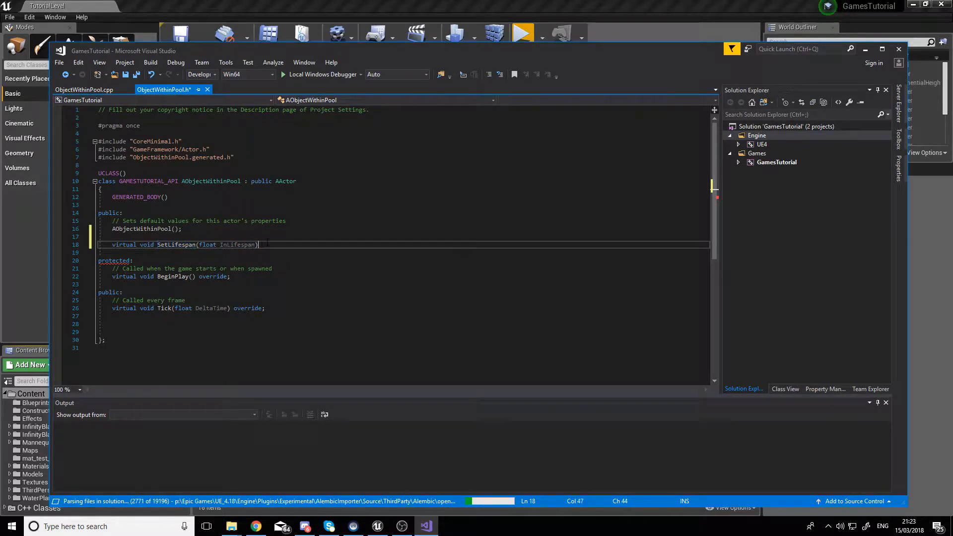
{"action": "type", "text": "overi"}
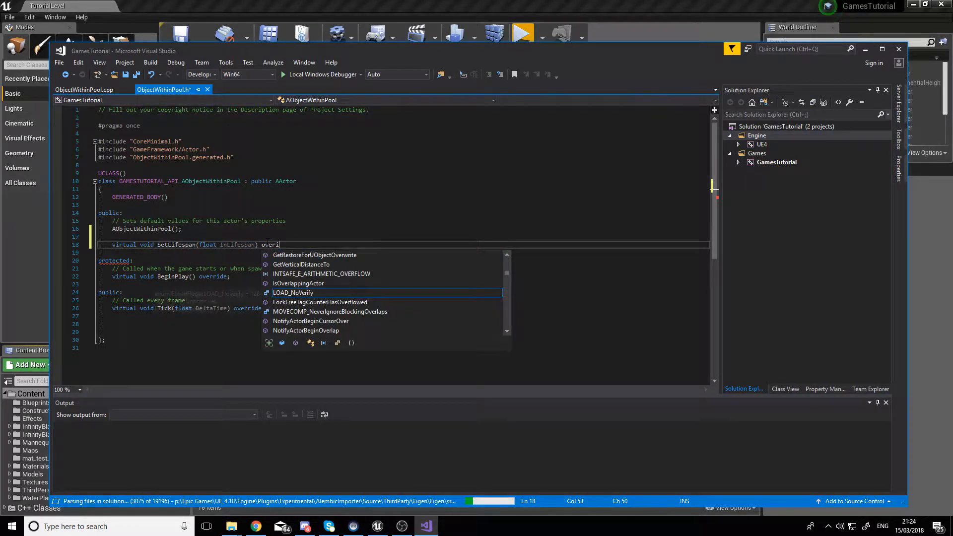
{"action": "type", "text": "de;"}
{"action": "type", "text": "v"}
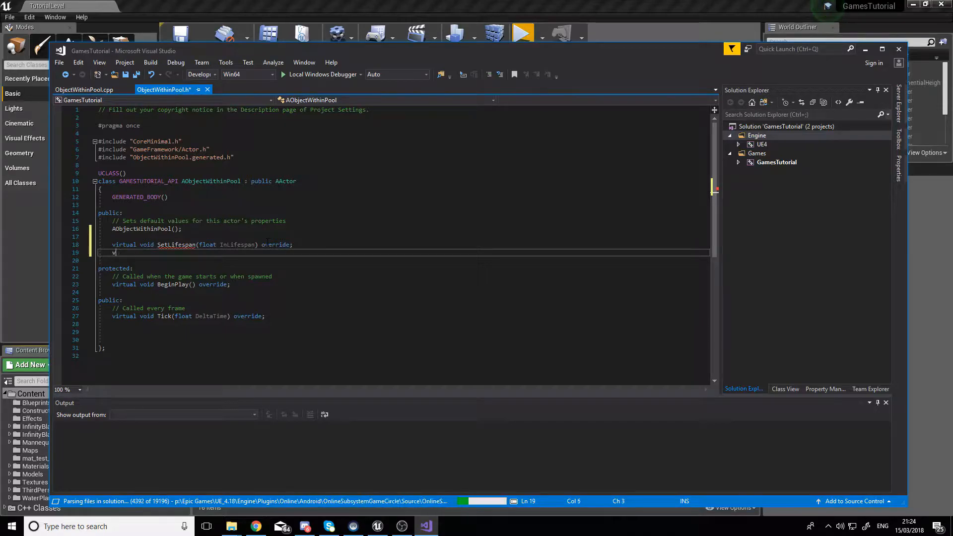
Step: Declare void SetActive(bool InActive); and bool IsActive(); below it
{"action": "type", "text": "oid SetActive(bool InActive"}
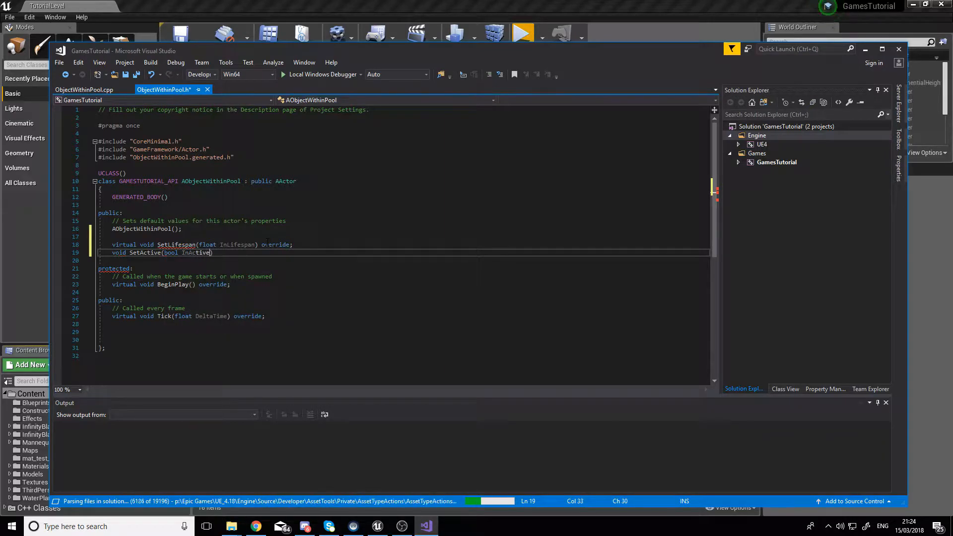
{"action": "type", "text": ";"}
{"action": "left_click", "coordinate": [216, 261]}
{"action": "type", "text": "bool IsAc"}
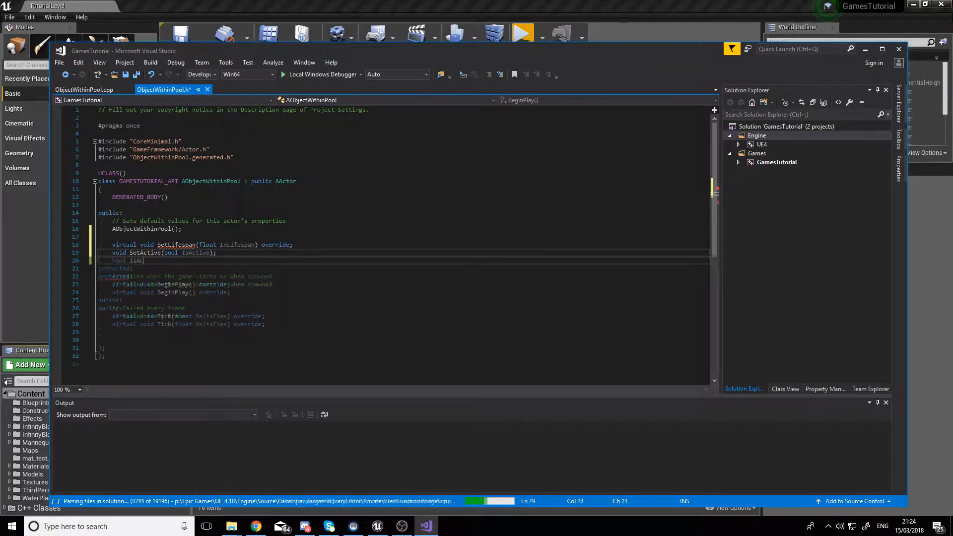
{"action": "type", "text": "tive"}
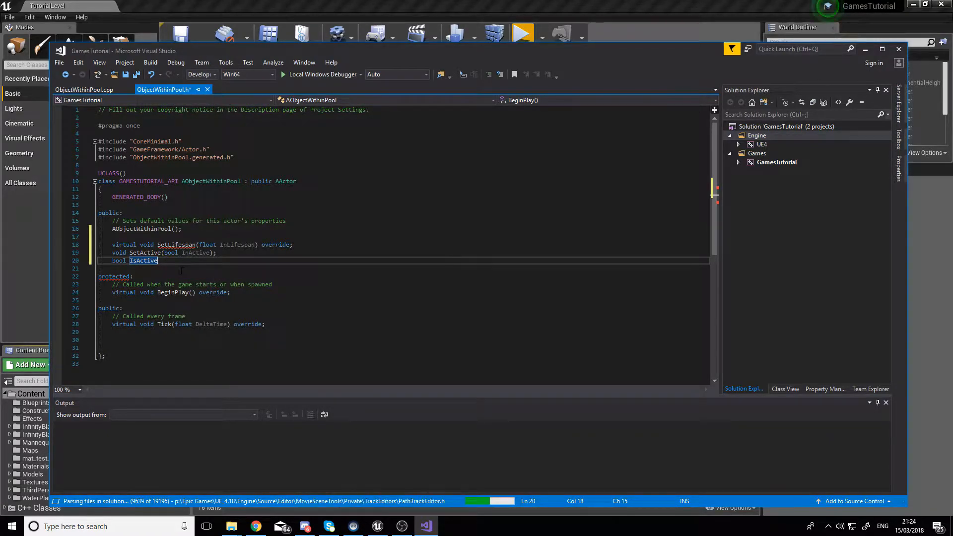
{"action": "type", "text": "();"}
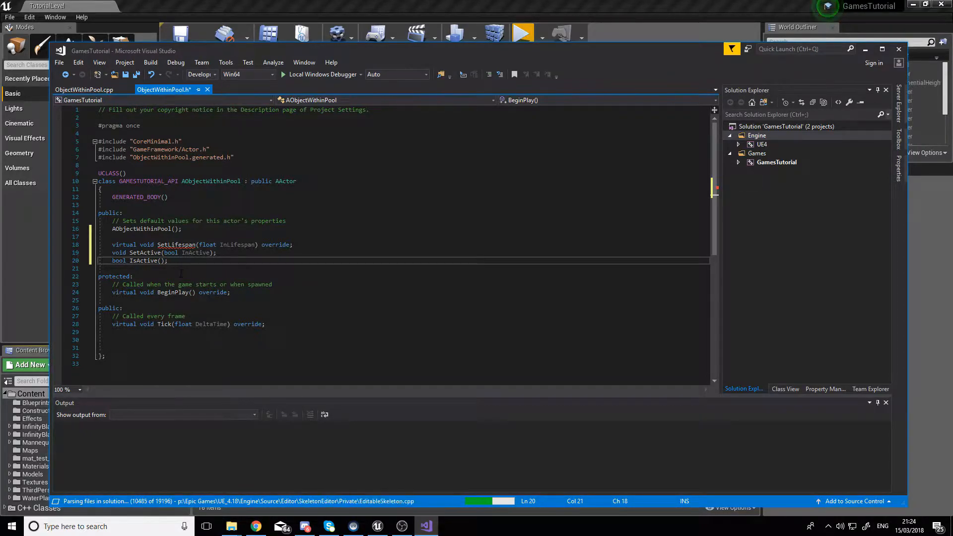
Step: Add protected float Lifespan = 5.0f; and FTimerHandle LifespanTimer; below BeginPlay
{"action": "left_click", "coordinate": [229, 292]}
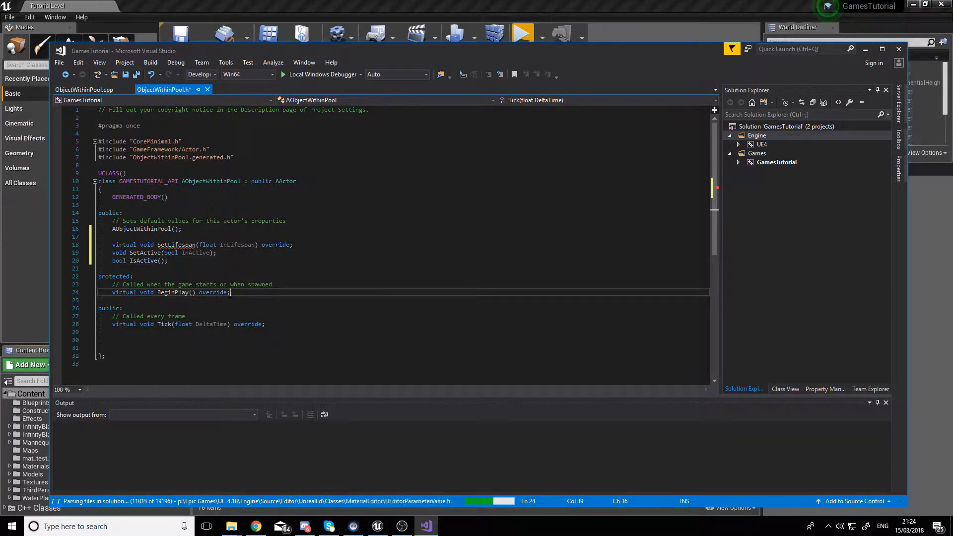
{"action": "type", "text": "float"}
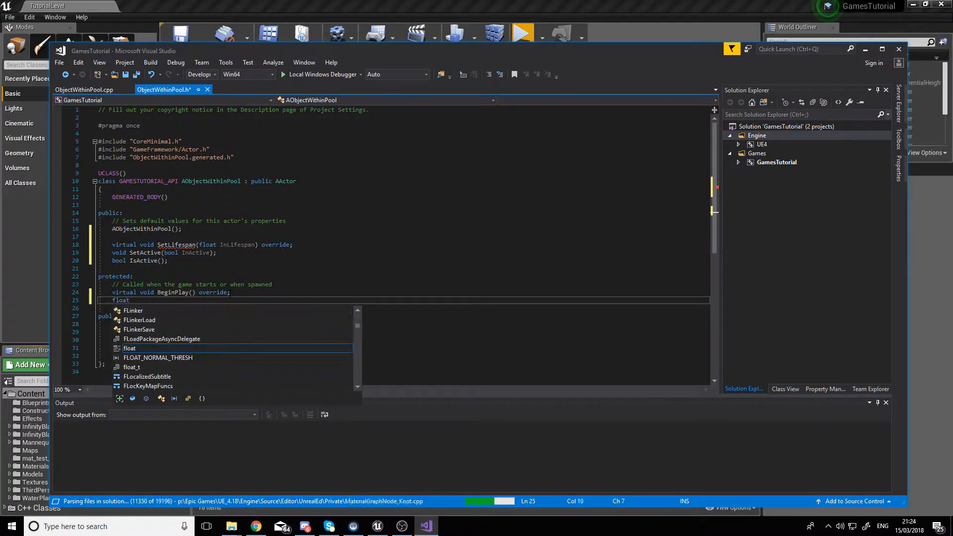
{"action": "type", "text": "Lifespan ="}
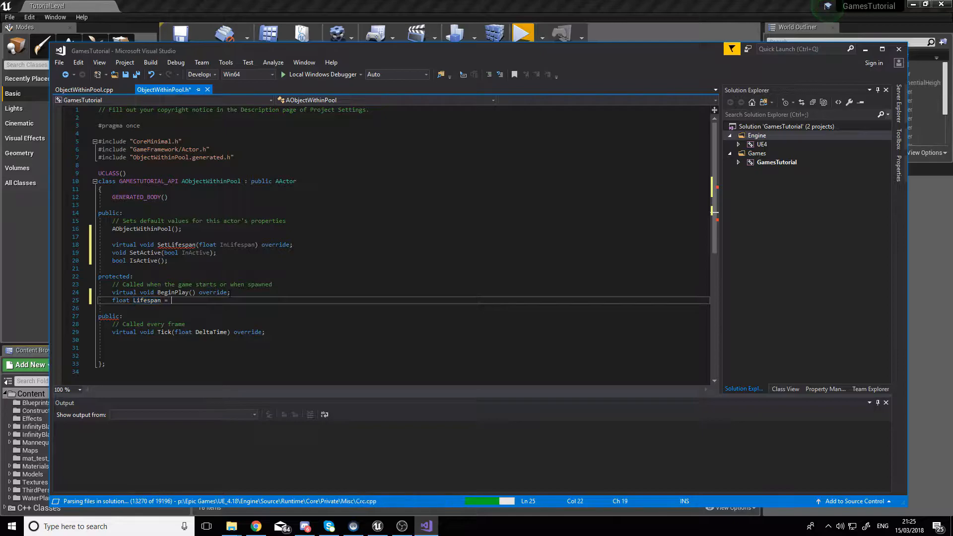
{"action": "type", "text": "50"}
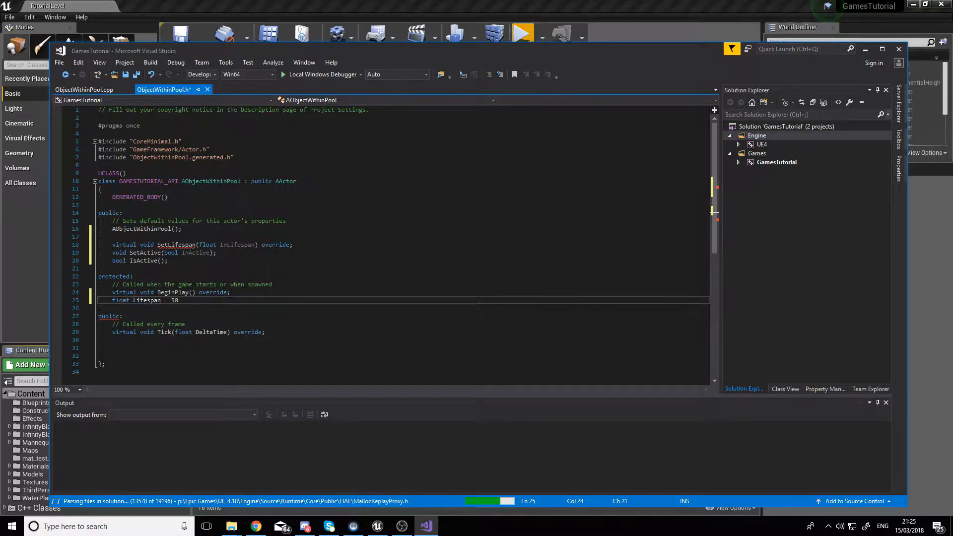
{"action": "type", "text": ".0f"}
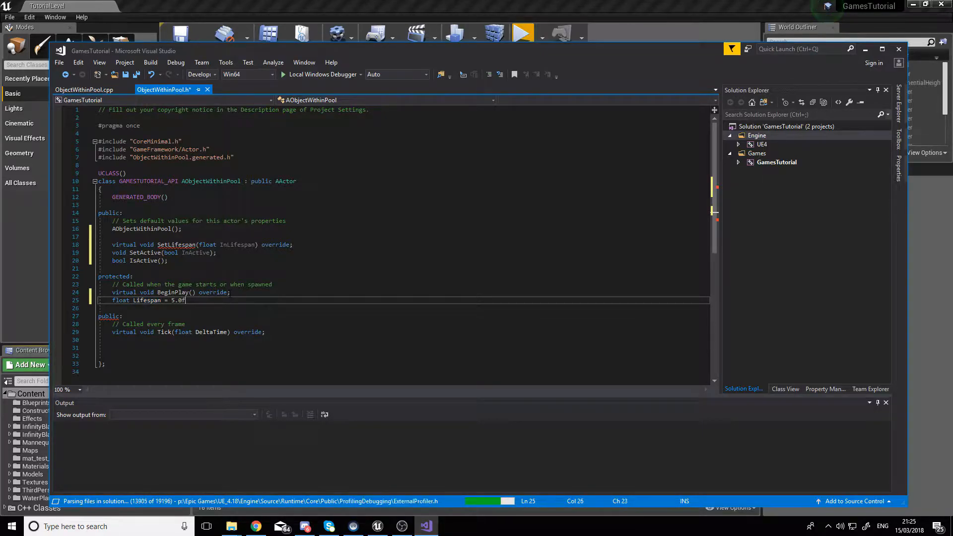
{"action": "key", "text": "Return"}
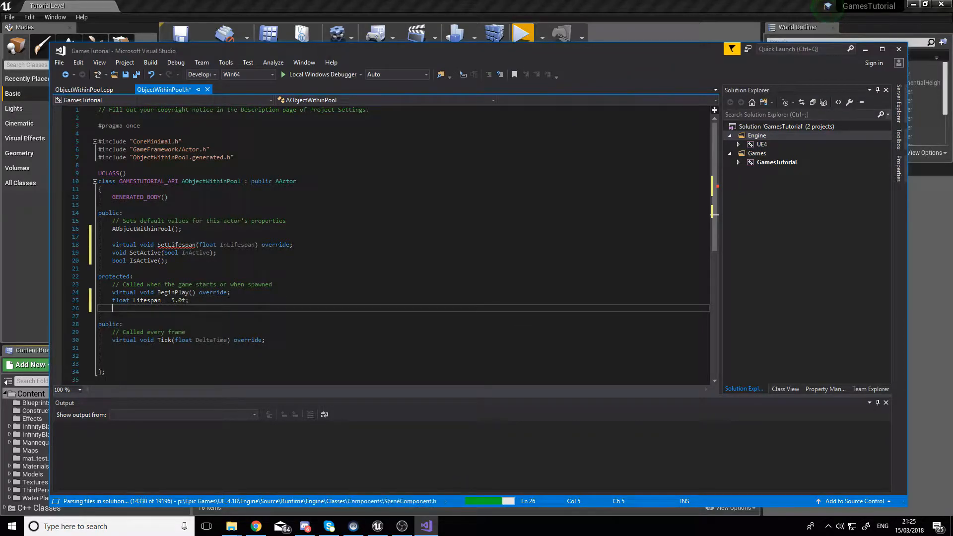
{"action": "type", "text": "FTimerHandle LifespanTimer;"}
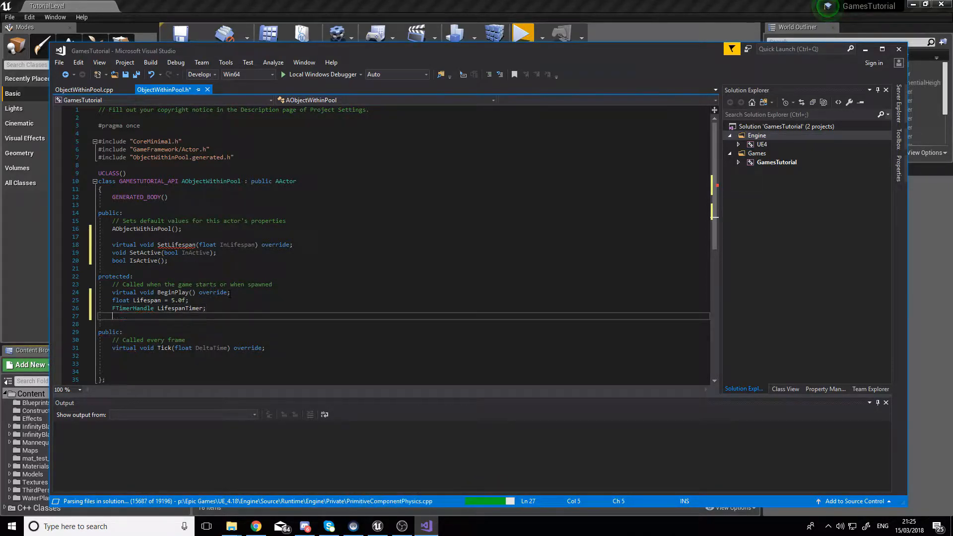
Step: Add protected bool Active; and a void Deactivate(); declaration
{"action": "type", "text": "bool Ac"}
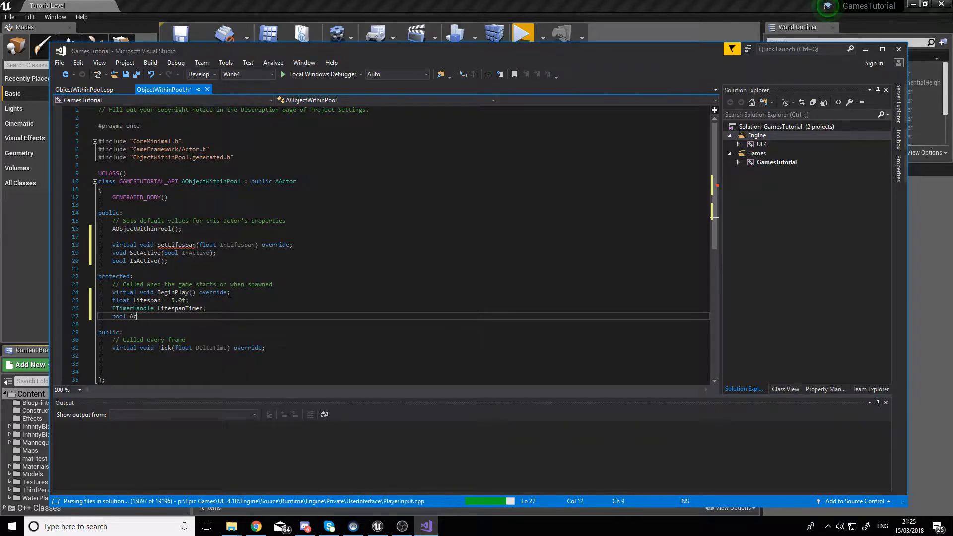
{"action": "type", "text": "tive;"}
{"action": "type", "text": "void Deactiv"}
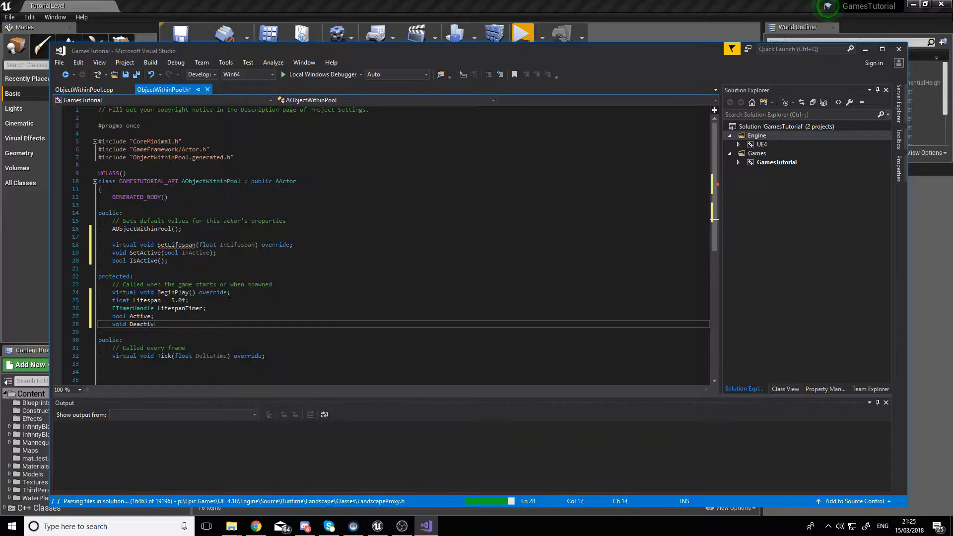
{"action": "type", "text": "ate"}
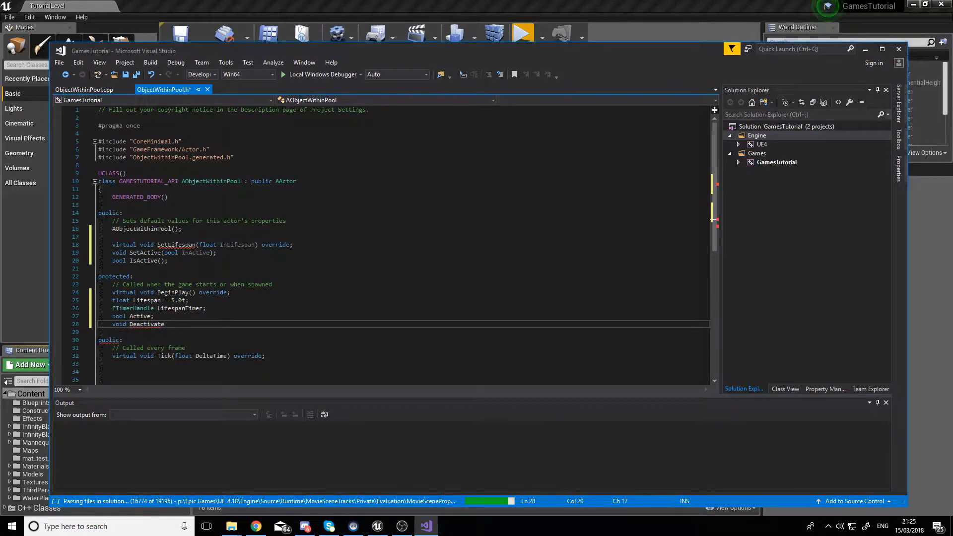
{"action": "type", "text": "();"}
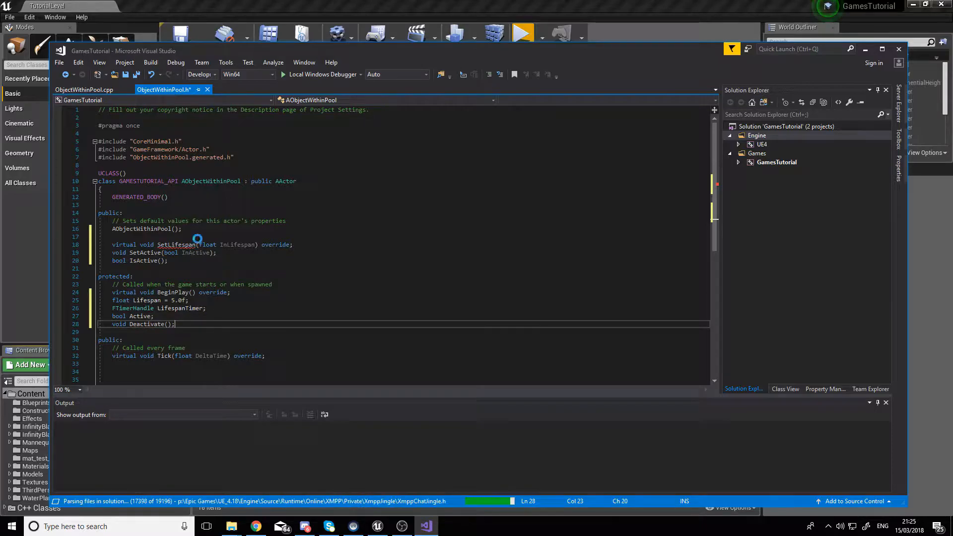
{"action": "mouse_move", "coordinate": [176, 244]}
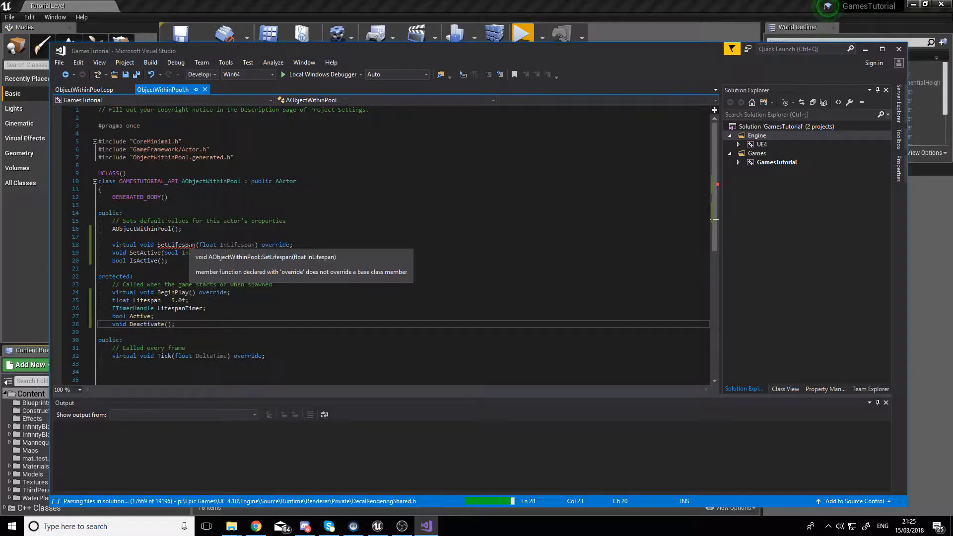
Step: Call SetActorEnableCollision(false) in the ObjectWithinPool.cpp constructor
{"action": "left_click", "coordinate": [83, 90]}
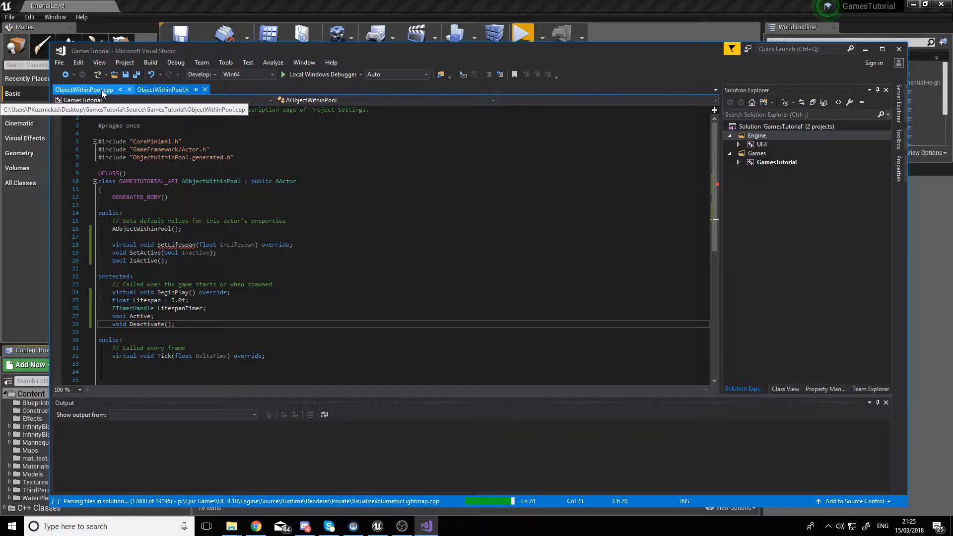
{"action": "left_click", "coordinate": [83, 90]}
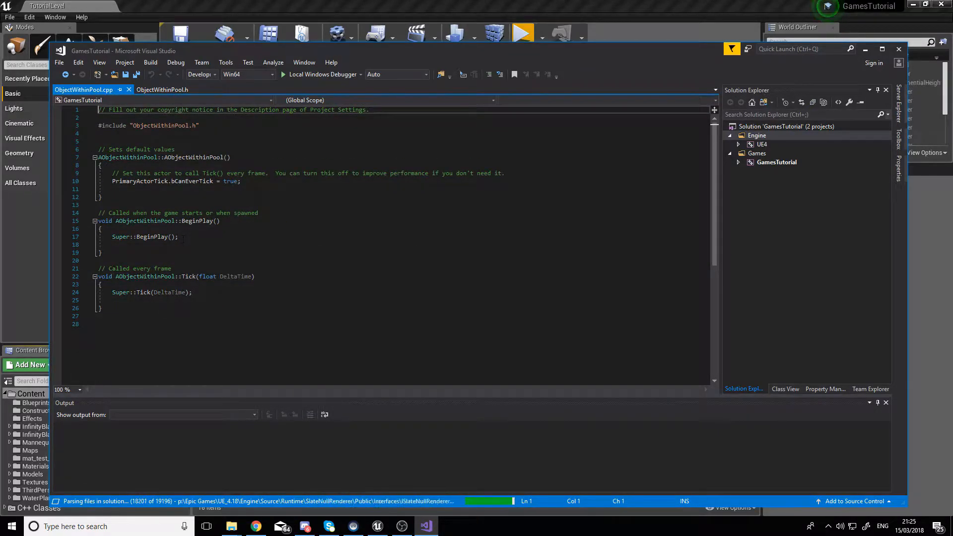
{"action": "type", "text": "SetActi"}
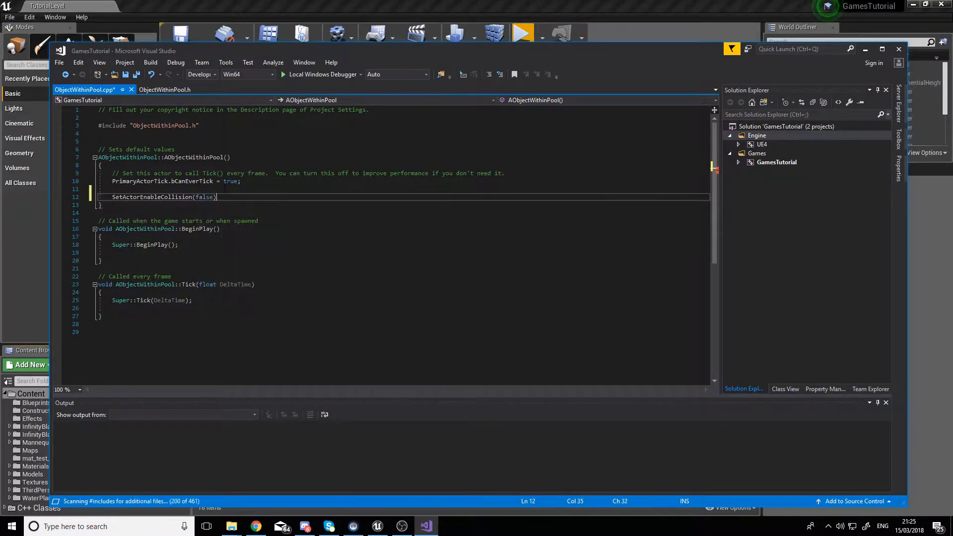
{"action": "type", "text": ";"}
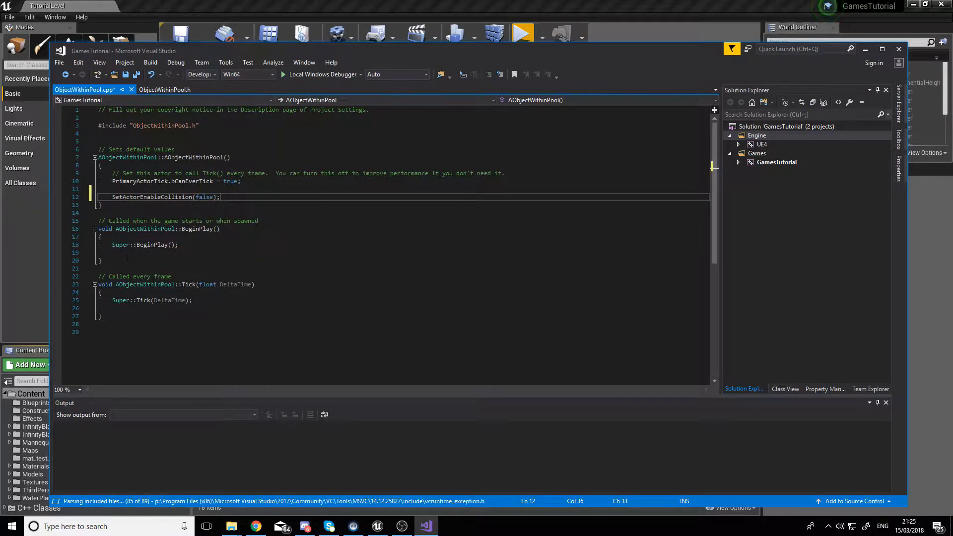
{"action": "left_click", "coordinate": [164, 90]}
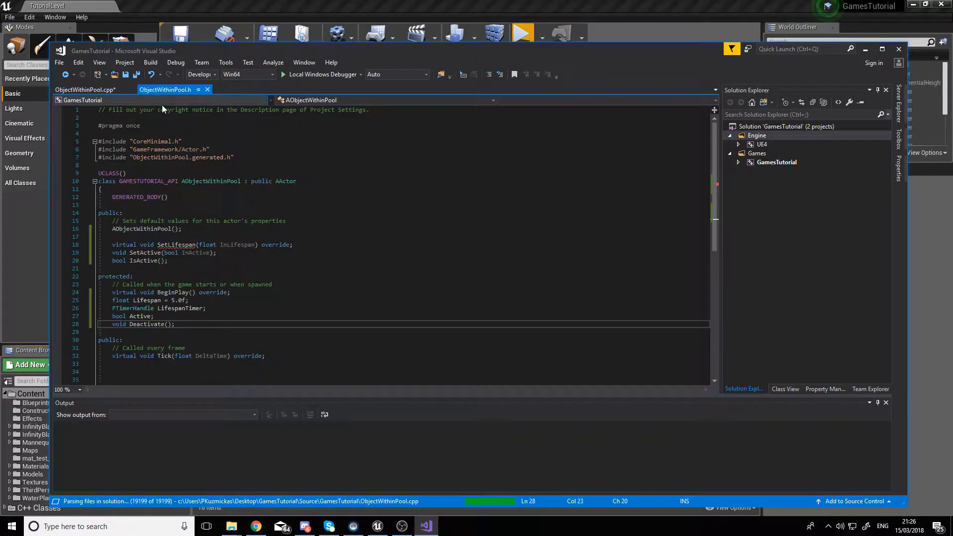
Step: Generate an empty SetLifespan definition in ObjectWithinPool.cpp via Create Definition
{"action": "double_click", "coordinate": [176, 244]}
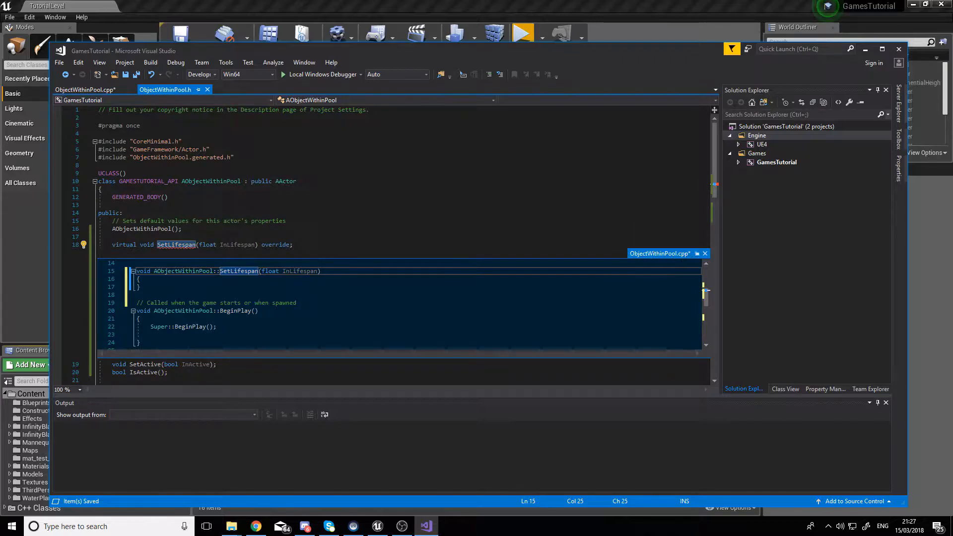
{"action": "left_click", "coordinate": [86, 89]}
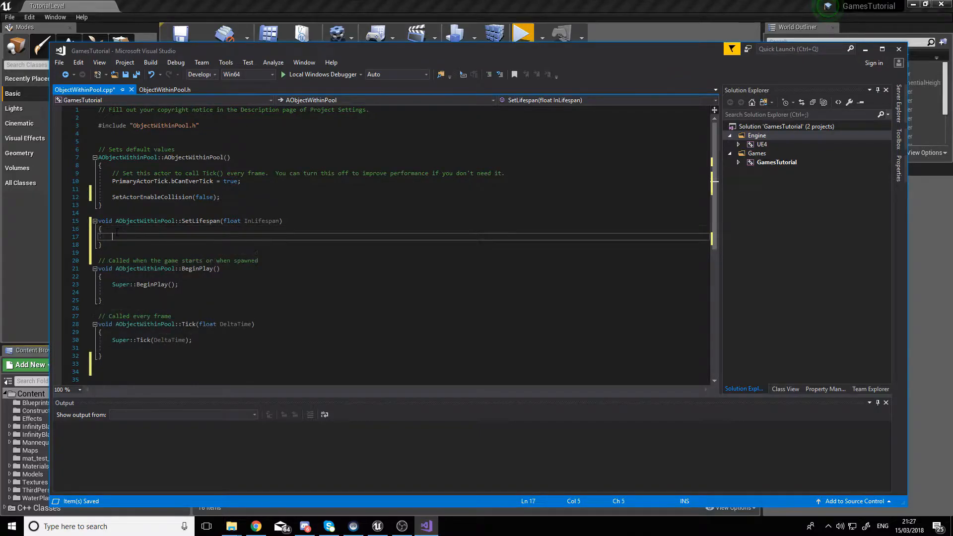
Step: Store InLifespan into Lifespan and start GetWorldTimerManager().SetTimer(LifespanTimer, this, &AObjectWithinPool::Deactivate, ...)
{"action": "type", "text": "Lifespan"}
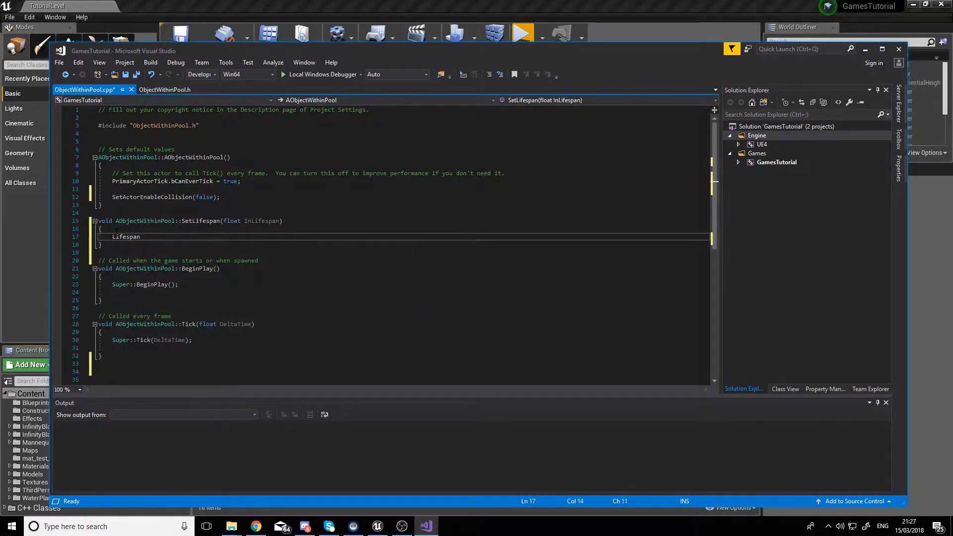
{"action": "type", "text": "=InLifespan"}
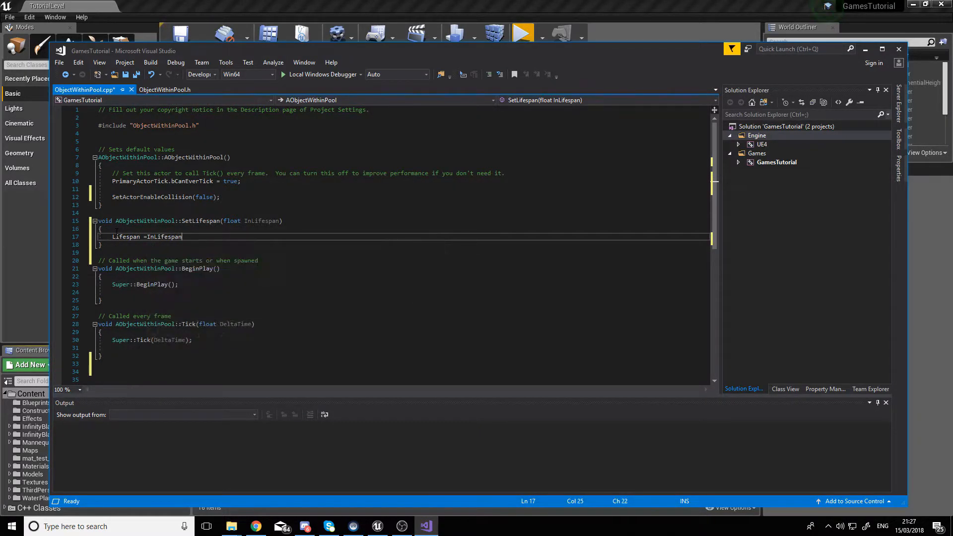
{"action": "type", "text": "GetWorldTimerManager.SetTime"}
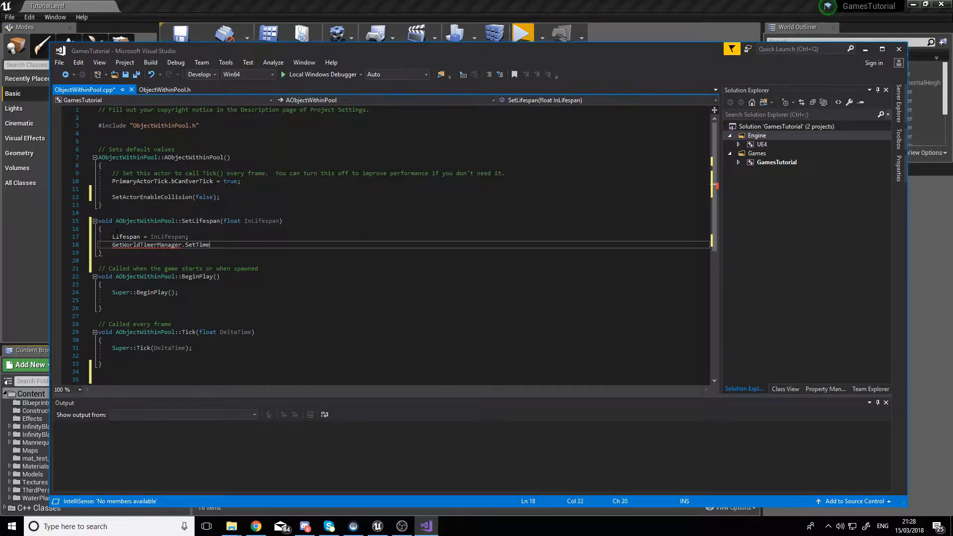
{"action": "type", "text": "().SetTimer()"}
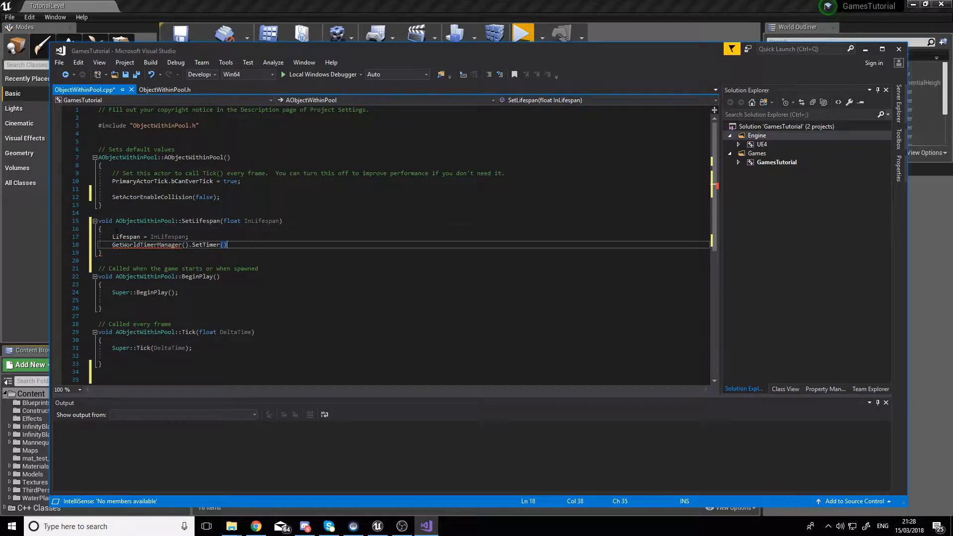
{"action": "type", "text": "LifespanTimer"}
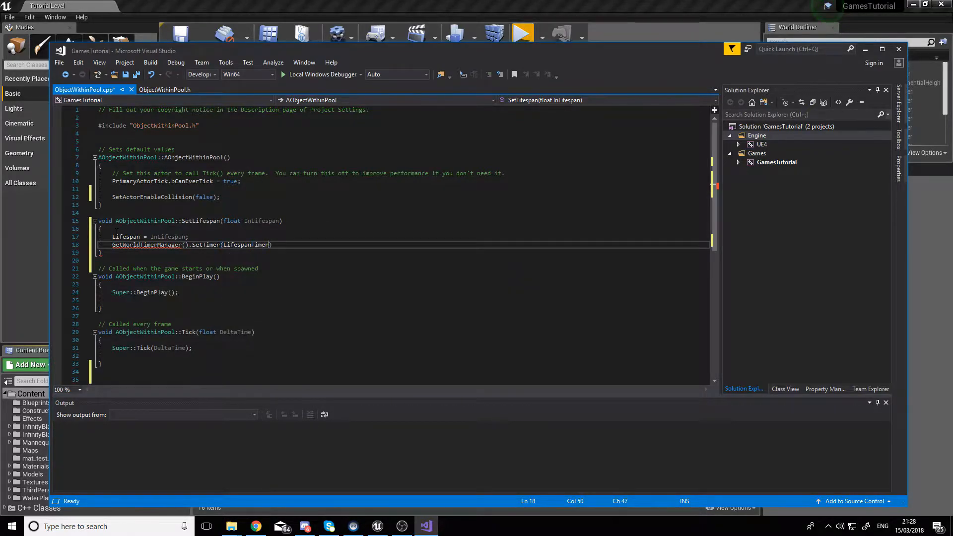
{"action": "type", "text": ",this,&"}
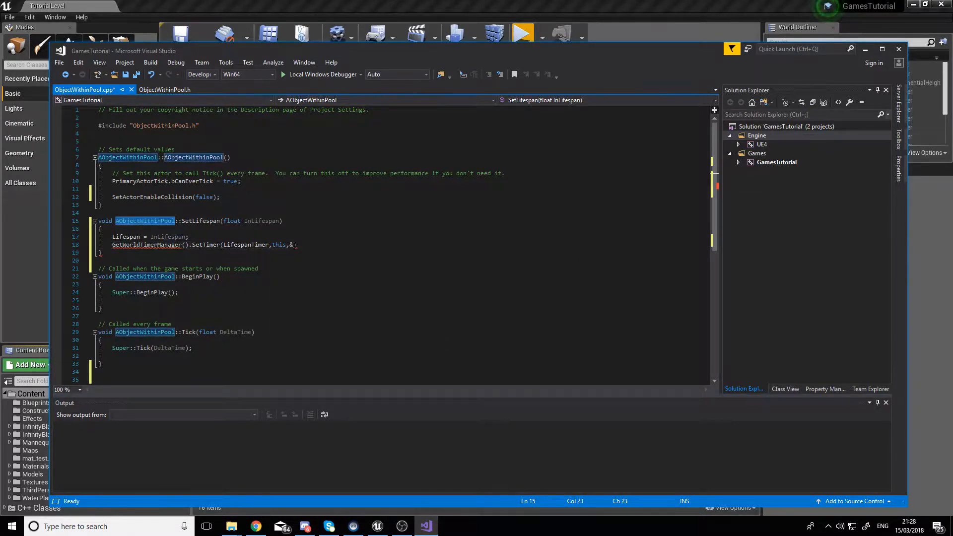
{"action": "type", "text": "&AObjectWithinPool::Deactivate, Lifespan, false"}
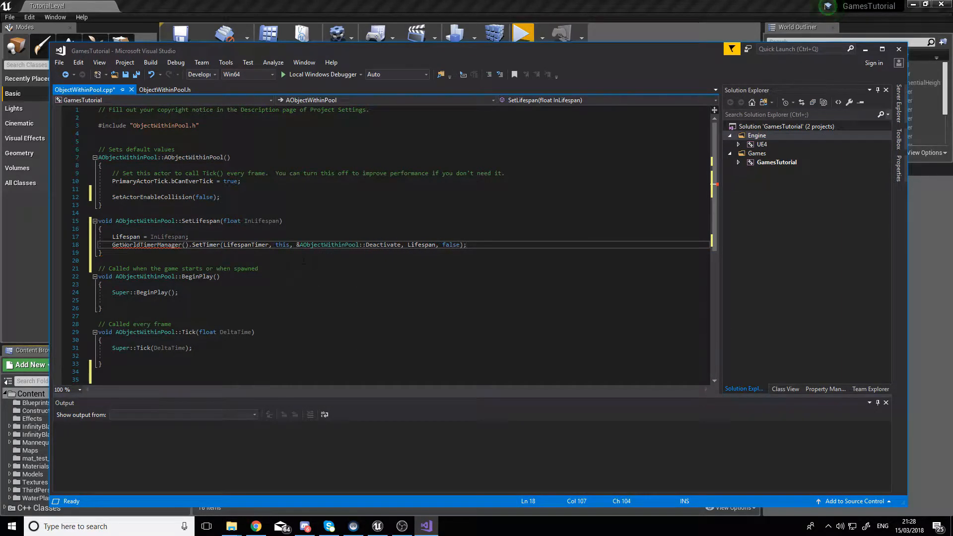
Step: Define IsActive in the .cpp to return Active
{"action": "left_click", "coordinate": [163, 89]}
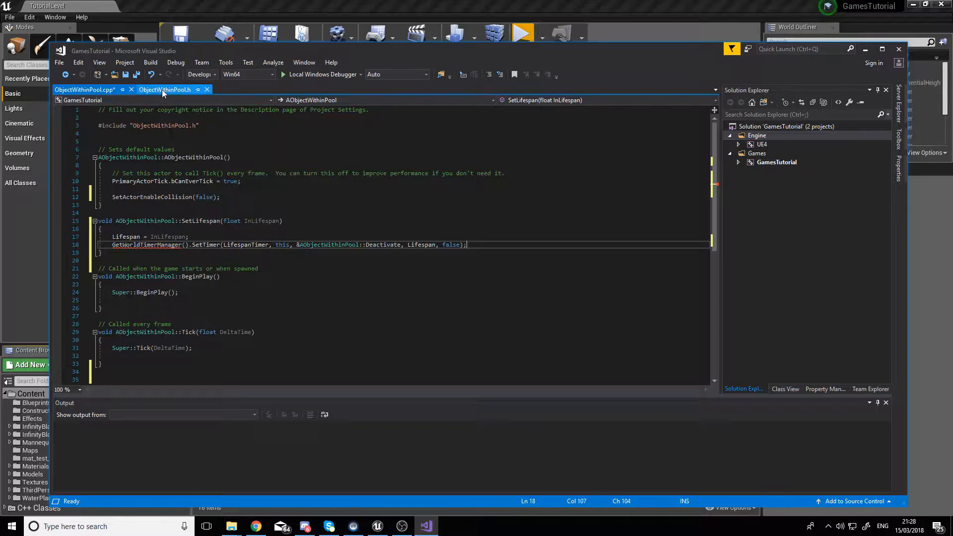
{"action": "left_click", "coordinate": [163, 89]}
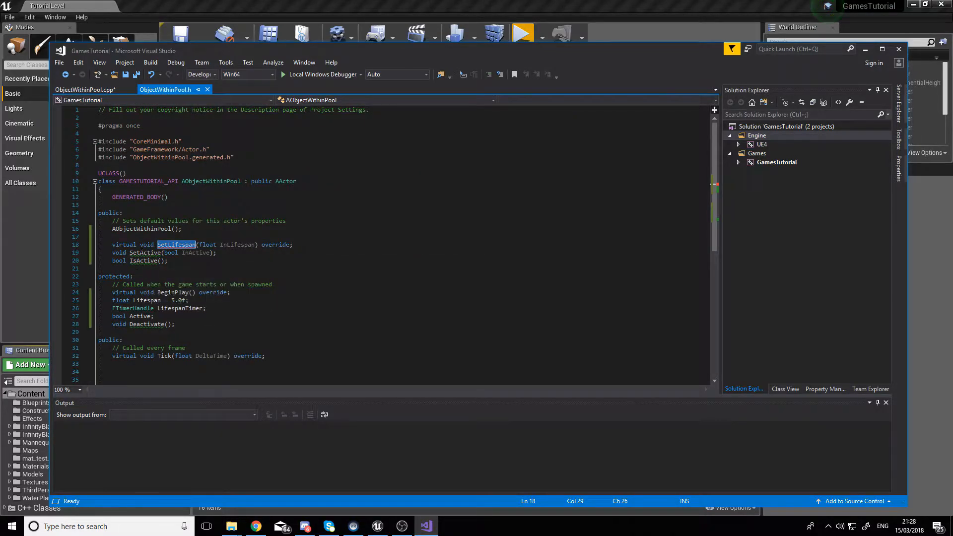
{"action": "right_click", "coordinate": [144, 260]}
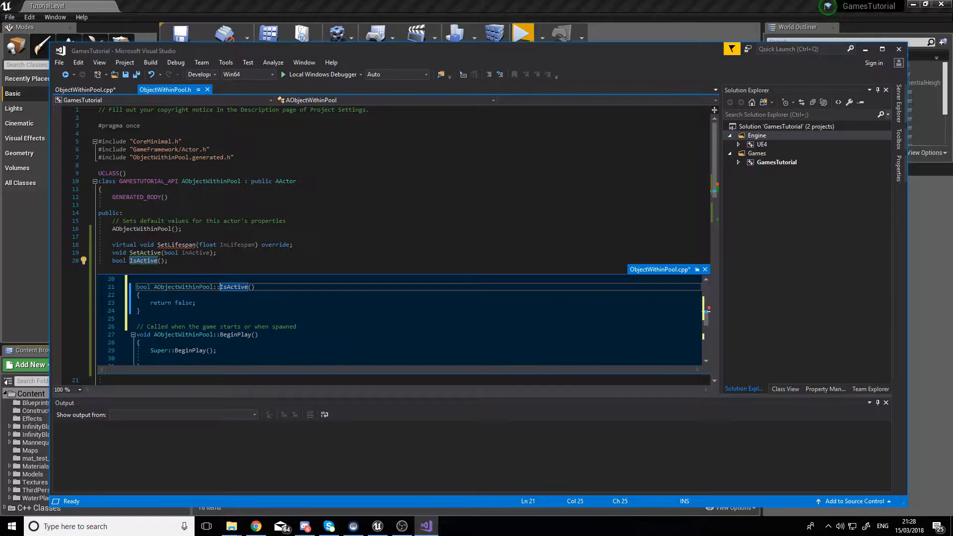
{"action": "double_click", "coordinate": [179, 303]}
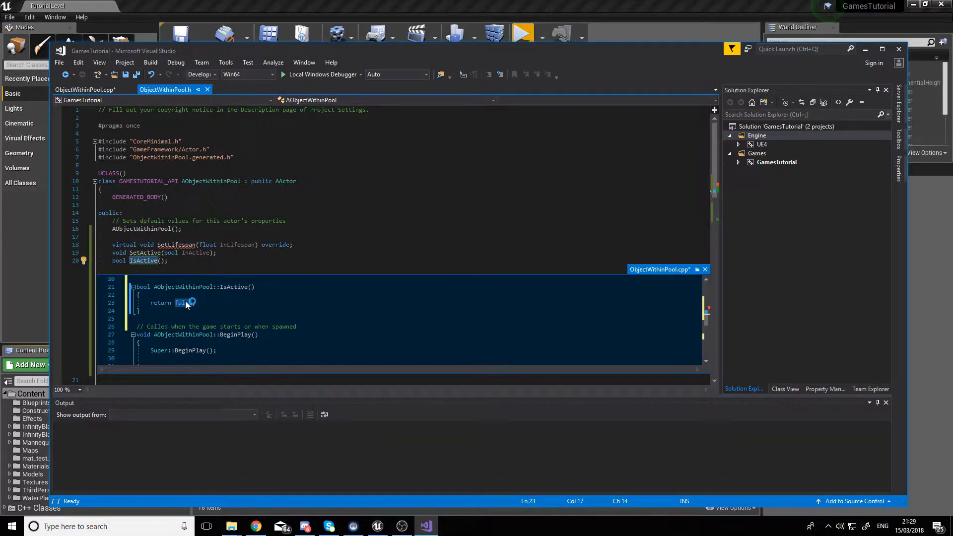
{"action": "type", "text": "Active"}
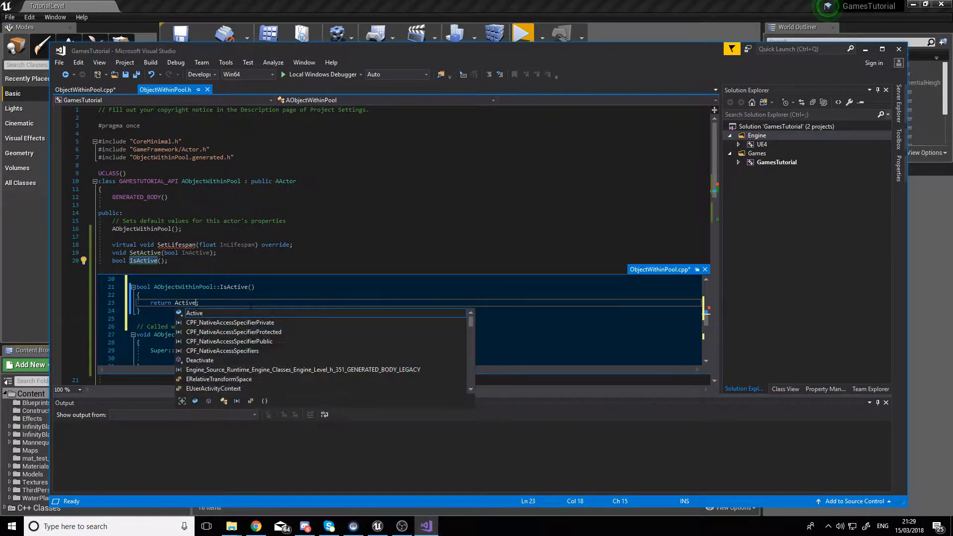
Step: Define SetActive as Active = InActive; SetActorHiddenInGame(!InActive), and Deactivate as SetActive(false)
{"action": "left_click", "coordinate": [164, 89]}
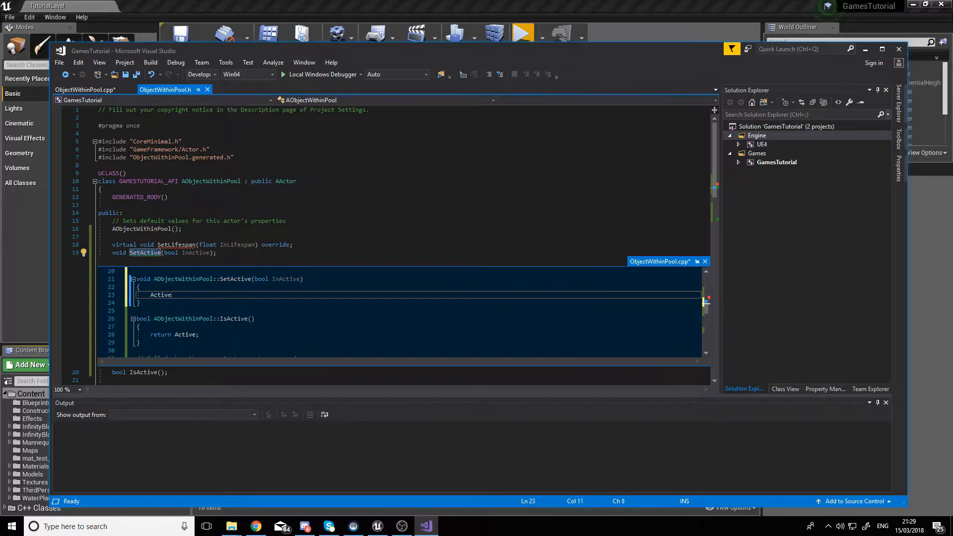
{"action": "type", "text": "= InActive"}
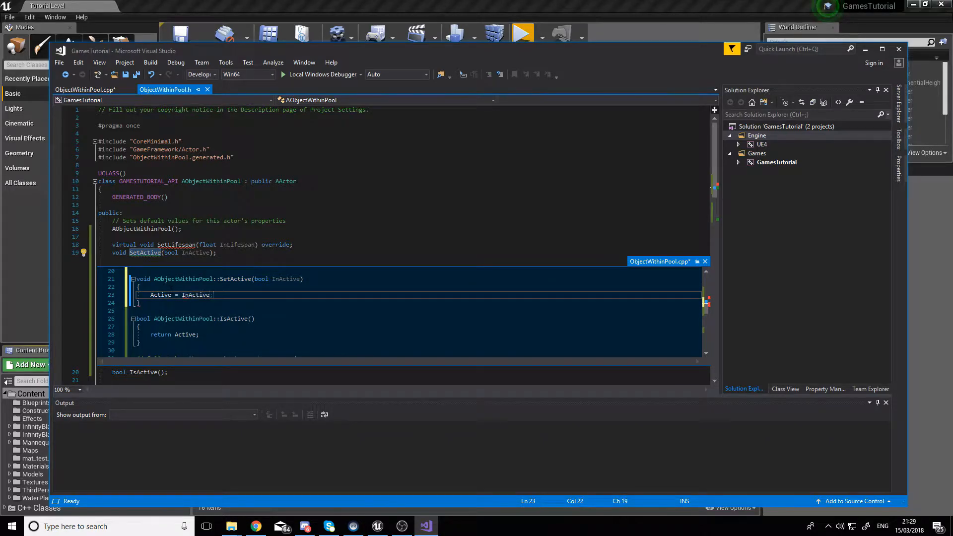
{"action": "type", "text": "SetActorHidd"}
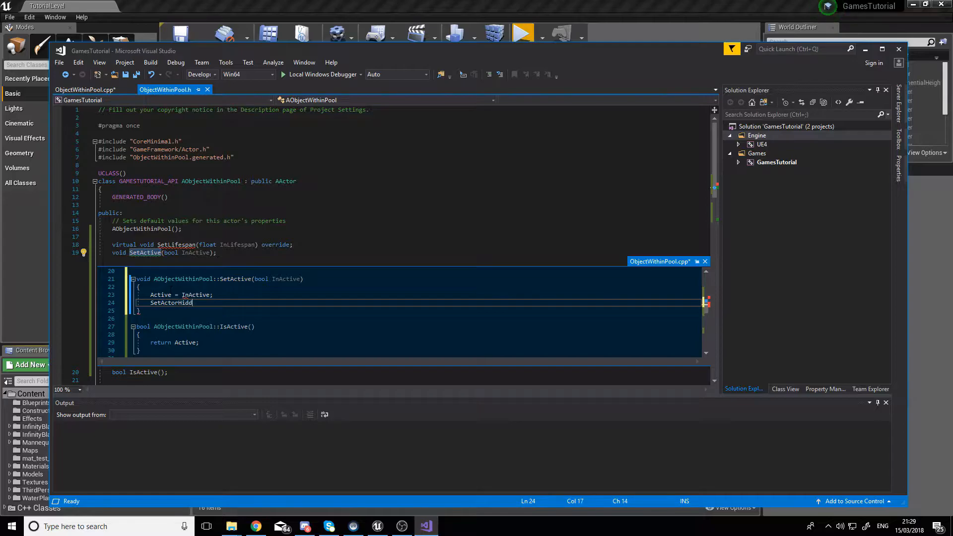
{"action": "type", "text": "enInGame()"}
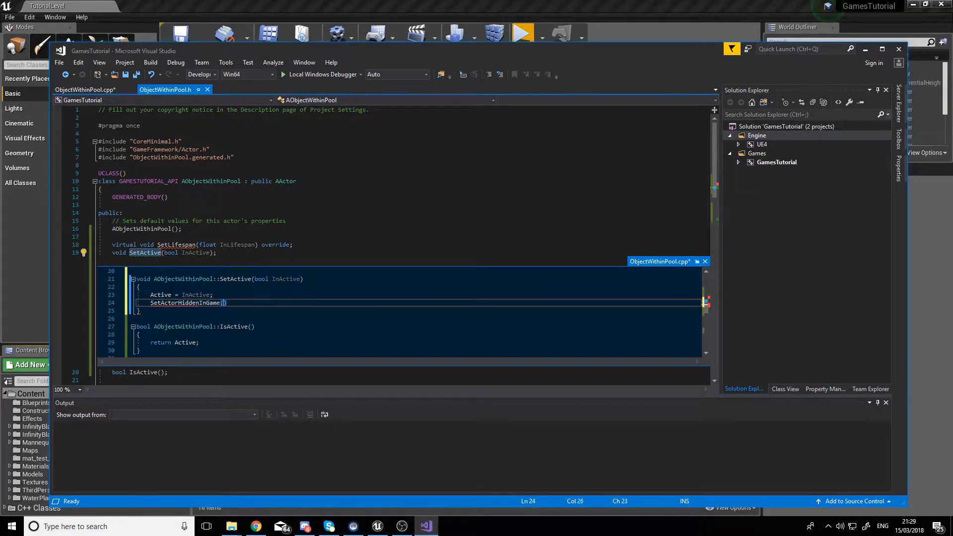
{"action": "type", "text": "!"}
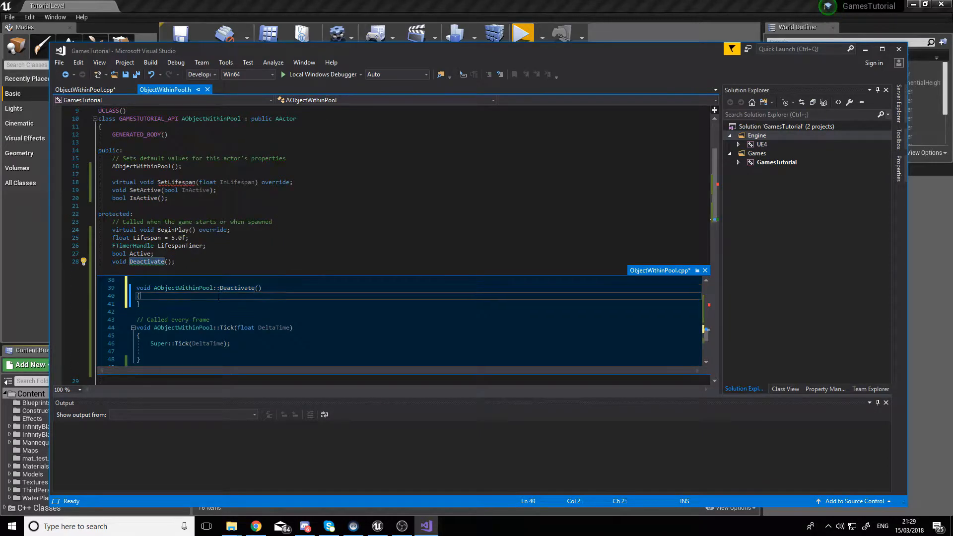
{"action": "type", "text": "SetActive()"}
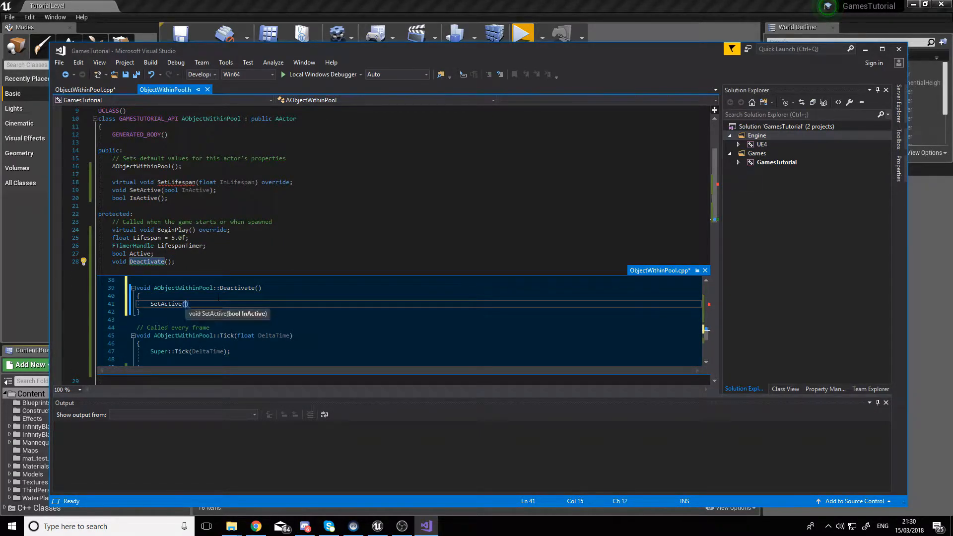
{"action": "type", "text": "false);"}
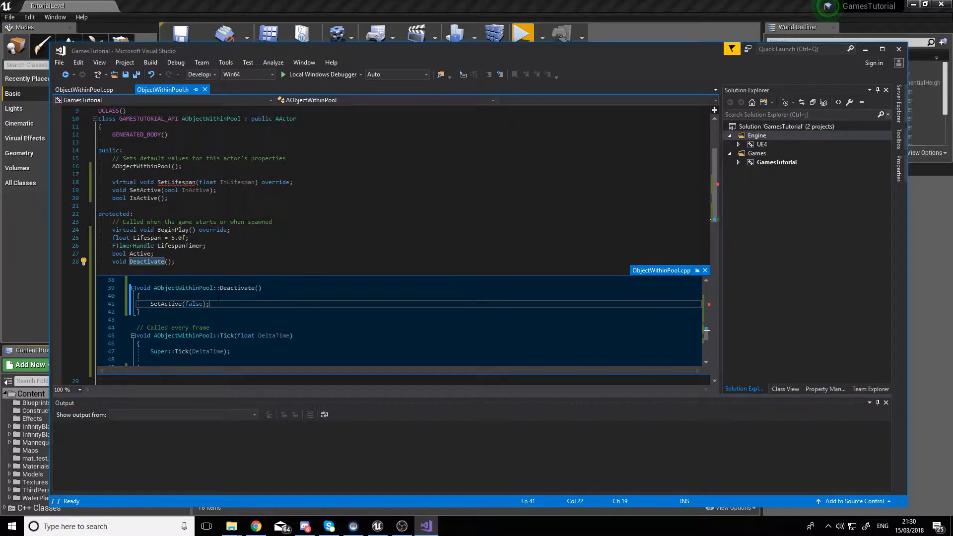
Step: Include UObject/ConstructorHelpers.h and GameFramework/Actor.h, fix the SetLifeSpan name, and save all
{"action": "left_click", "coordinate": [83, 89]}
{"action": "type", "text": "#include"}
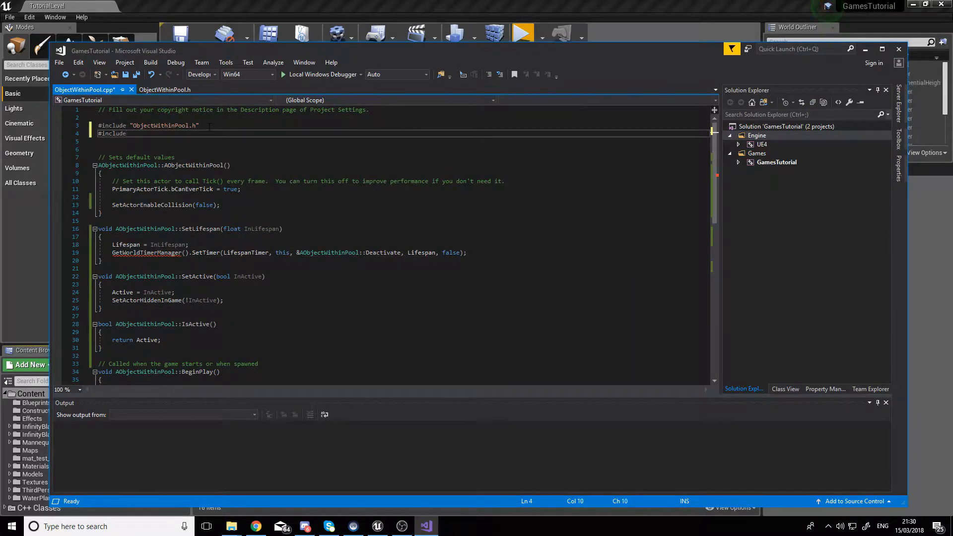
{"action": "type", "text": "\"UObject/Co\""}
{"action": "left_click", "coordinate": [402, 140]}
{"action": "type", "text": "#include \"GameFramework/Actor.h\""}
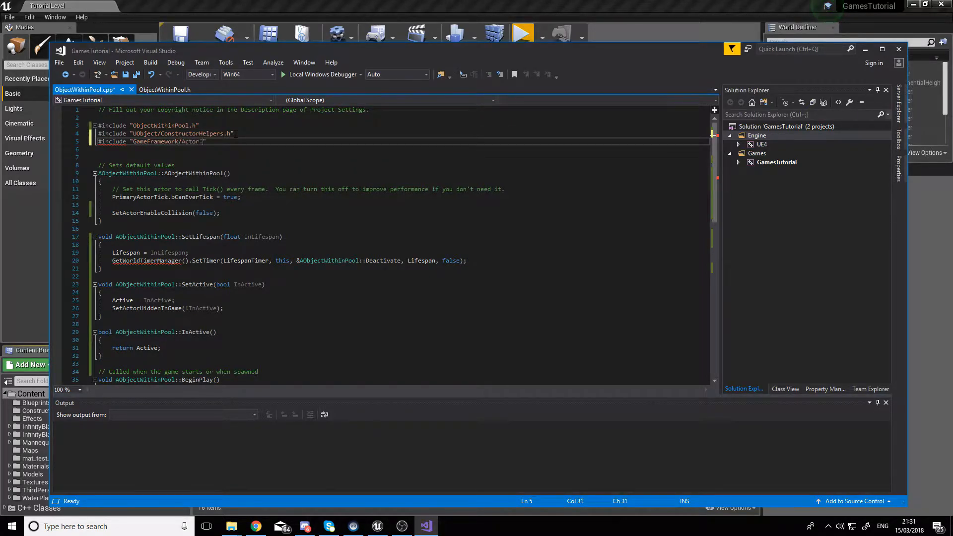
{"action": "left_click", "coordinate": [400, 526]}
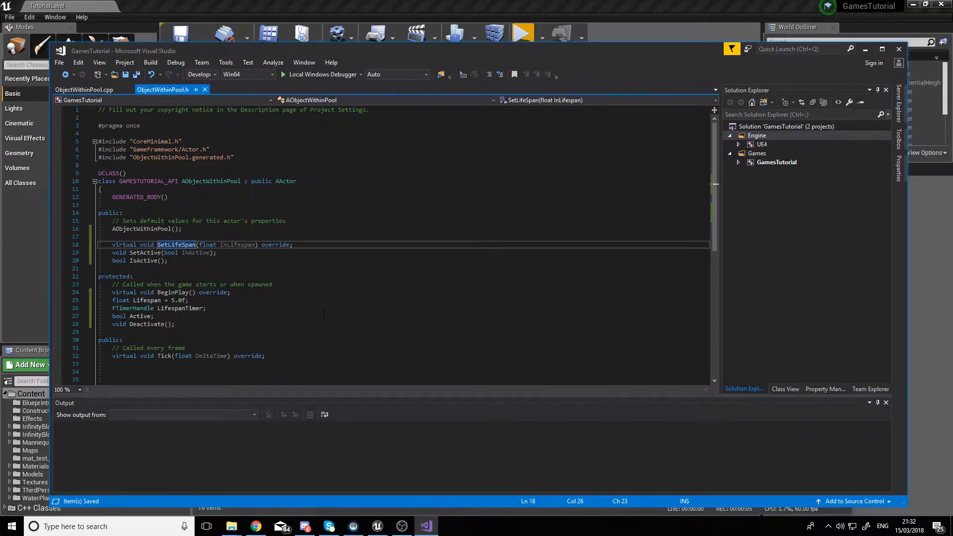
{"action": "left_click", "coordinate": [84, 91]}
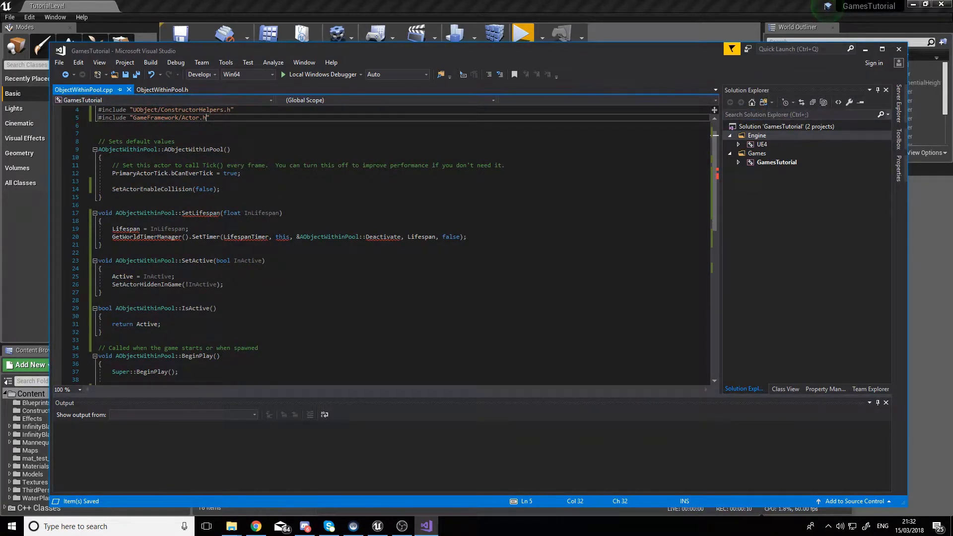
{"action": "mouse_move", "coordinate": [200, 212]}
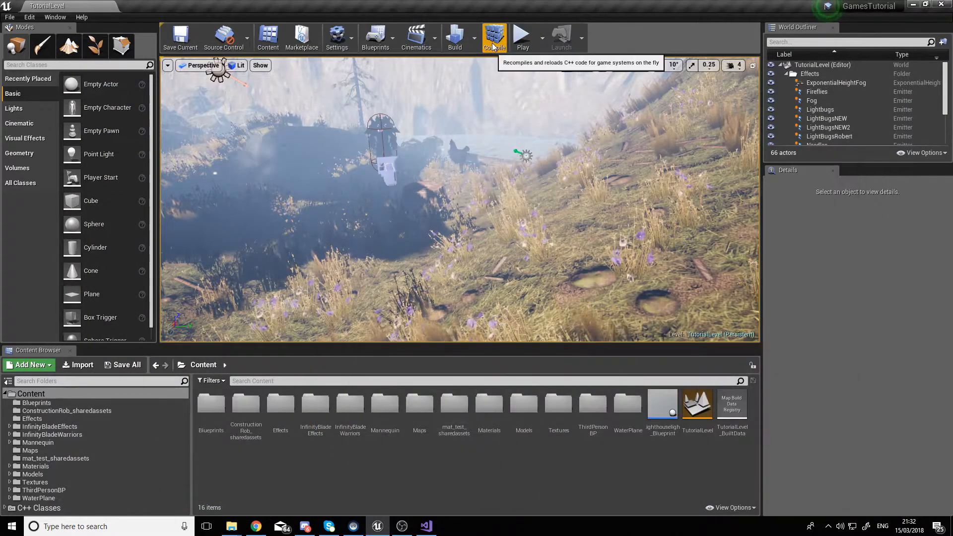
Step: Recompile the C++ code and create the Blueprint class MyObjectWithinPool_BP
{"action": "left_click", "coordinate": [493, 36]}
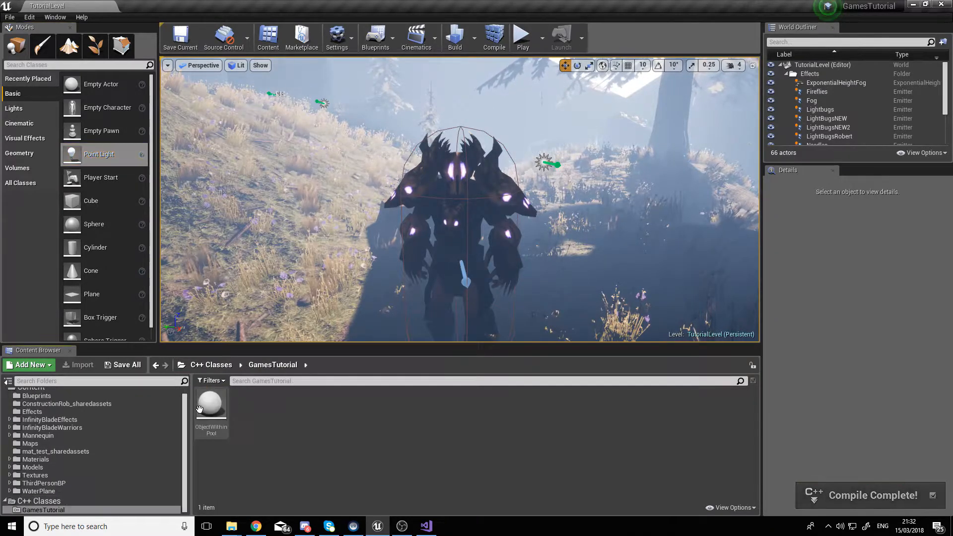
{"action": "double_click", "coordinate": [210, 403]}
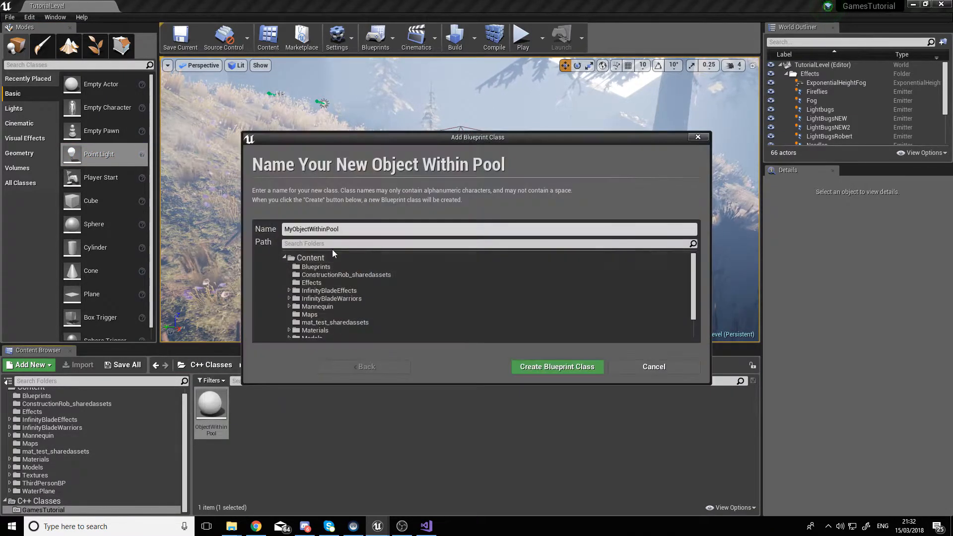
{"action": "type", "text": "_BP"}
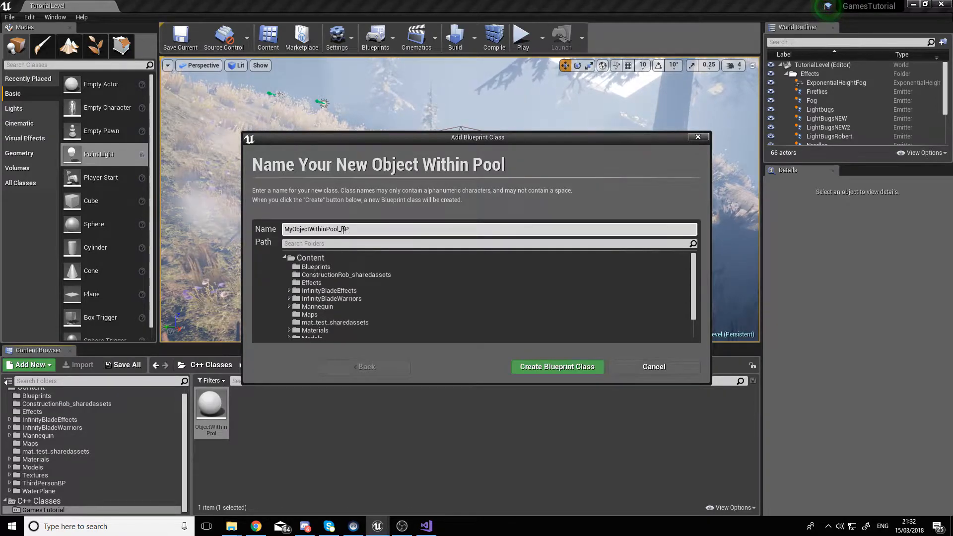
{"action": "left_click", "coordinate": [556, 366]}
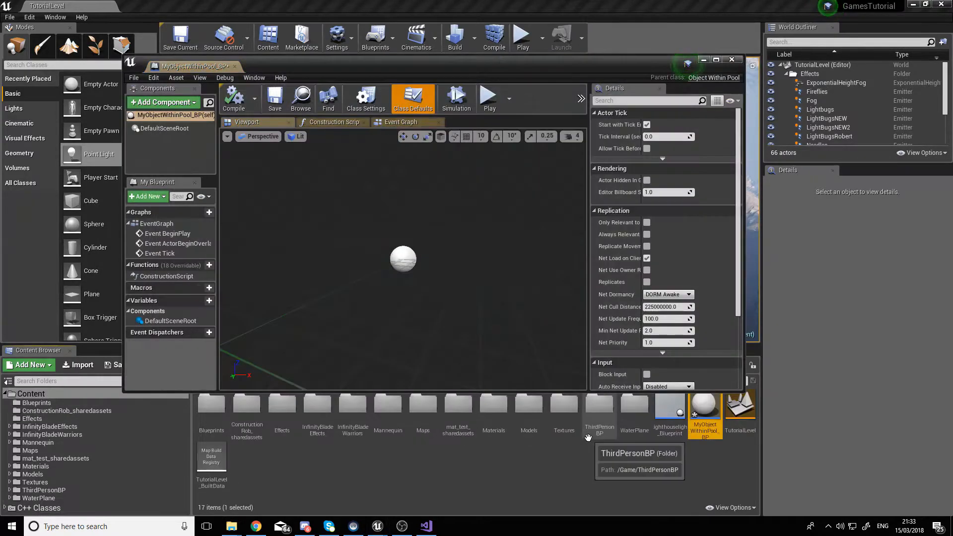
Step: Add a Skeletal Mesh component using SK_CharM_Tusk with Anim Class ThirdPerson_AnimBP
{"action": "left_click", "coordinate": [161, 101]}
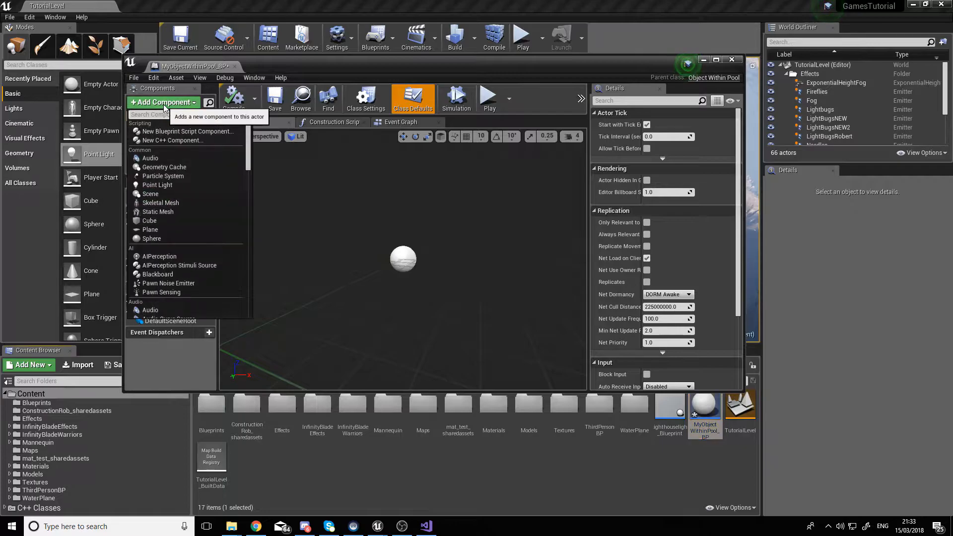
{"action": "type", "text": "mesh"}
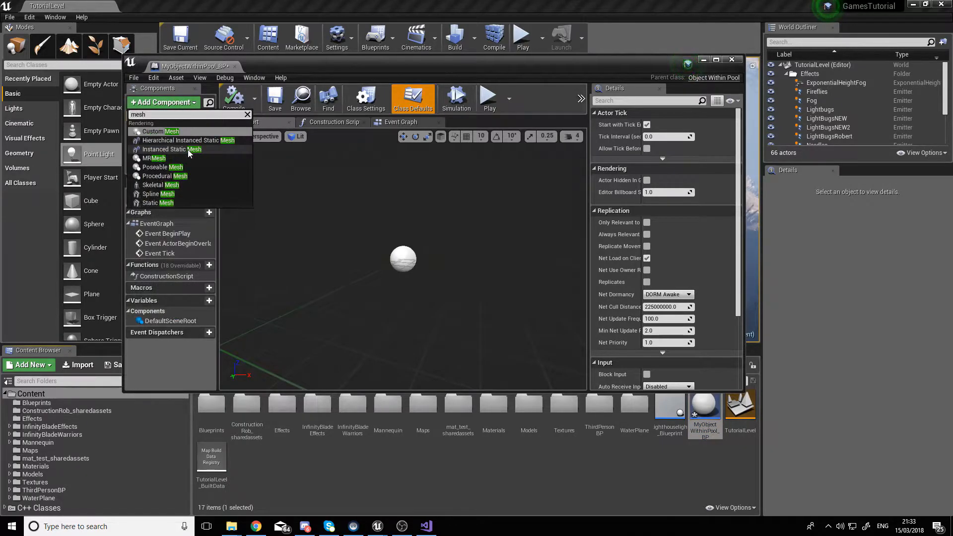
{"action": "left_click", "coordinate": [161, 185]}
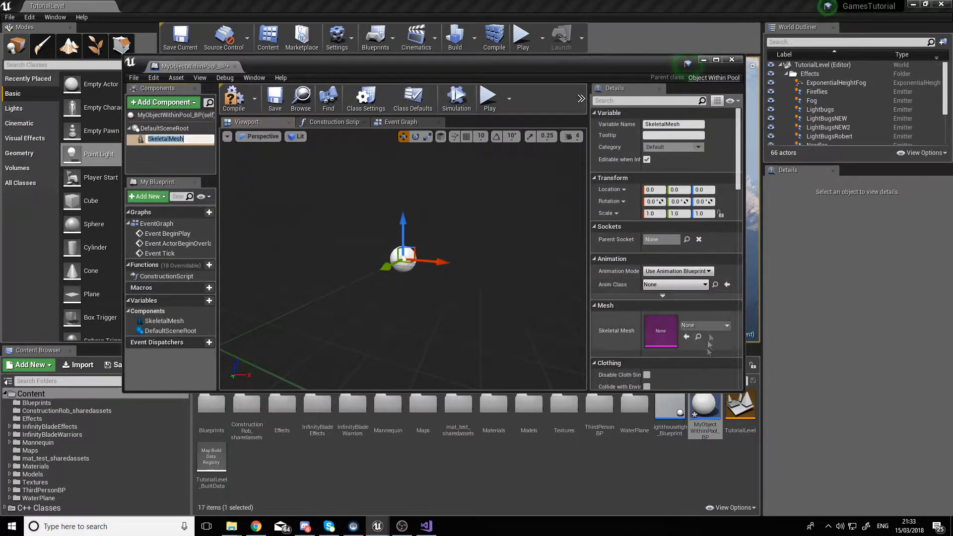
{"action": "left_click", "coordinate": [705, 325]}
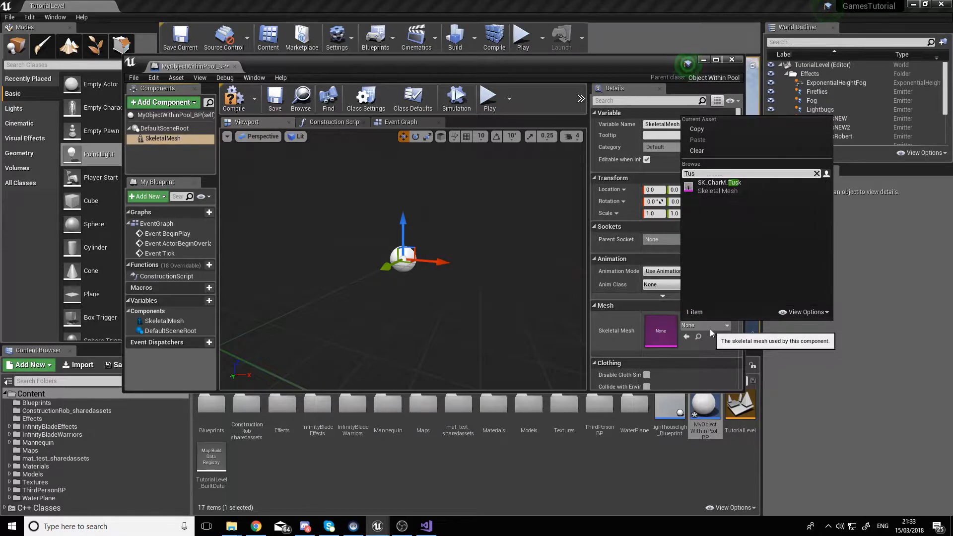
{"action": "left_click", "coordinate": [719, 186]}
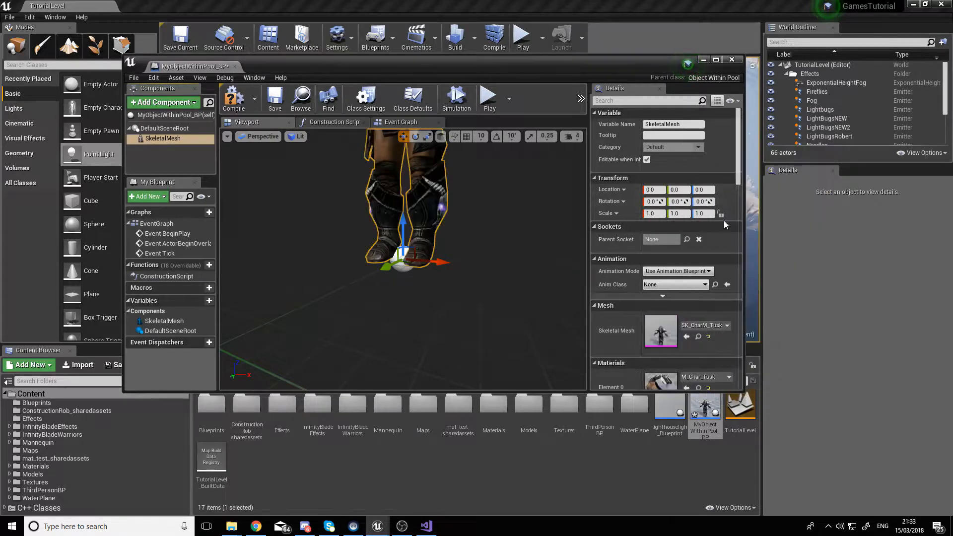
{"action": "scroll", "scroll_direction": "down", "scroll_amount": 3}
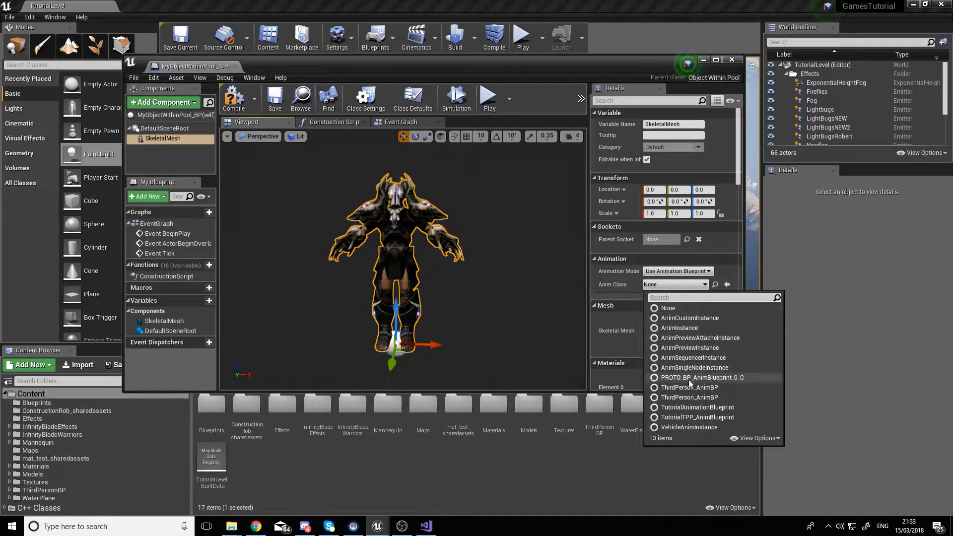
{"action": "left_click", "coordinate": [689, 387]}
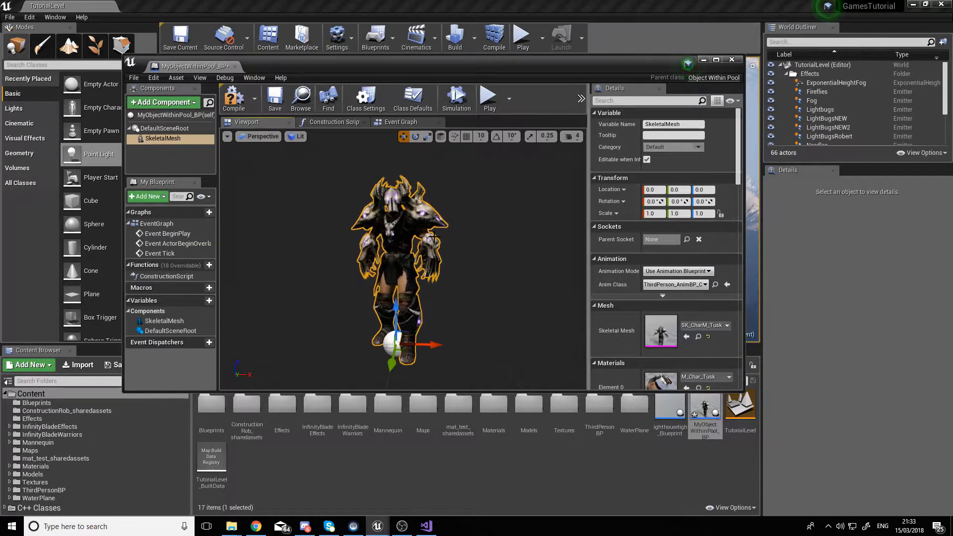
Step: Place MyObjectWithinPool_BP in the level and run a brief play test, then stop
{"action": "left_click", "coordinate": [730, 60]}
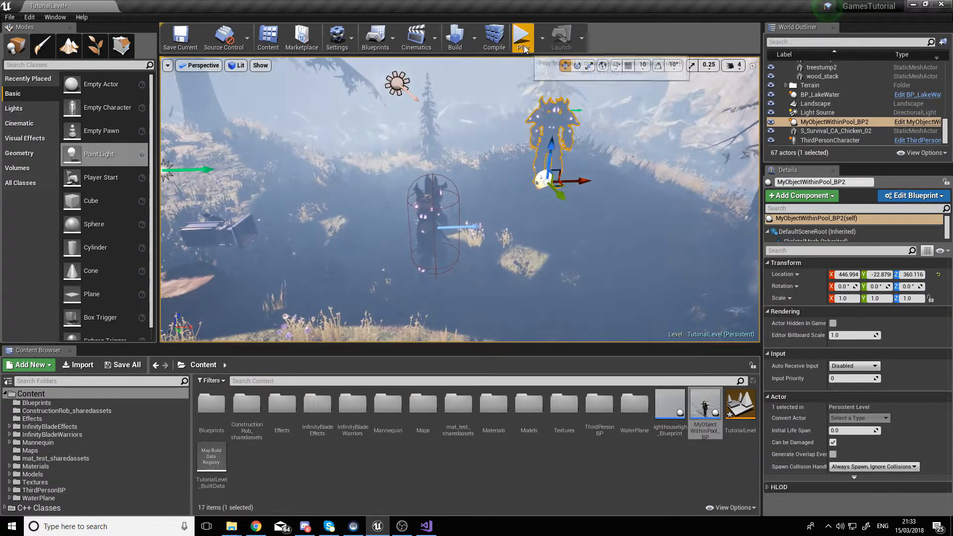
{"action": "left_click", "coordinate": [521, 38]}
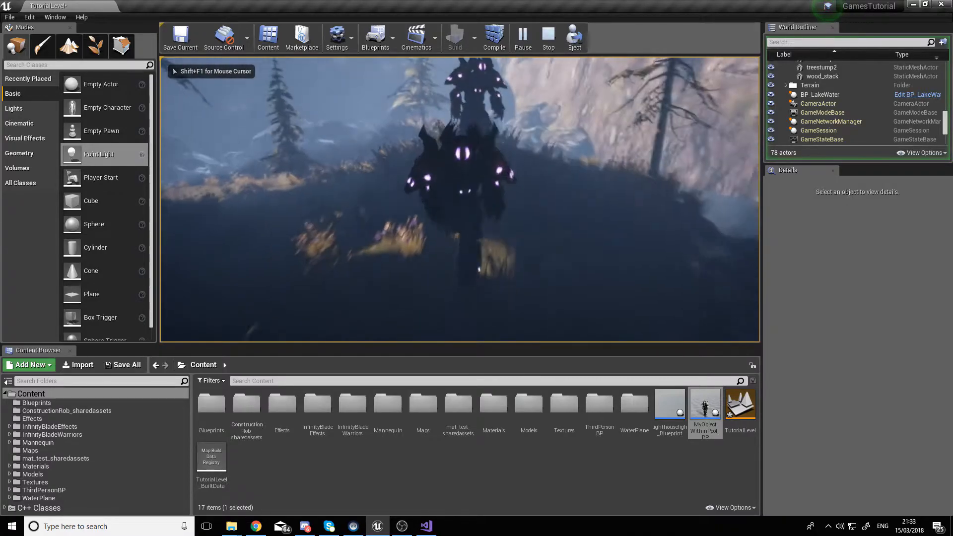
{"action": "left_click", "coordinate": [547, 37]}
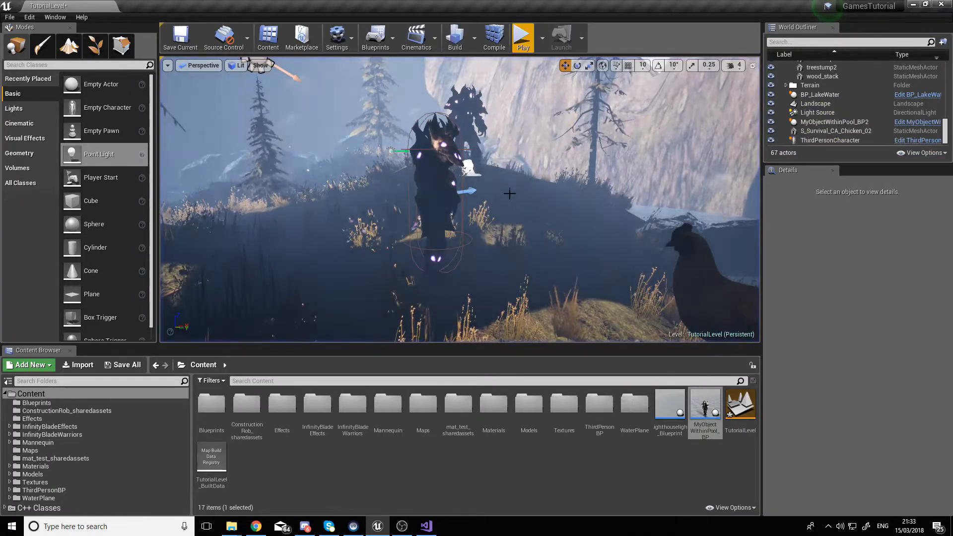
Step: Create a new C++ Actor Component class named ObjectPool
{"action": "left_click", "coordinate": [28, 364]}
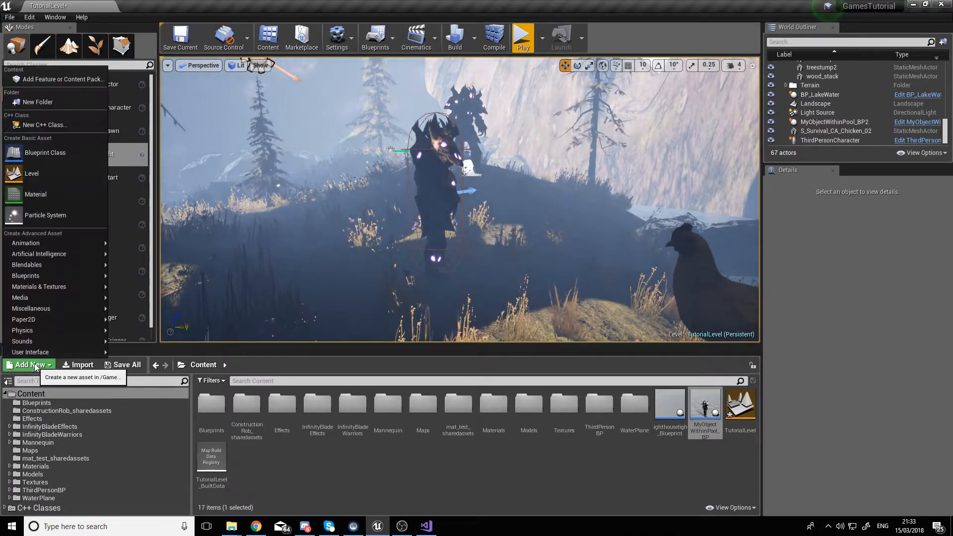
{"action": "left_click", "coordinate": [45, 125]}
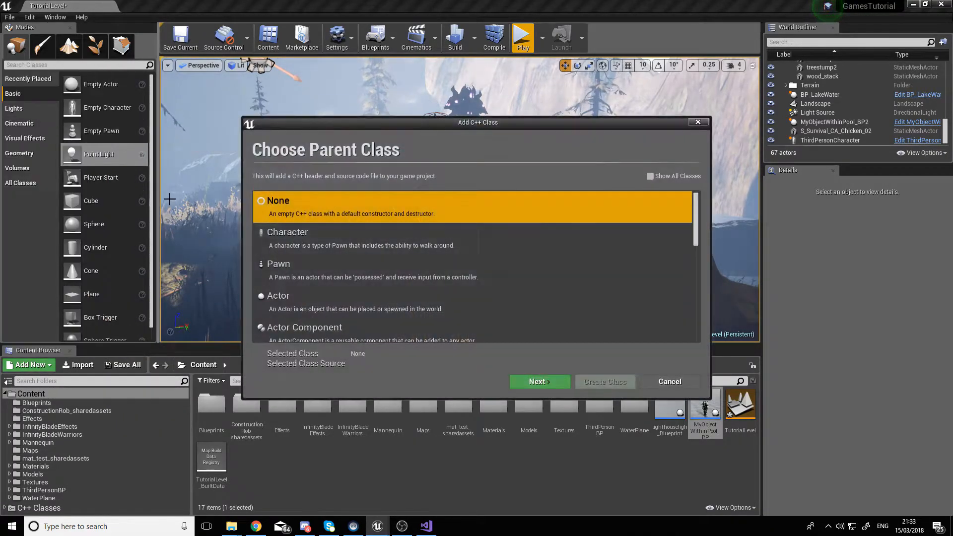
{"action": "left_click", "coordinate": [538, 382]}
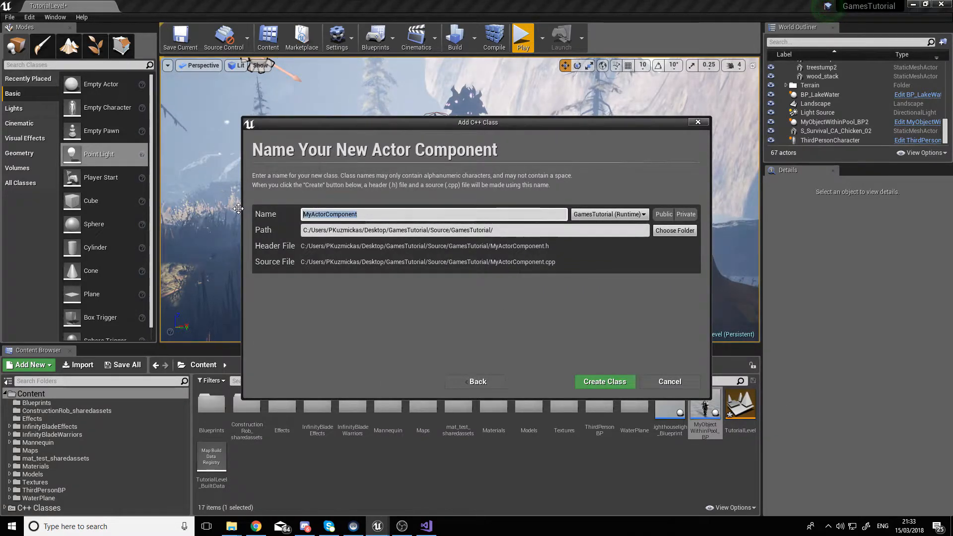
{"action": "left_click", "coordinate": [603, 381]}
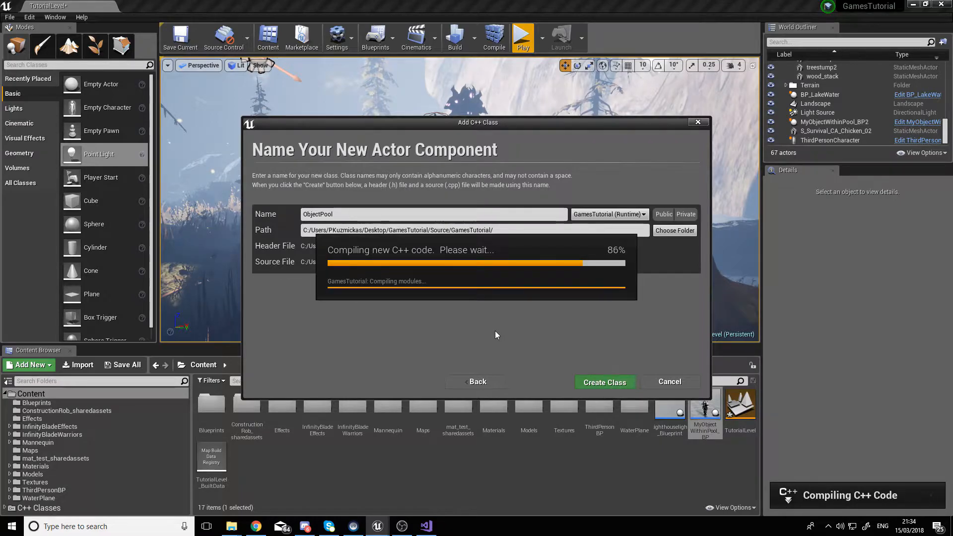
{"action": "mouse_move", "coordinate": [507, 317]}
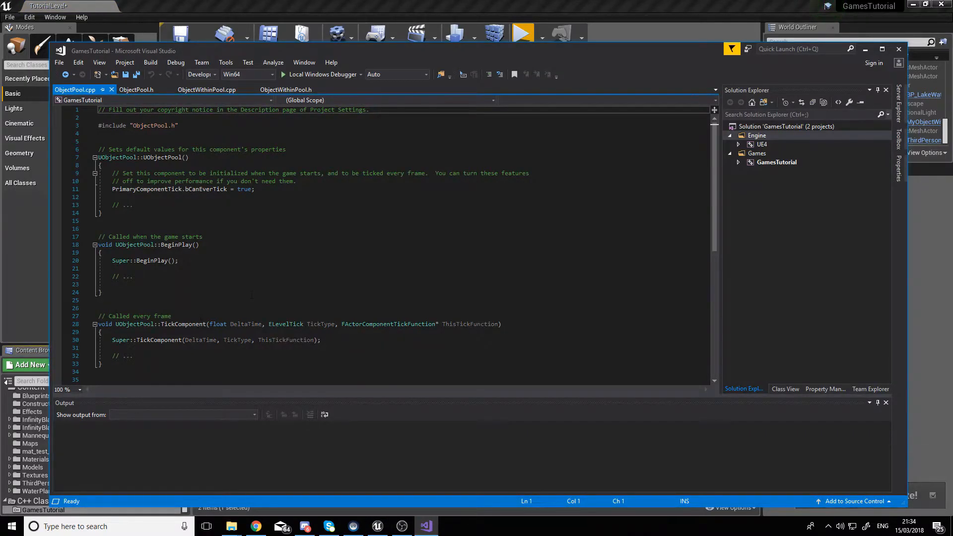
Step: Declare AObjectWithinPool* GetPooledObject() in ObjectPool.h
{"action": "left_click", "coordinate": [136, 89]}
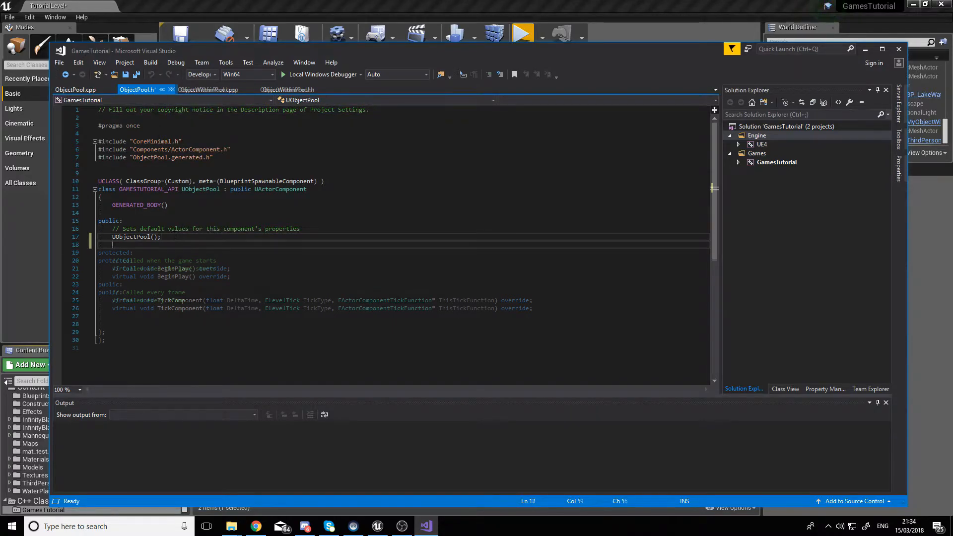
{"action": "type", "text": "AObject"}
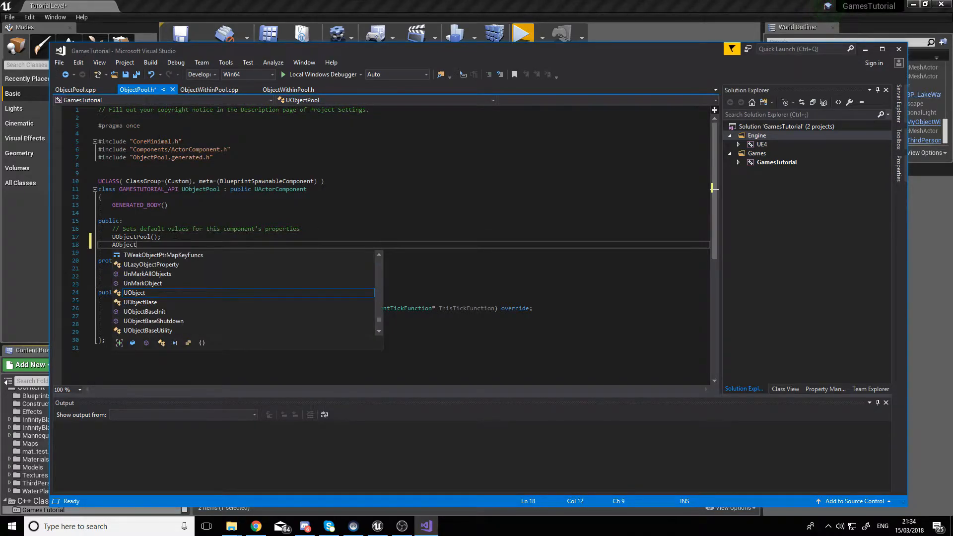
{"action": "type", "text": "WithinPool"}
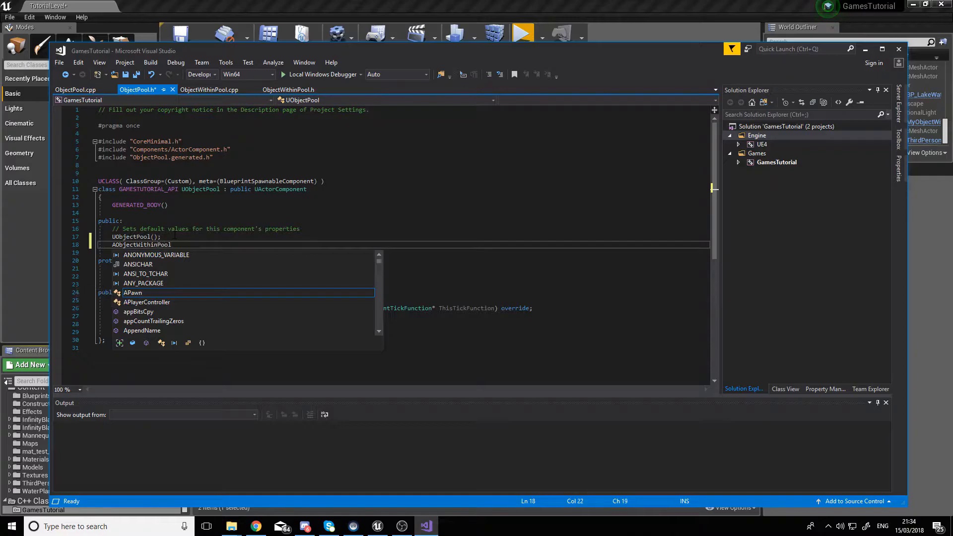
{"action": "type", "text": "GetPooled0"}
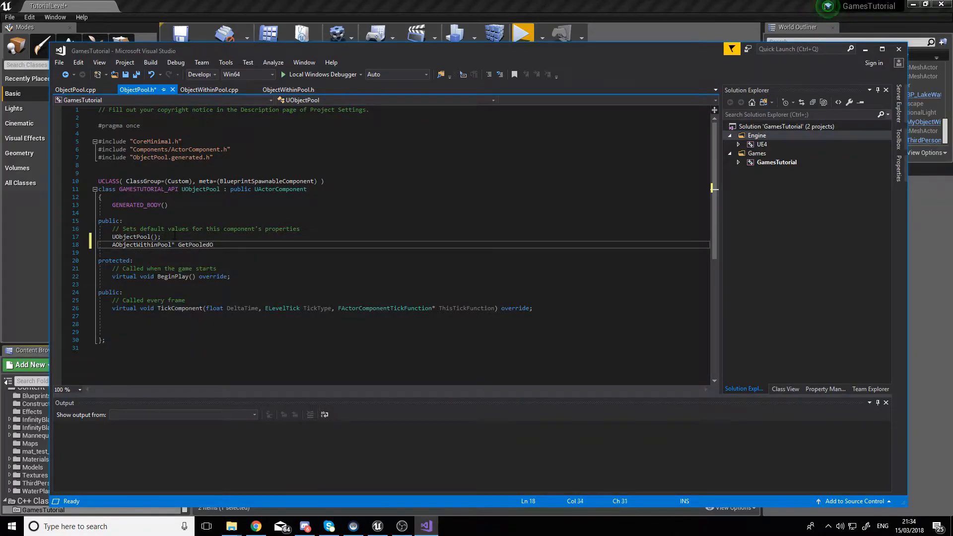
{"action": "type", "text": "bject();"}
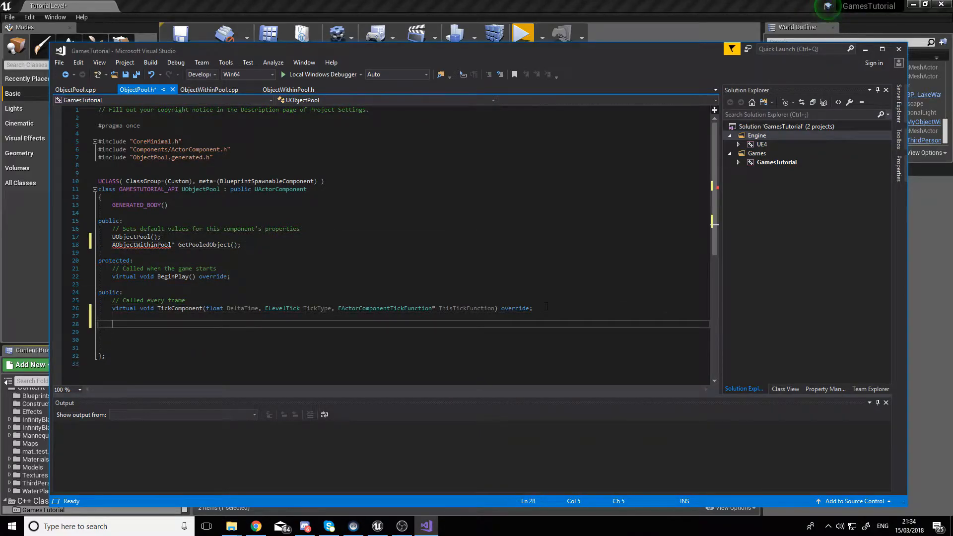
Step: Add an editable TSubclassOf PooledObjectSubclass property with the ObjectWithinPool include
{"action": "type", "text": "UPROPERTY()"}
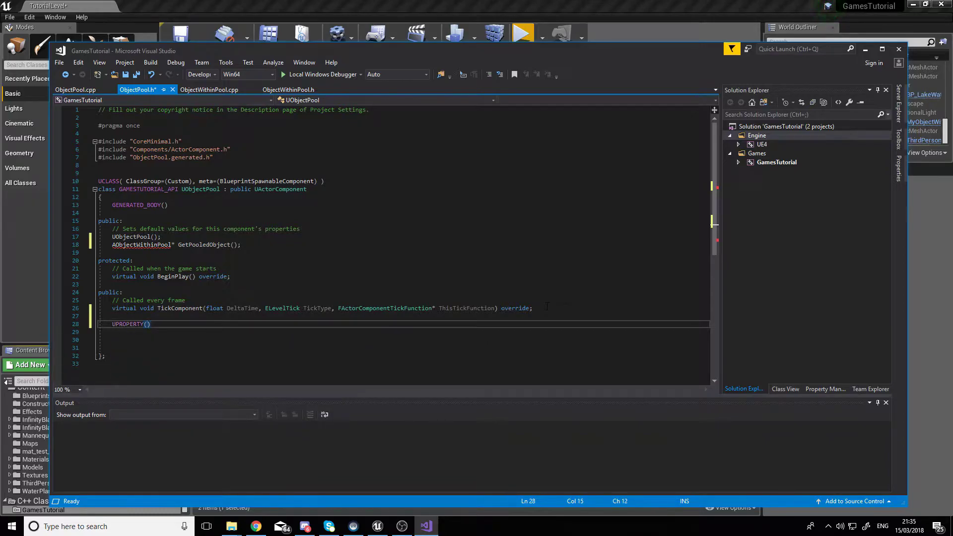
{"action": "type", "text": "EditAnywhere, Category"}
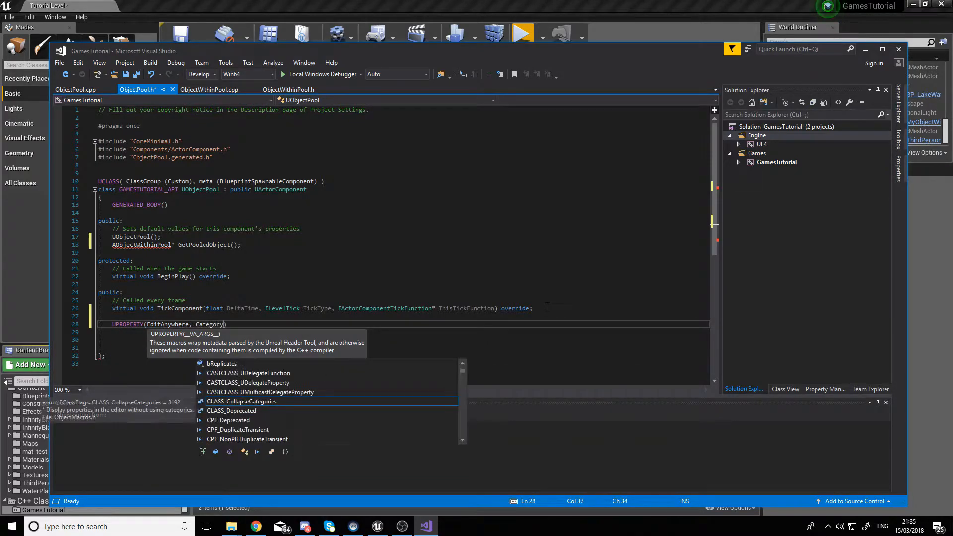
{"action": "type", "text": "= \"ObjectPool\""}
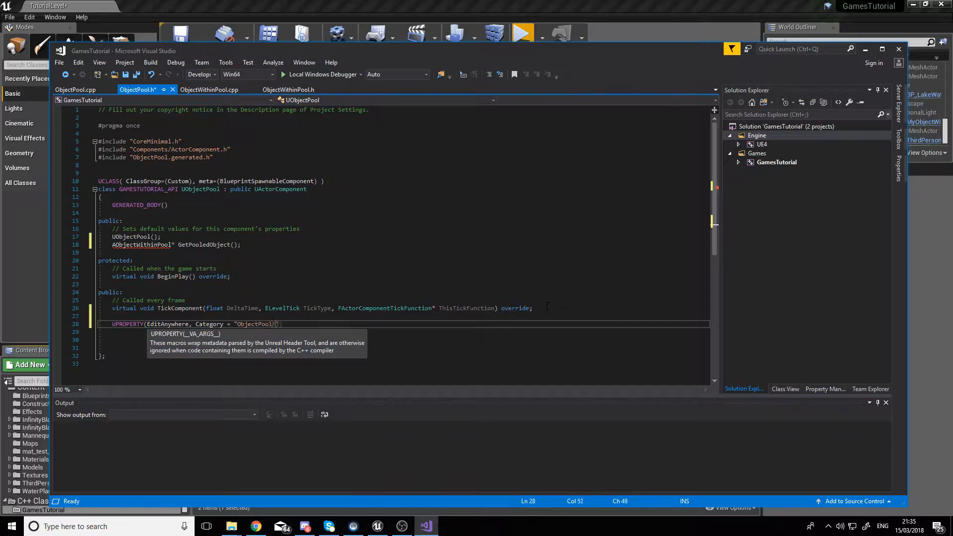
{"action": "type", "text": "TSubclassOf<class A>"}
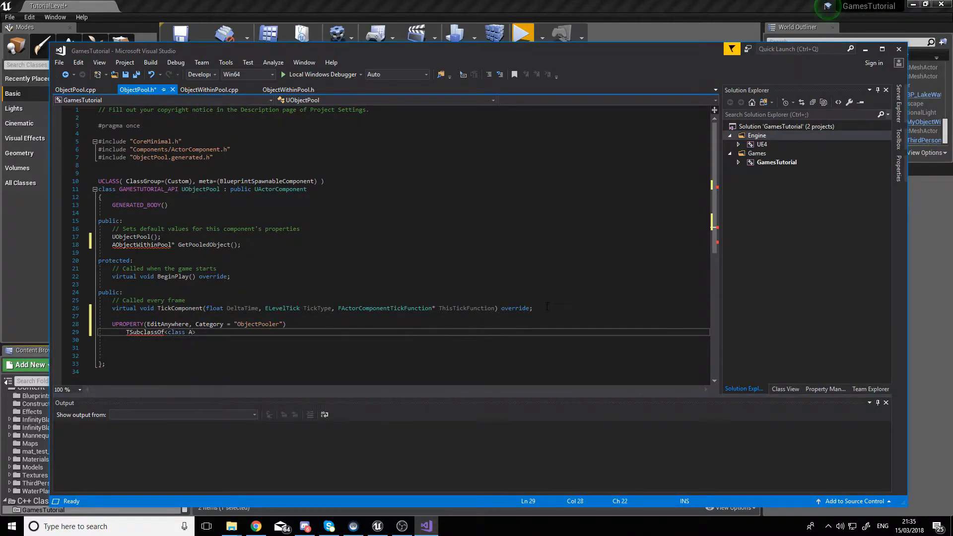
{"action": "type", "text": "ObjectWithinPool"}
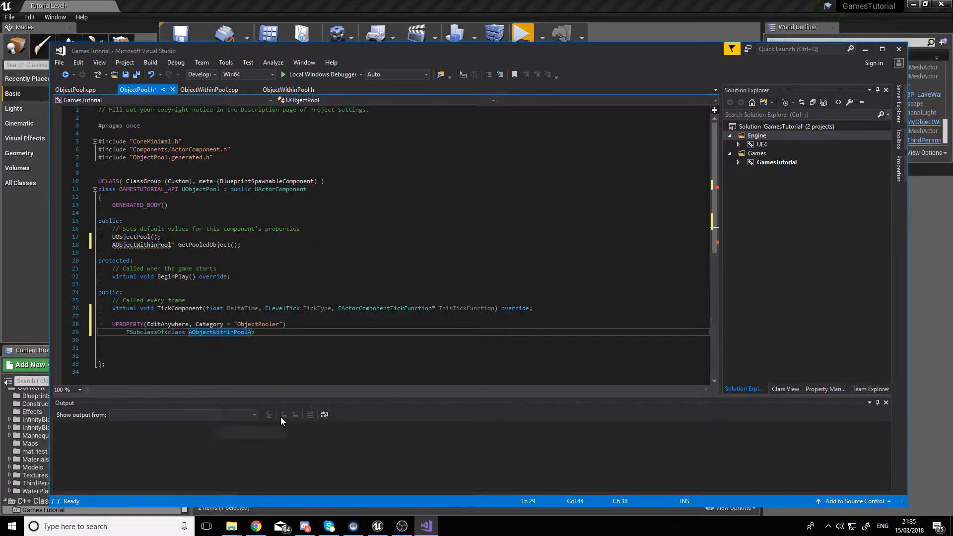
{"action": "left_click", "coordinate": [138, 126]}
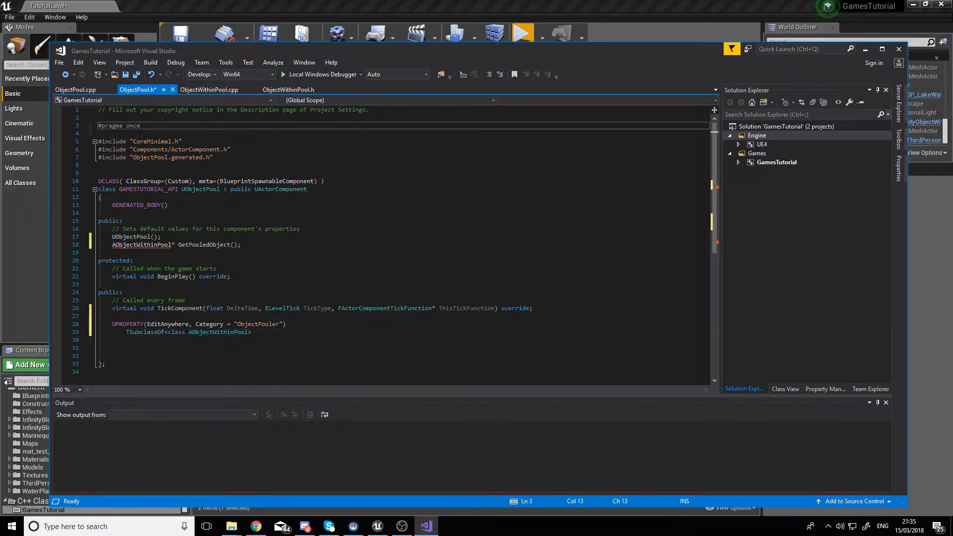
{"action": "type", "text": "#include \"ObjectWithinPool.h"}
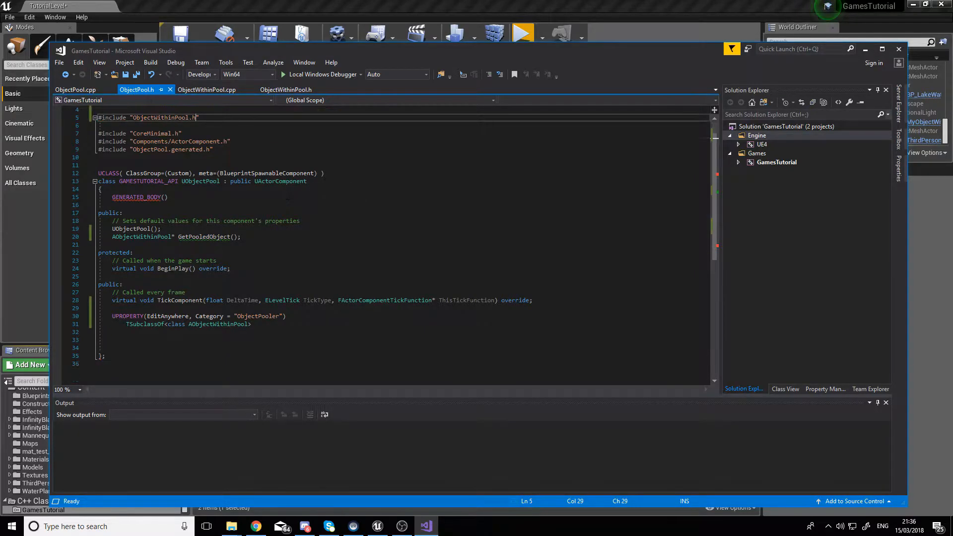
{"action": "type", "text": "PooledOb"}
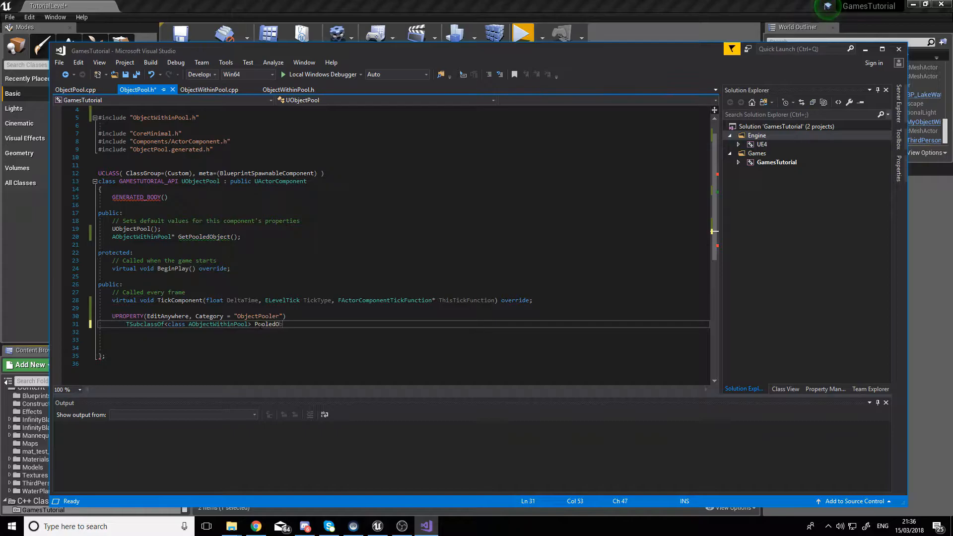
{"action": "type", "text": "bjectSubclass;"}
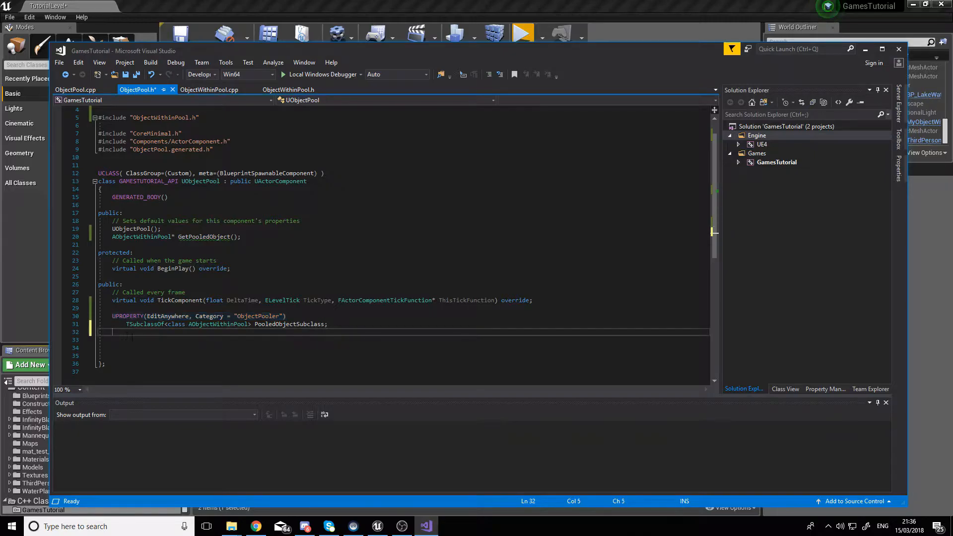
Step: Add an editable int PoolSize = 100 and a TArray<AObjectWithinPool*> Pool
{"action": "type", "text": "UPROPERTY(EditAnywhere, Category = \"ObjectPooler\")"}
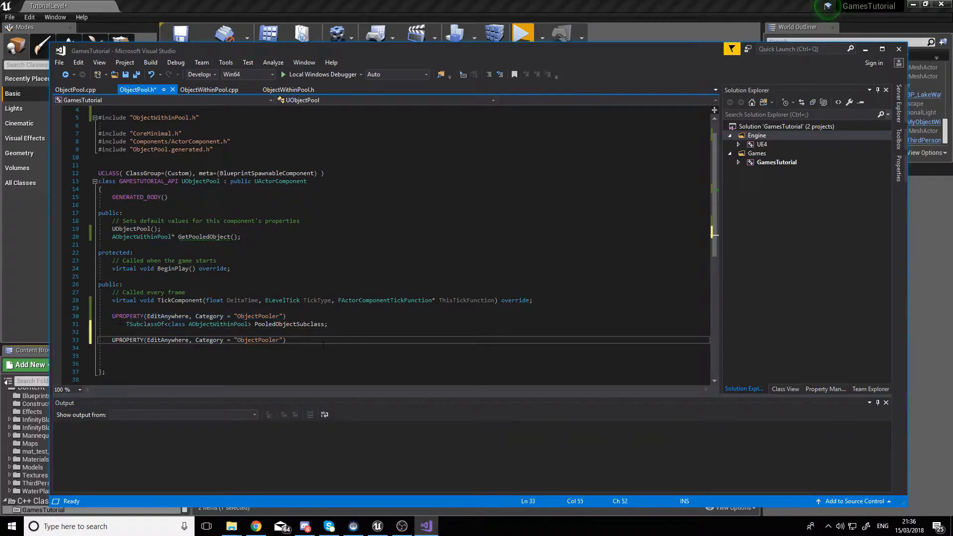
{"action": "key", "text": "enter"}
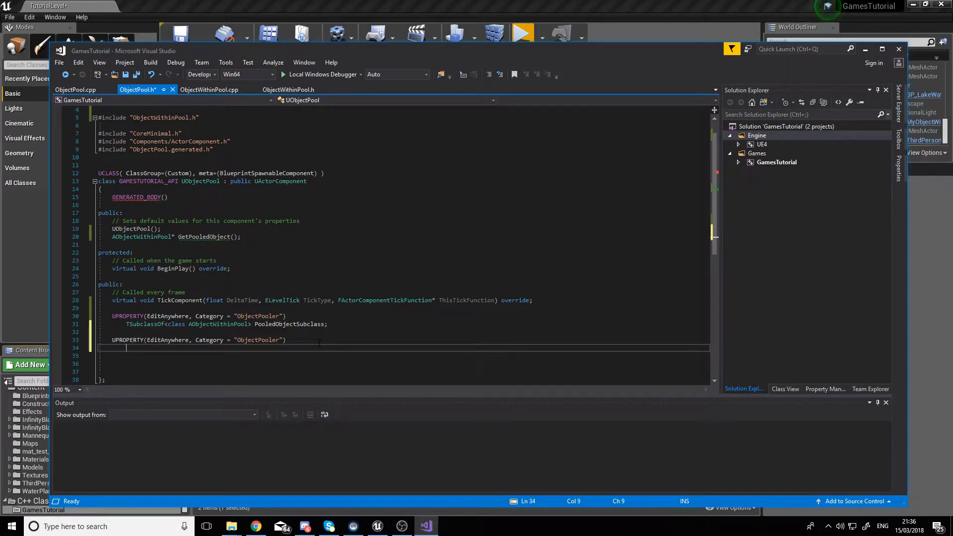
{"action": "type", "text": "int p"}
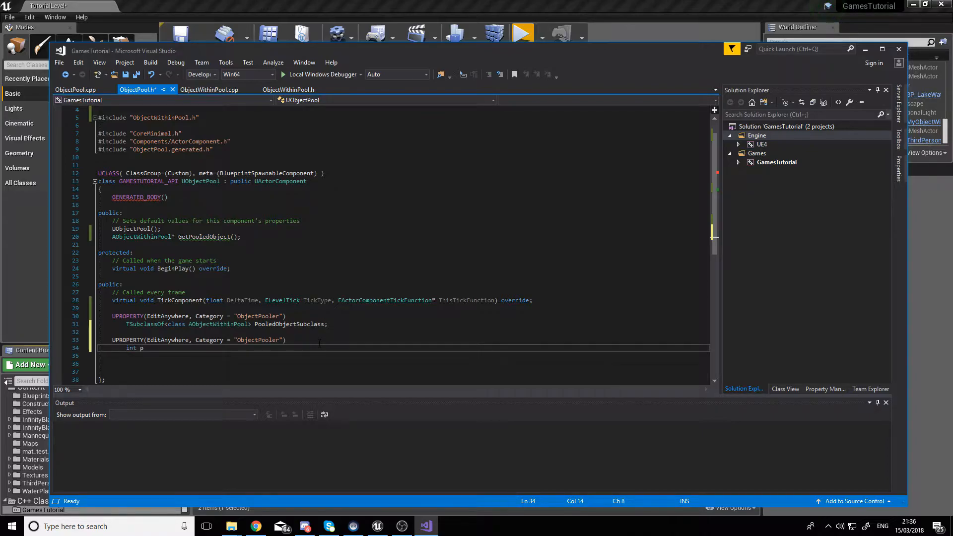
{"action": "type", "text": "oolS"}
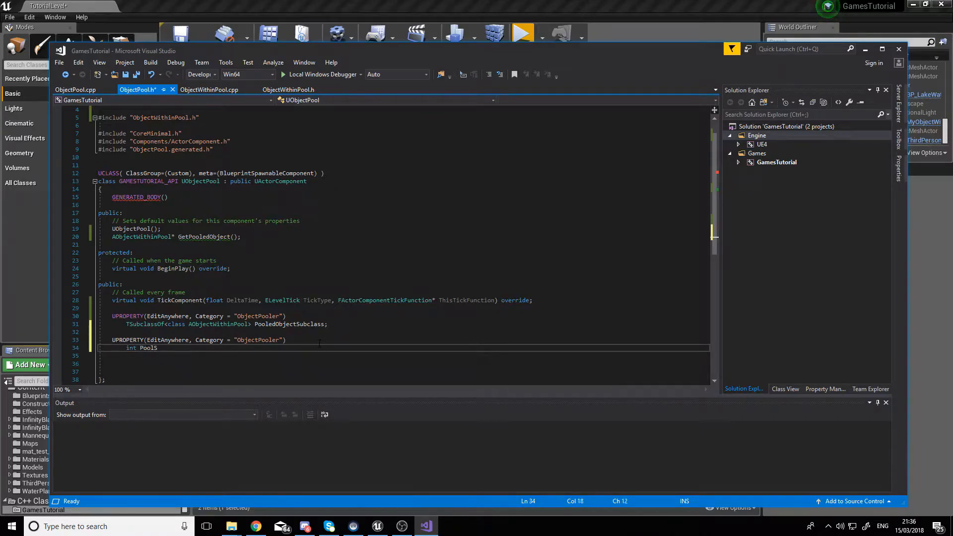
{"action": "type", "text": "Size = 100"}
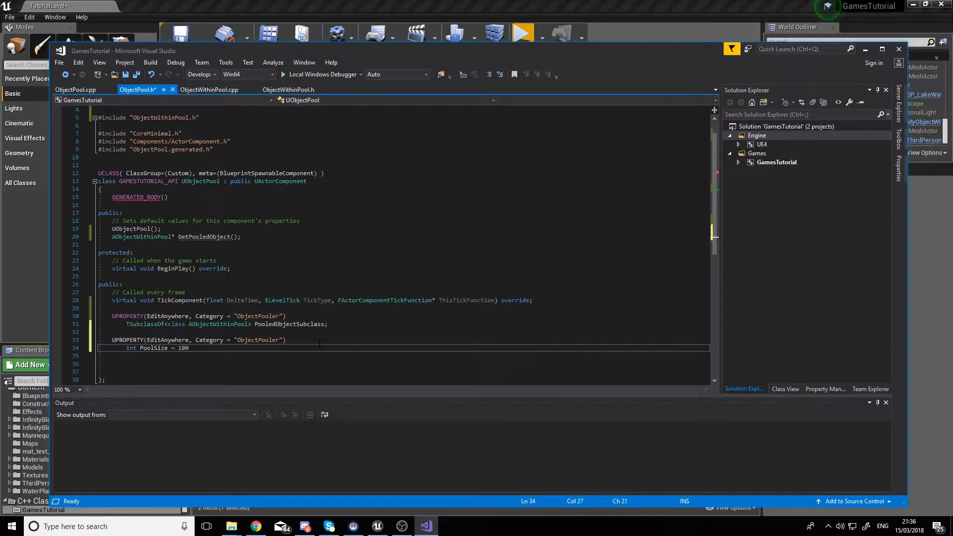
{"action": "type", "text": ";"}
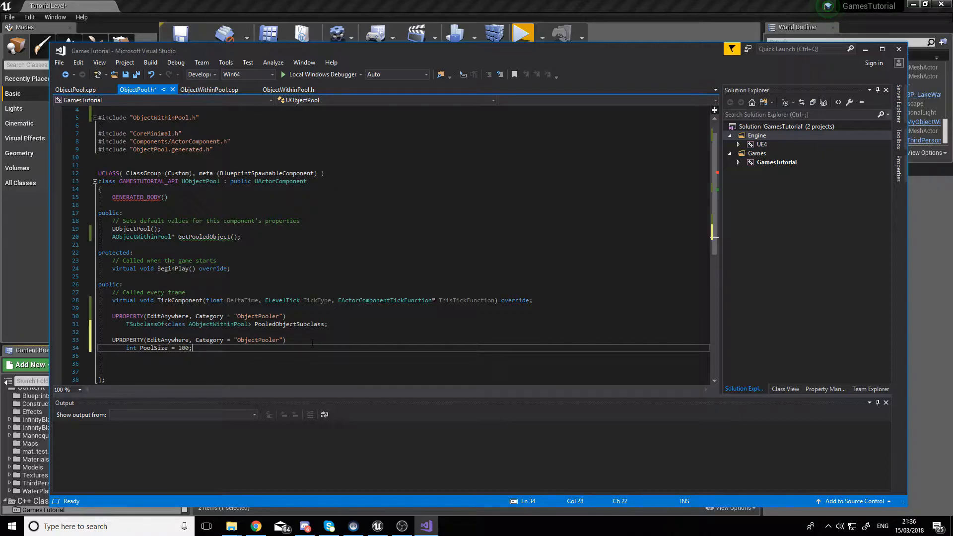
{"action": "type", "text": "TArray<"}
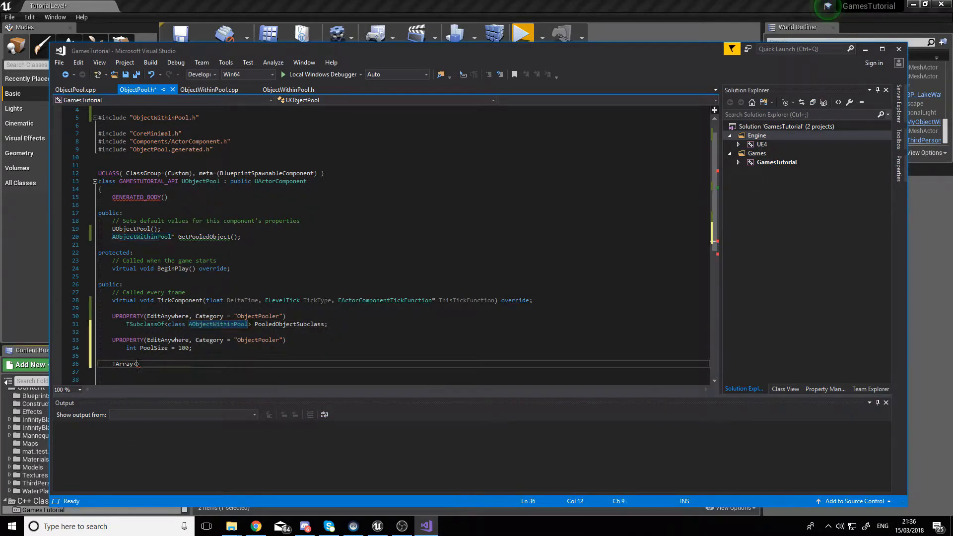
{"action": "type", "text": "AObjectWithinPool*>"}
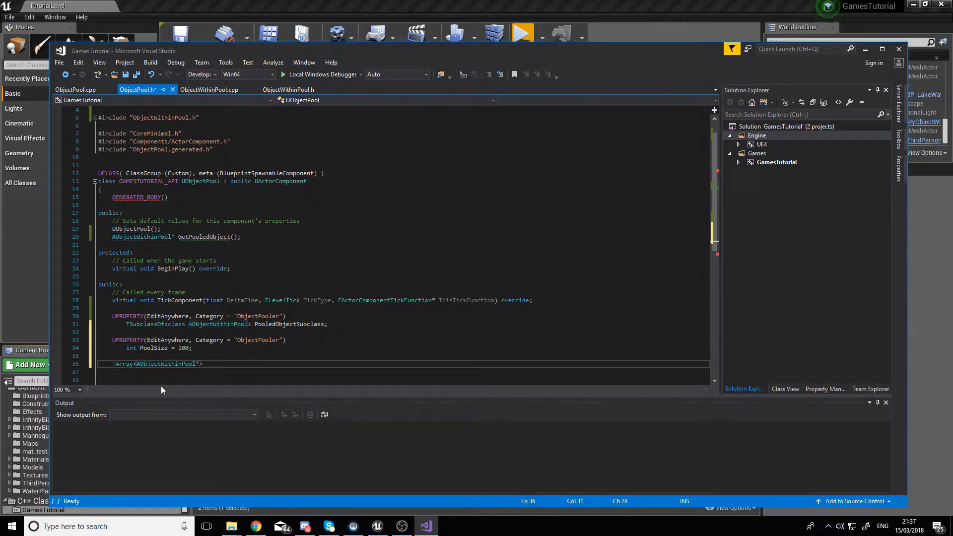
{"action": "type", "text": "Pool;"}
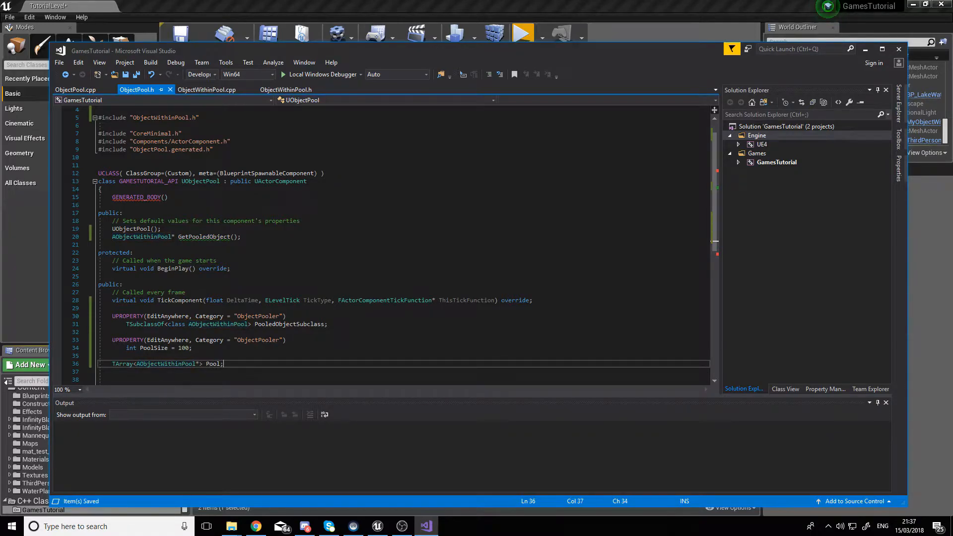
Step: Add ConstructorHelpers, Actor and Engine.h includes to ObjectPool.cpp
{"action": "left_click", "coordinate": [75, 89]}
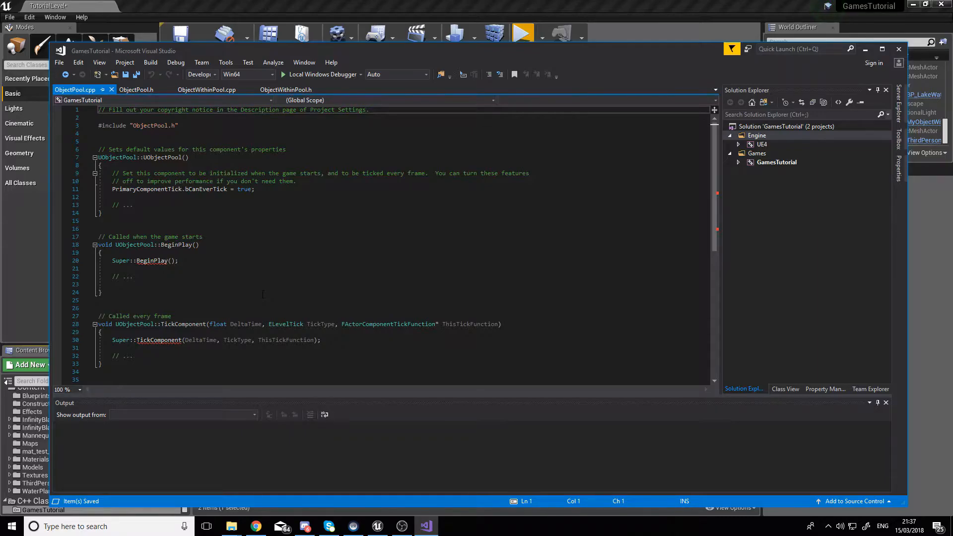
{"action": "type", "text": "#include \"\""}
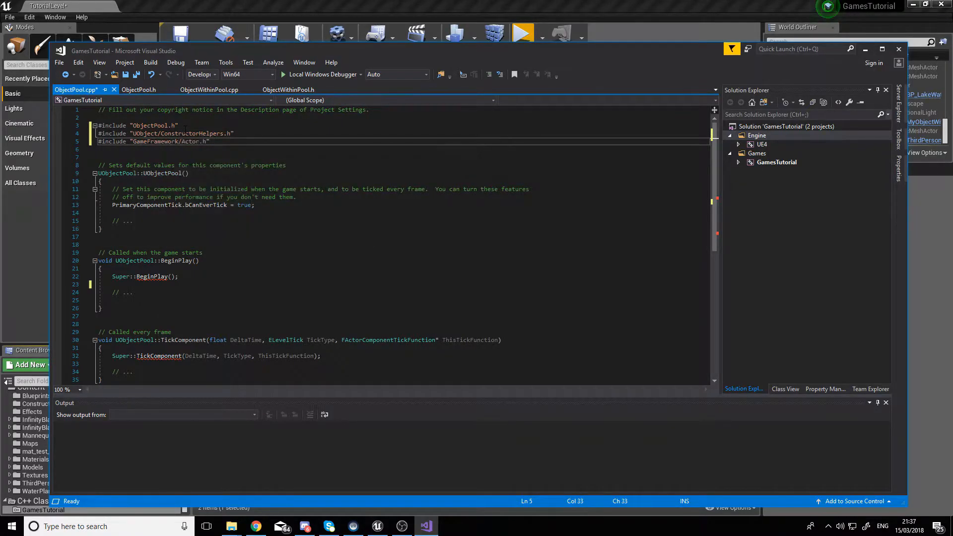
{"action": "type", "text": "#include \"Engine.h\""}
{"action": "left_click", "coordinate": [407, 284]}
{"action": "type", "text": "if("}
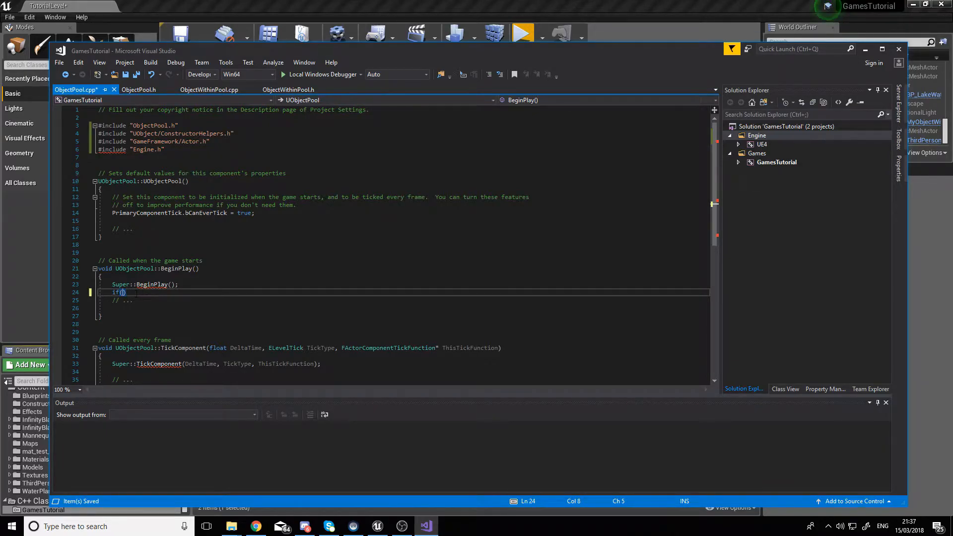
Step: In BeginPlay, check PooledObjectSubclass, get UWorld via GetWorld() and check World
{"action": "type", "text": "Pooled"}
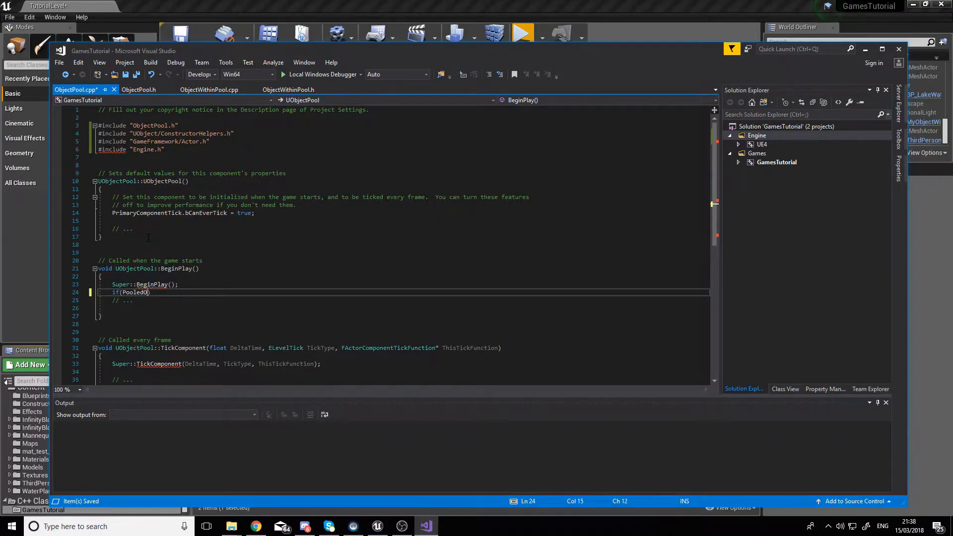
{"action": "type", "text": "ObjectSubclass != NULL"}
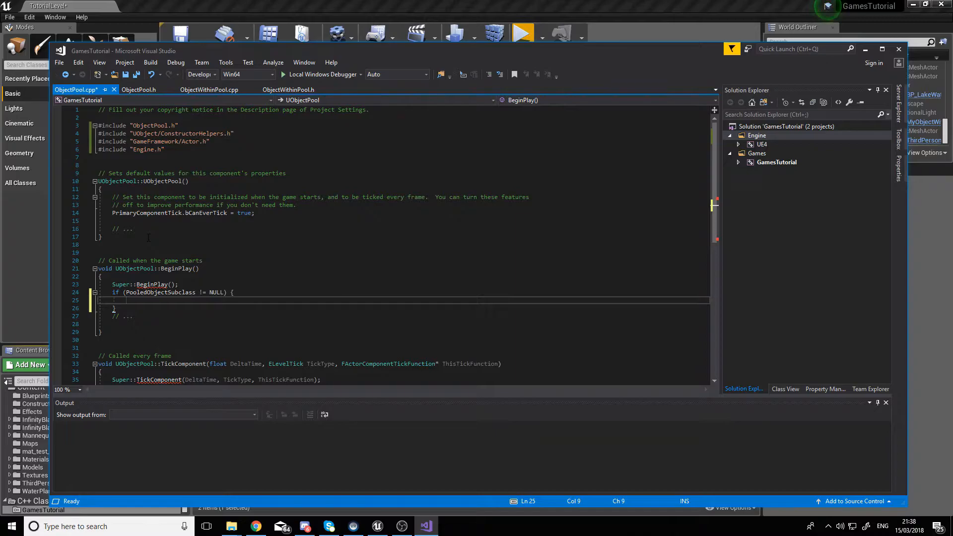
{"action": "type", "text": "UWorld* const World"}
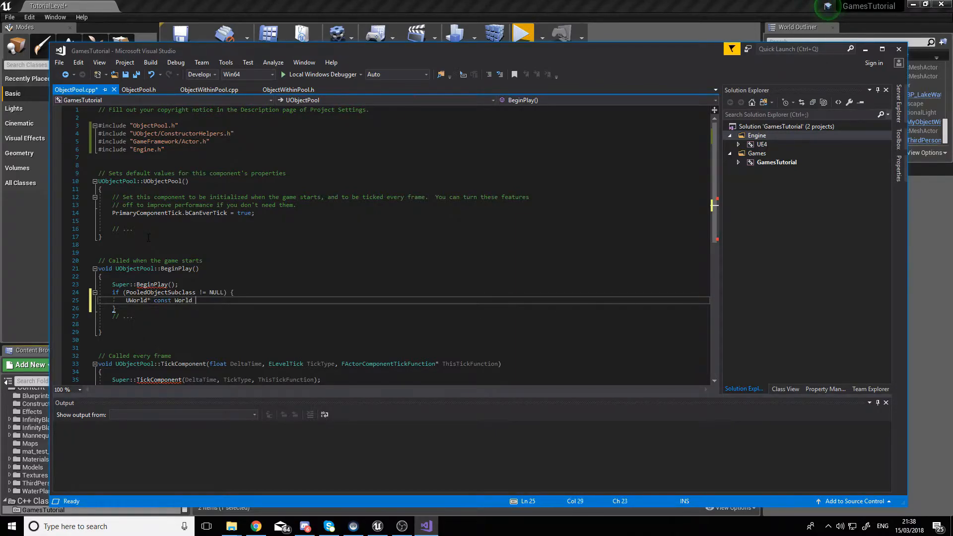
{"action": "type", "text": "= GetWorld();"}
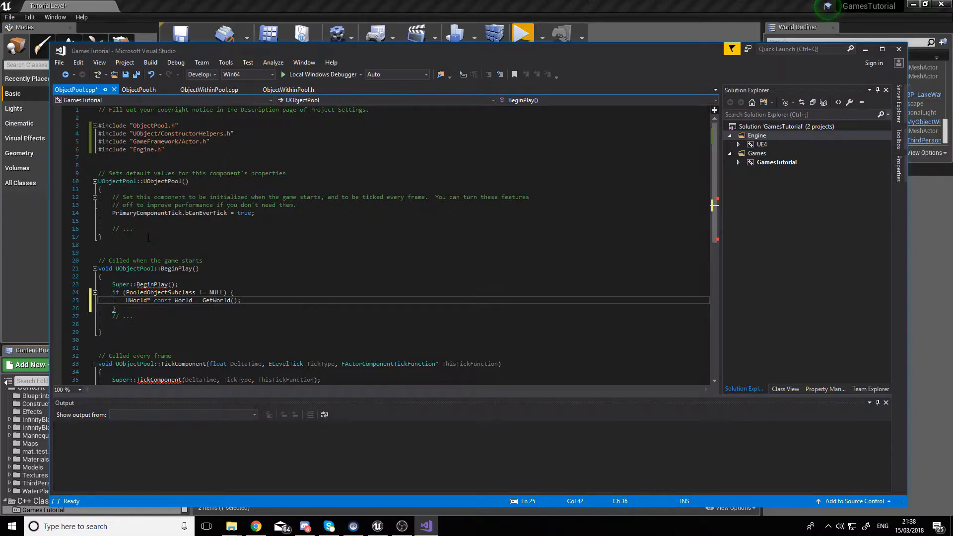
{"action": "type", "text": "if()"}
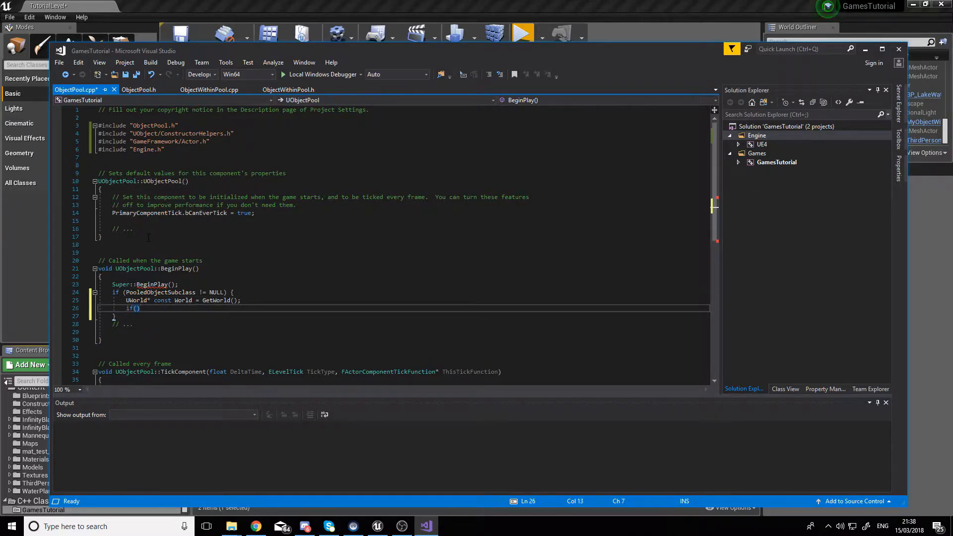
{"action": "type", "text": "World"}
{"action": "type", "text": "for(int "}
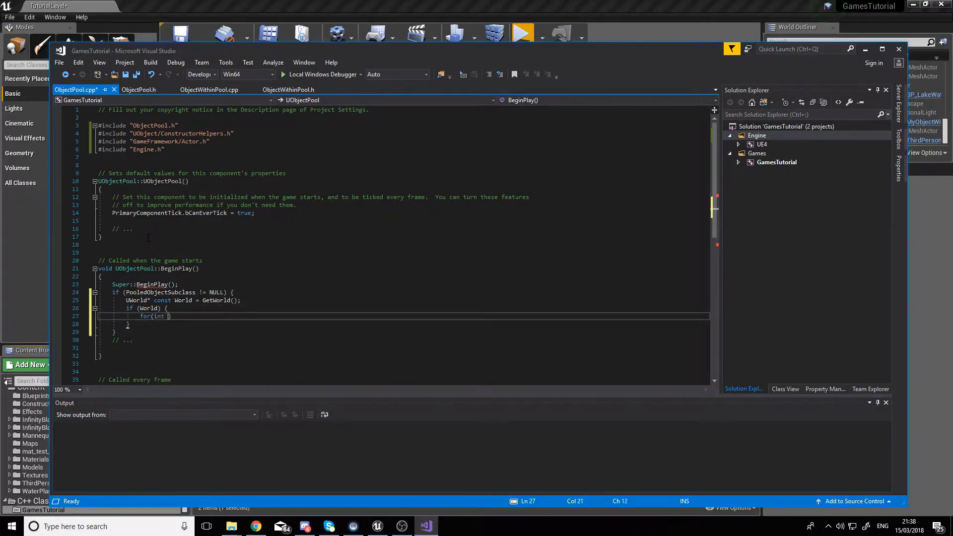
Step: Loop i < PoolSize spawning AObjectWithinPool actors from PooledObjectSubclass at zero vector and rotator
{"action": "type", "text": "i = 0;"}
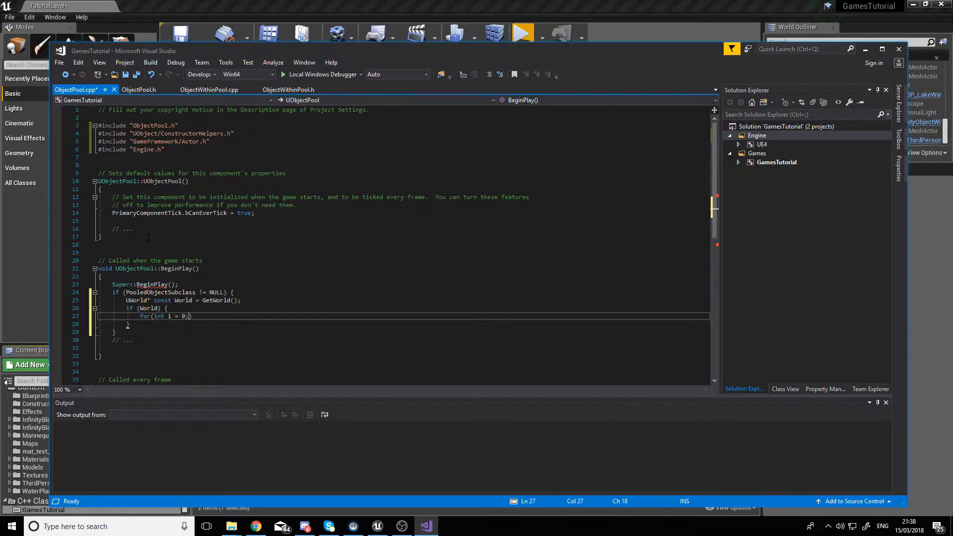
{"action": "type", "text": "i<"}
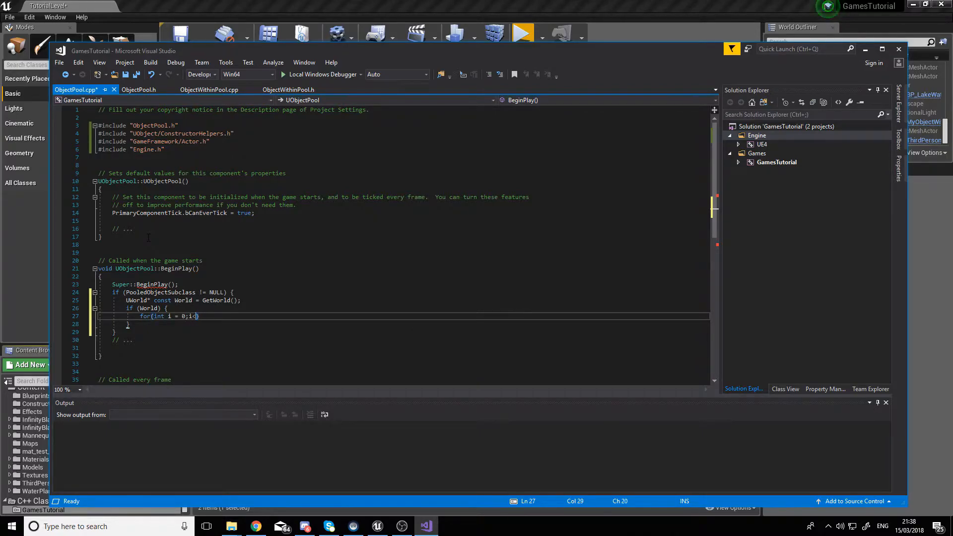
{"action": "type", "text": "PoolSize"}
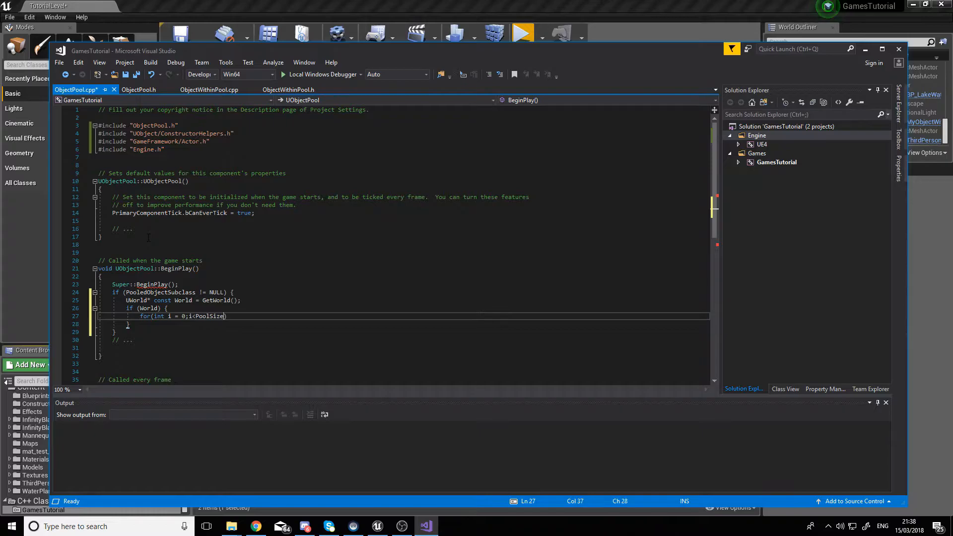
{"action": "type", "text": ";i++){"}
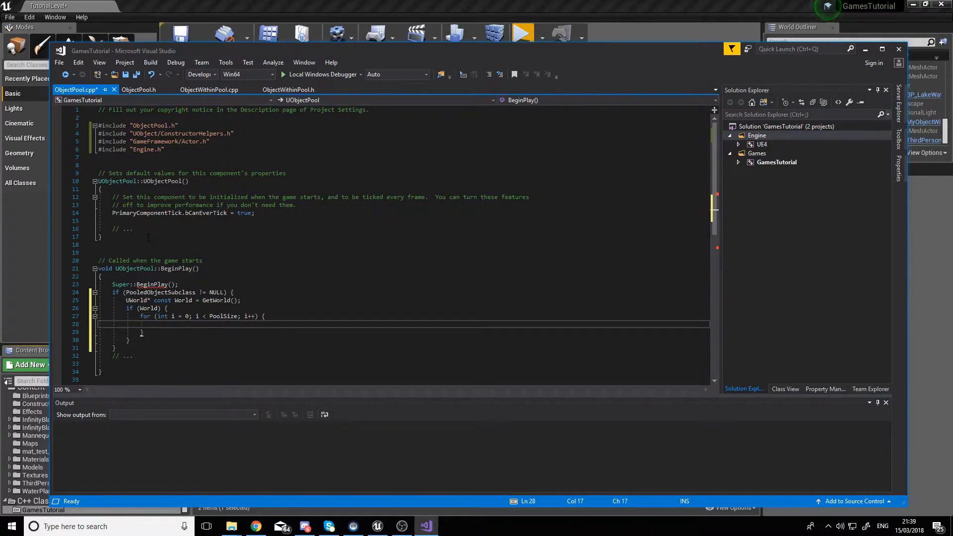
{"action": "type", "text": "AObjectWithinPool*"}
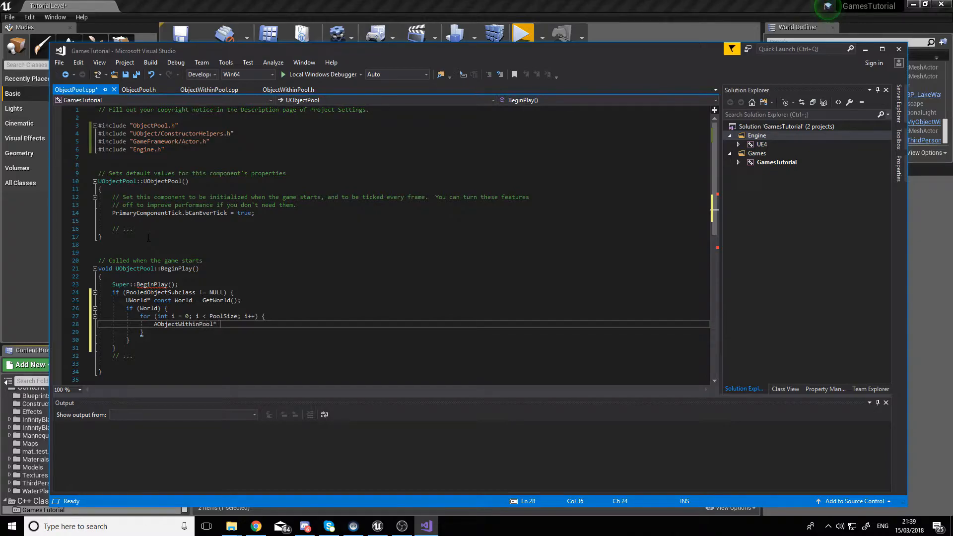
{"action": "type", "text": "PoolableActor = GetWorld()"}
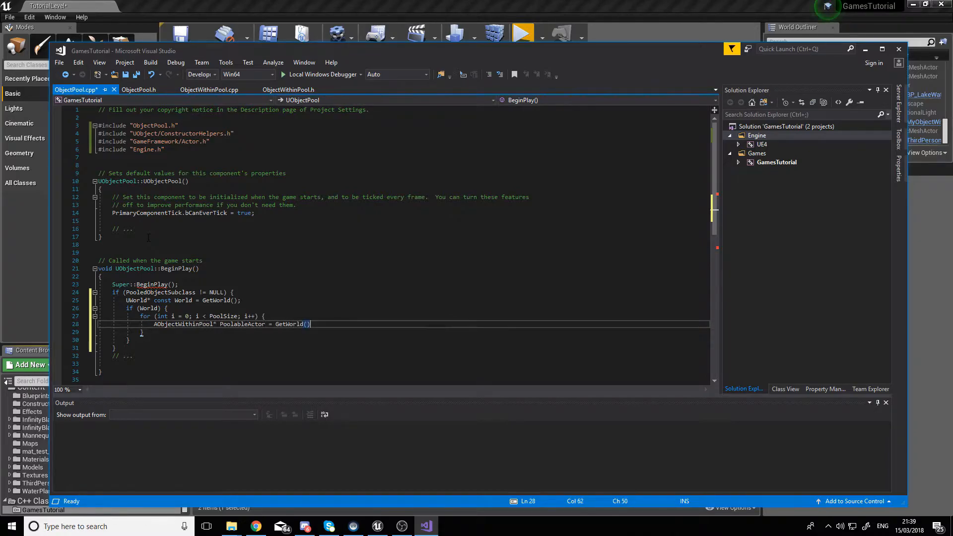
{"action": "type", "text": "->SpawnActor()"}
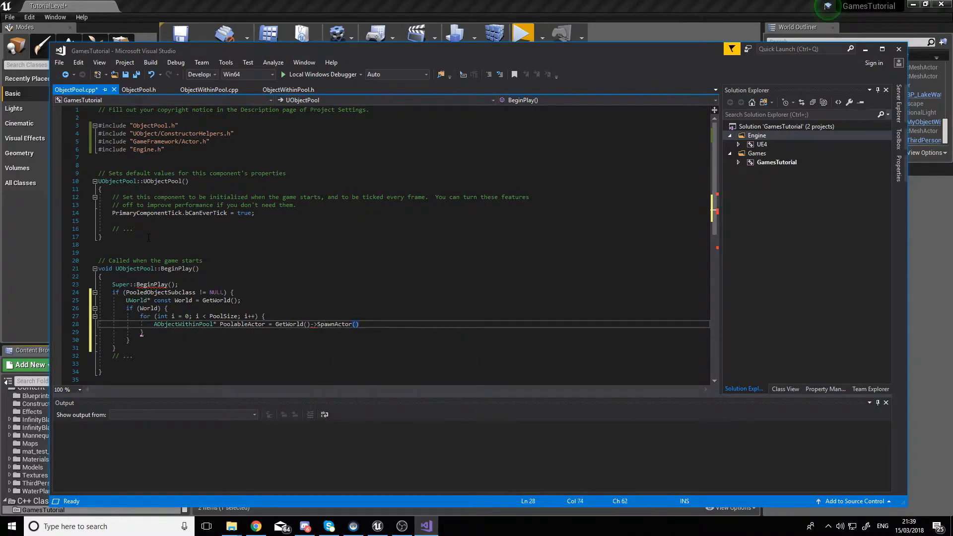
{"action": "type", "text": "<AObjectWithinPool>"}
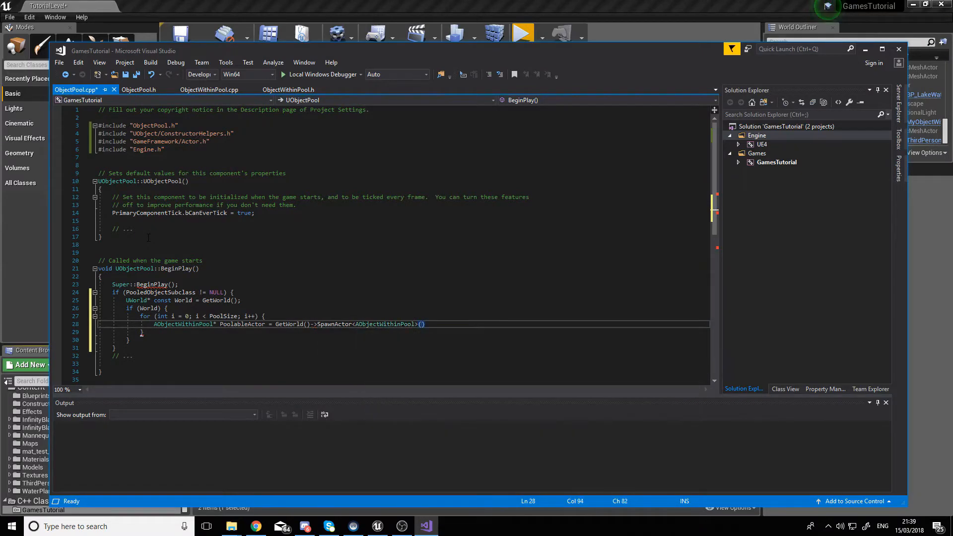
{"action": "type", "text": "PooledObjectSubclass,FVector("}
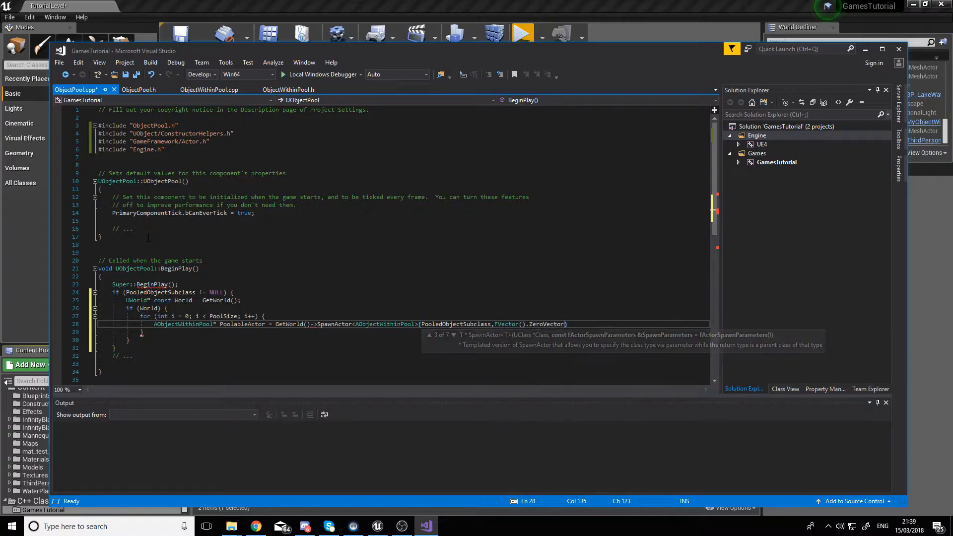
{"action": "type", "text": ",Frotato"}
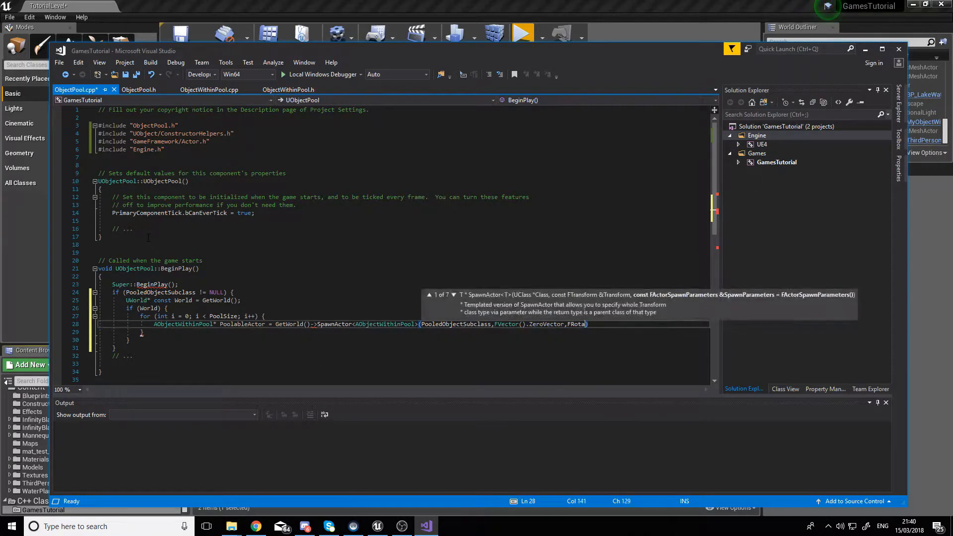
{"action": "type", "text": "tor);"}
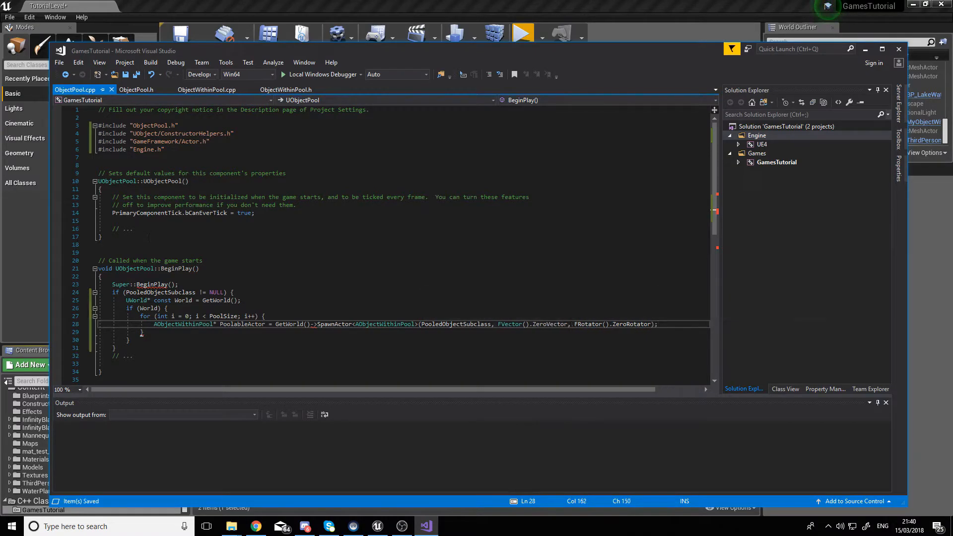
Step: Deactivate each PoolableActor, Pool.Add it, log "Added object to the pool", and save
{"action": "type", "text": "PoolableActor->SetActive()"}
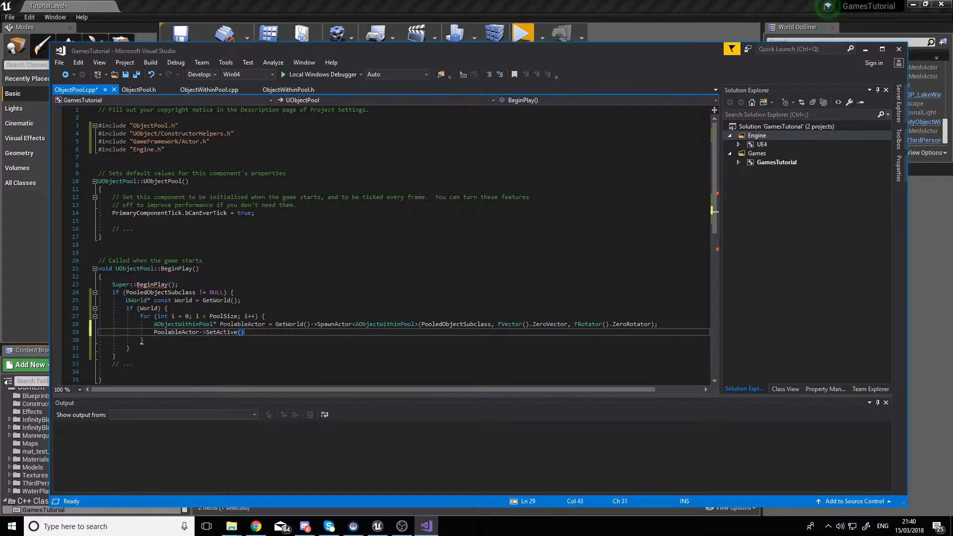
{"action": "type", "text": "false);"}
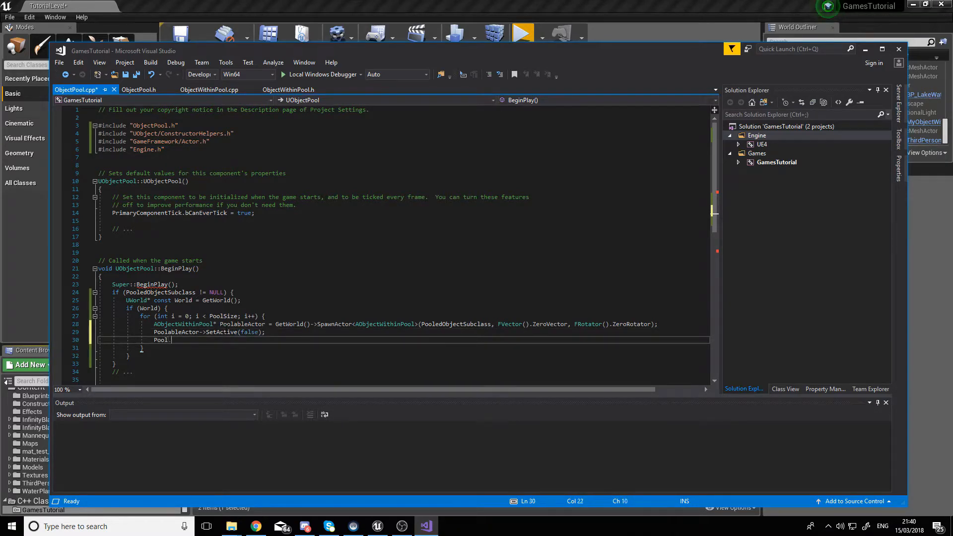
{"action": "type", "text": ".add(PoolableAc)"}
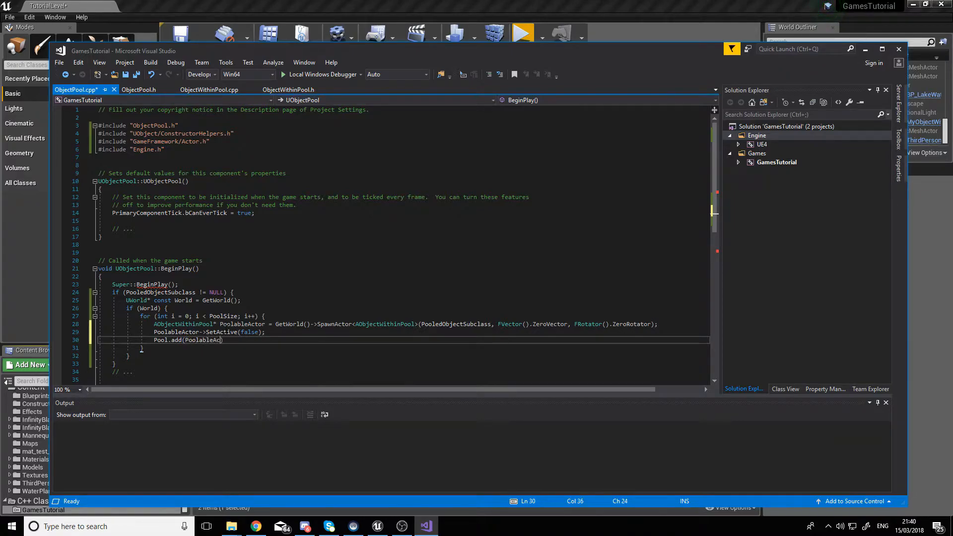
{"action": "type", "text": "tor);"}
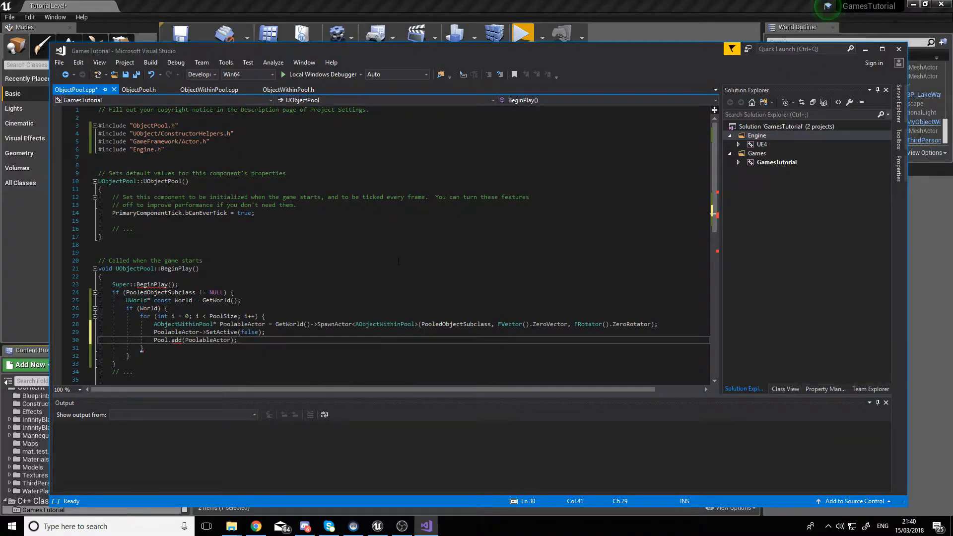
{"action": "scroll", "scroll_direction": "down", "scroll_amount": 3}
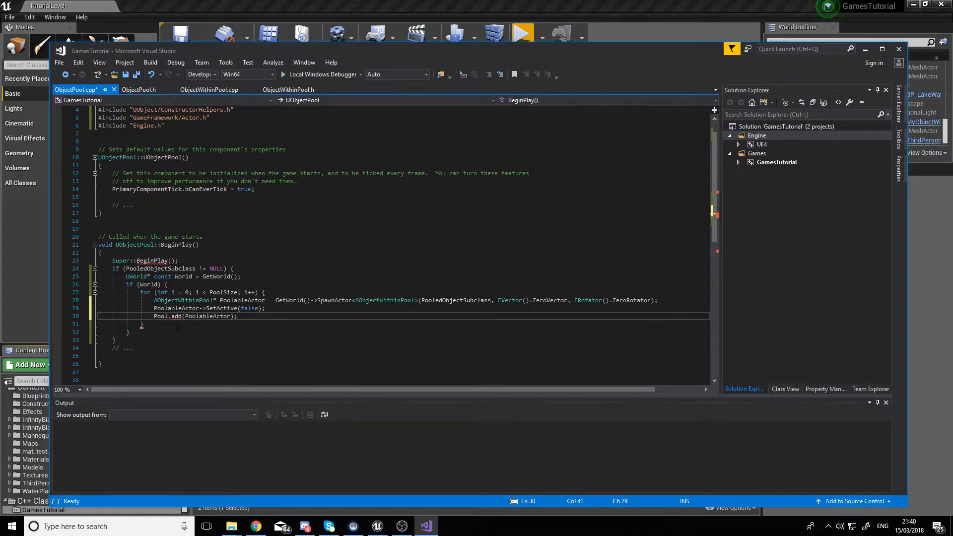
{"action": "key", "text": "Ctrl+S"}
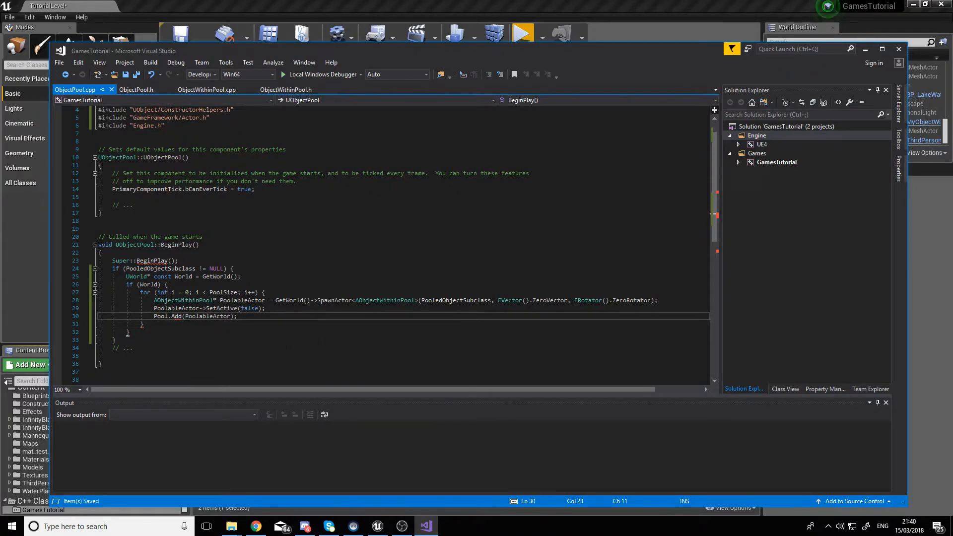
{"action": "type", "text": "UE"}
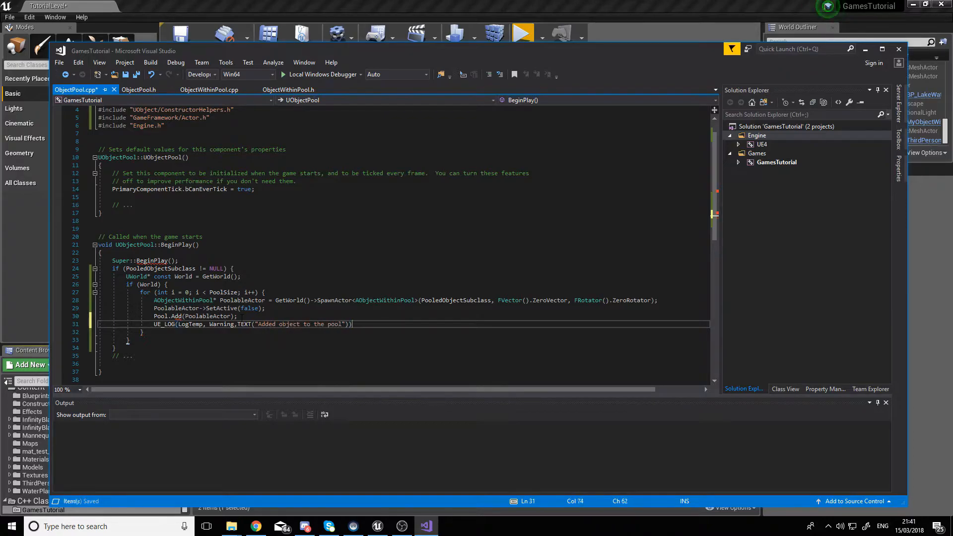
{"action": "type", "text": ");"}
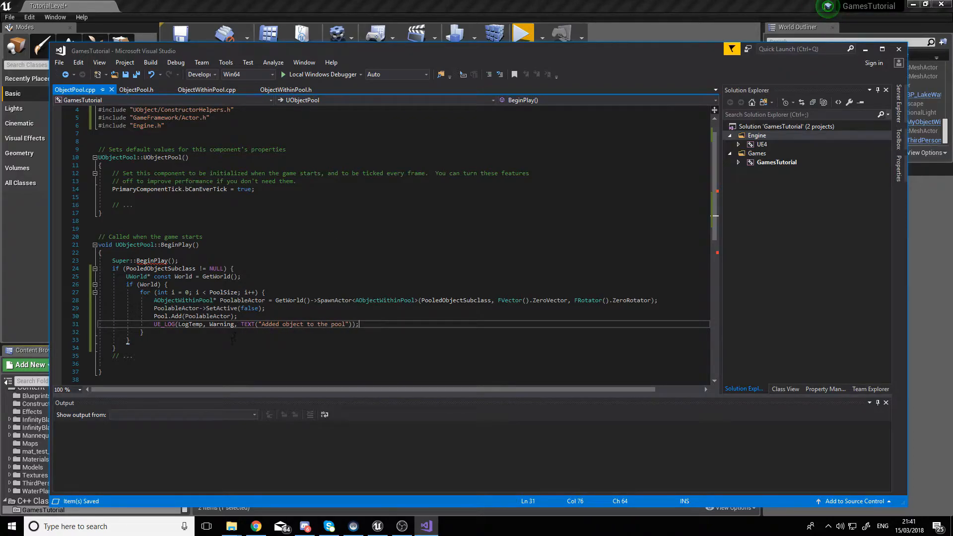
Step: Return to ObjectPool.h at the GetPooledObject declaration
{"action": "left_click", "coordinate": [139, 89]}
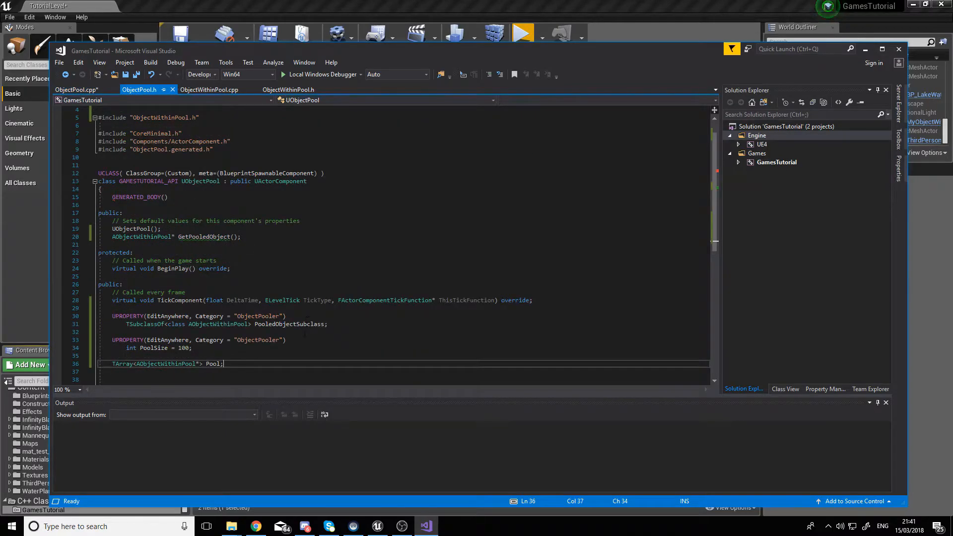
{"action": "left_click", "coordinate": [182, 238]}
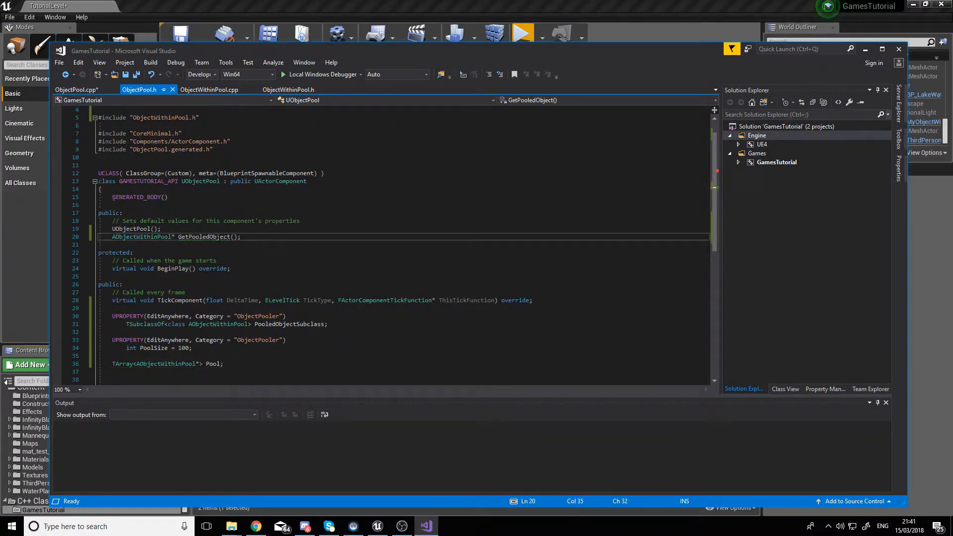
Step: Define GetPooledObject with for(AObjectWithinPool* PoolableActor : Pool) and an if(!PoolableActor check
{"action": "left_click", "coordinate": [89, 237]}
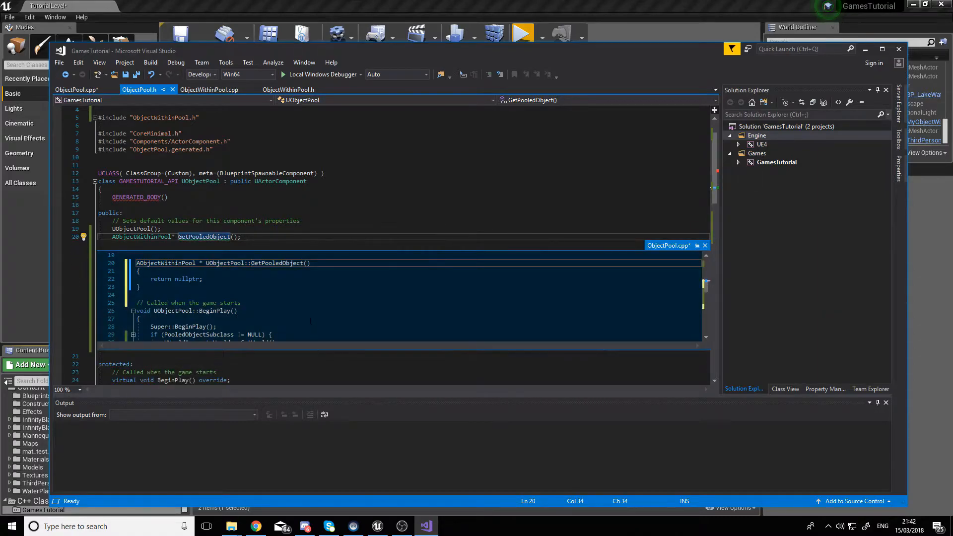
{"action": "type", "text": "for()"}
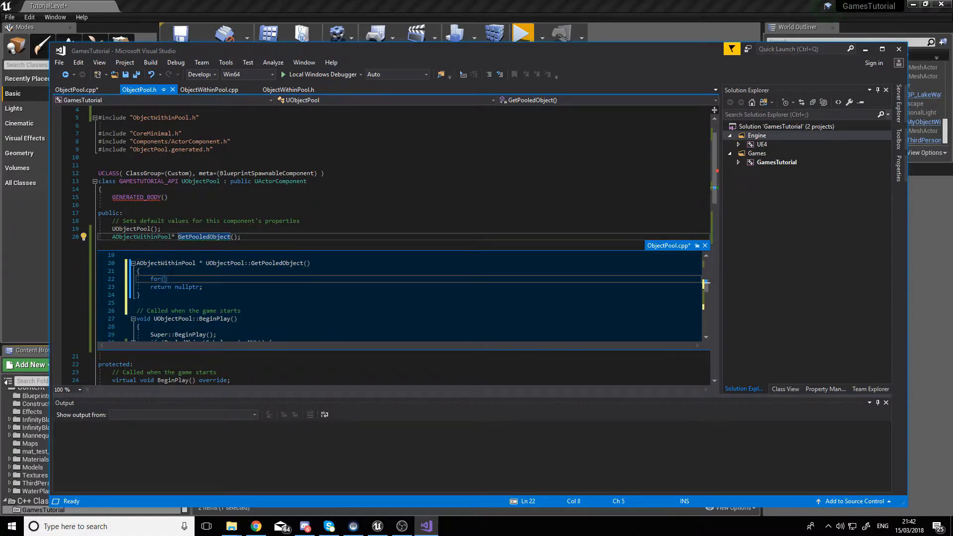
{"action": "type", "text": "AObjectWithinPool* PoolableActor : Pool"}
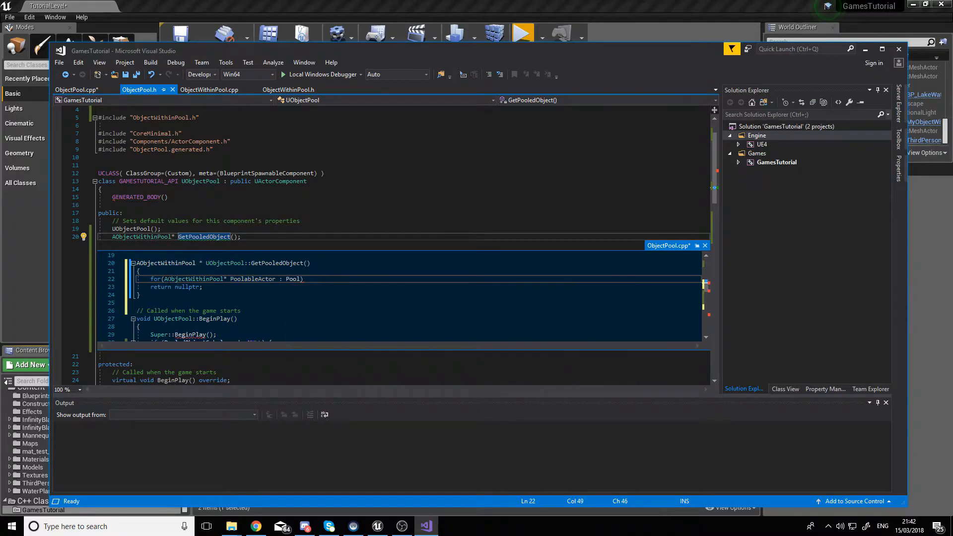
{"action": "type", "text": "if(!Poolab"}
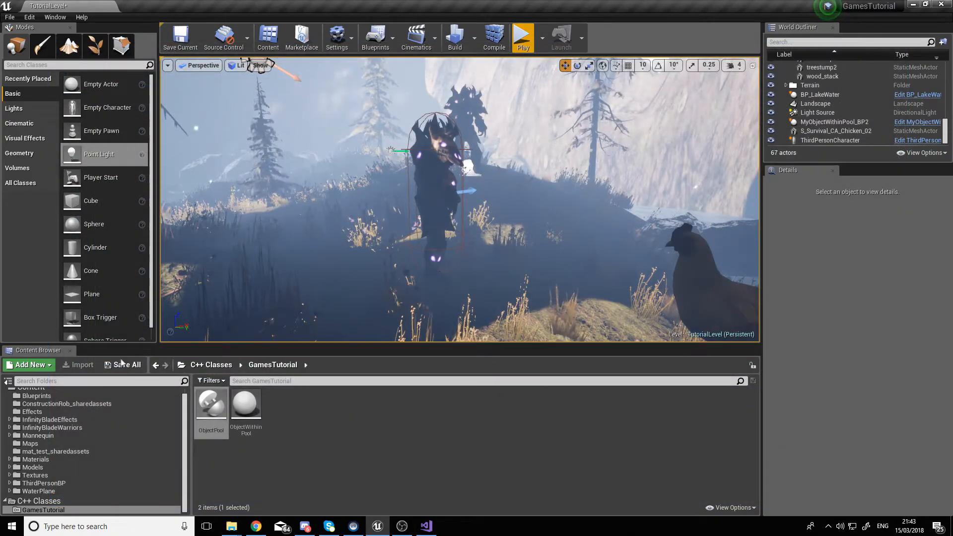
Step: Create a new C++ Actor class named SpawnObjects
{"action": "left_click", "coordinate": [28, 364]}
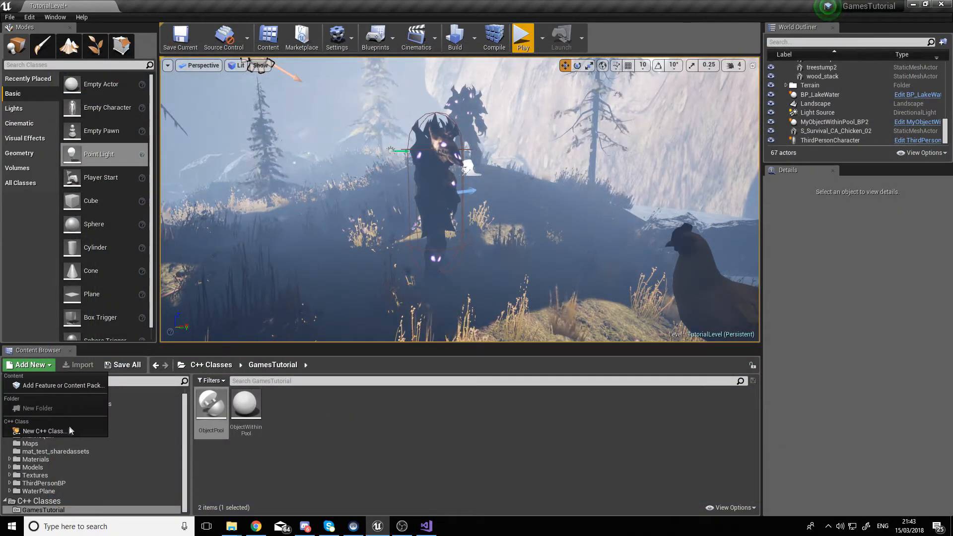
{"action": "left_click", "coordinate": [44, 430]}
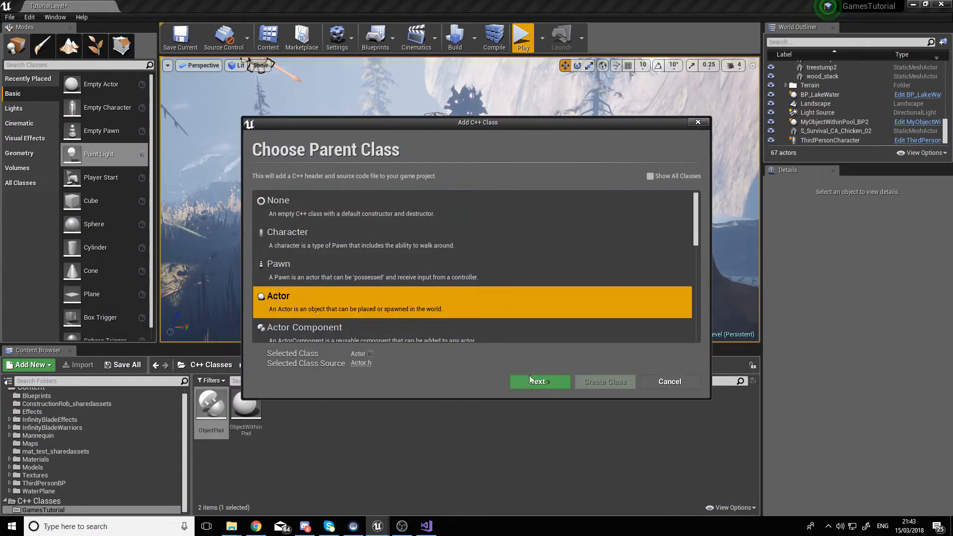
{"action": "left_click", "coordinate": [538, 381]}
{"action": "type", "text": "S"}
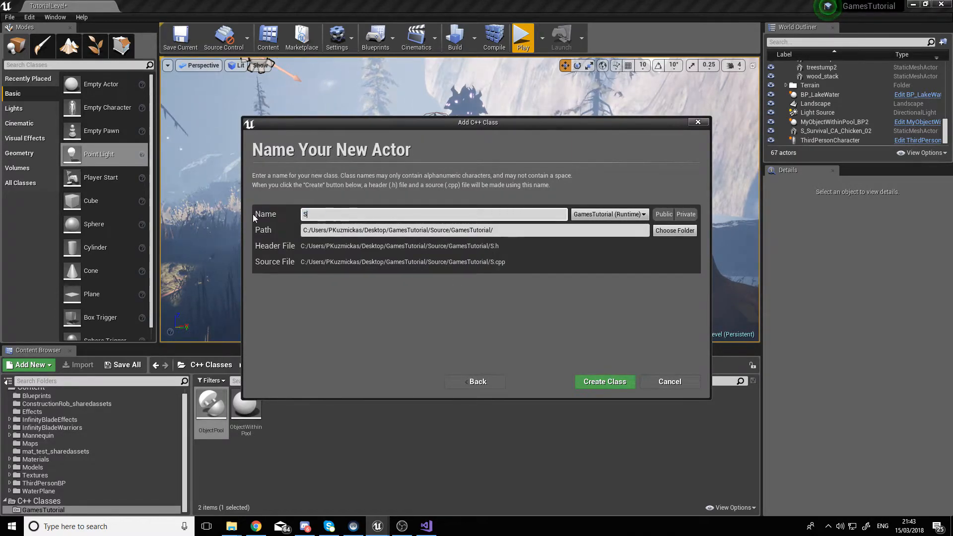
{"action": "type", "text": "pawnObj"}
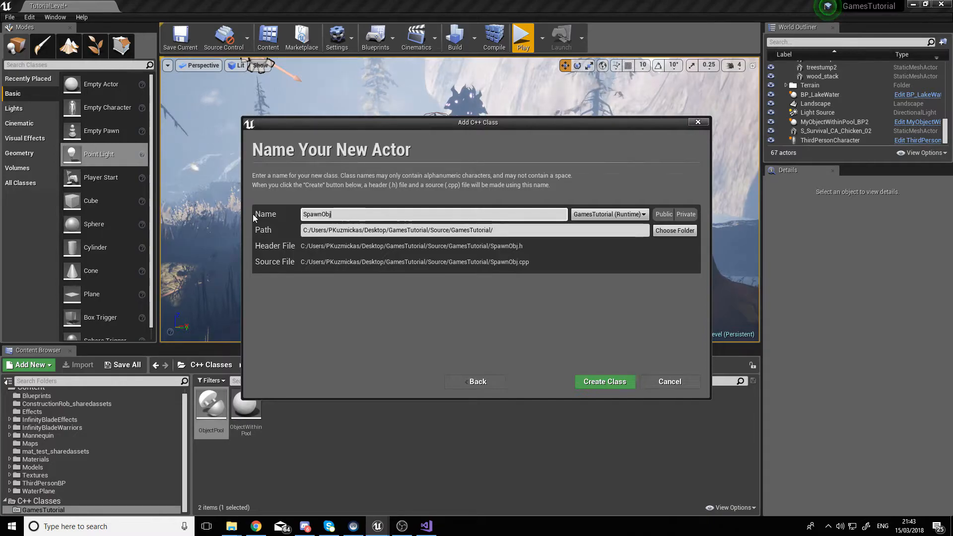
{"action": "type", "text": "ects"}
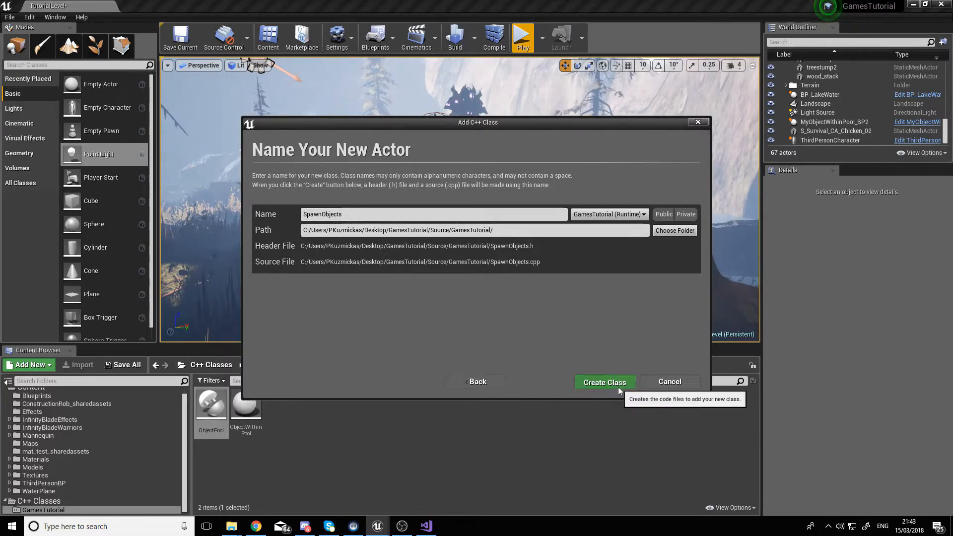
{"action": "left_click", "coordinate": [603, 382]}
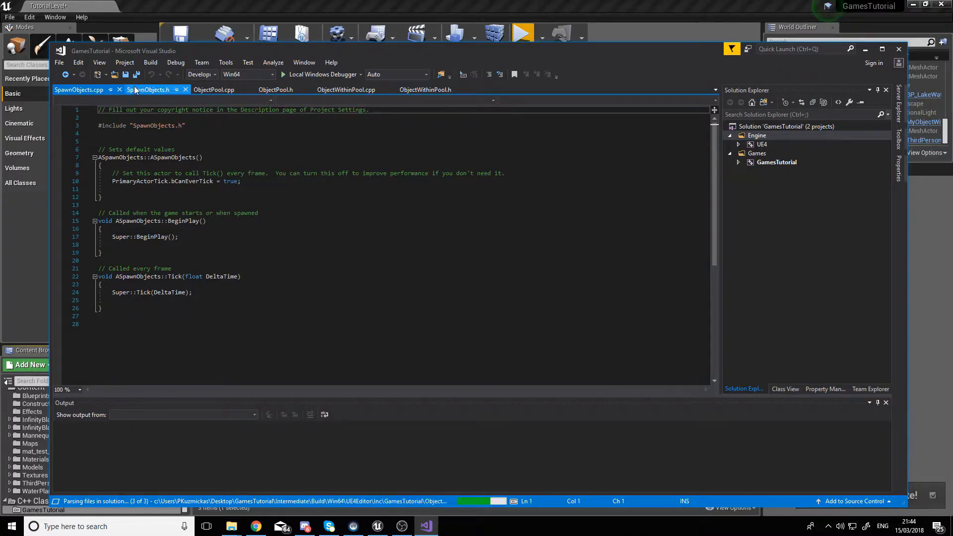
Step: In SpawnObjects.h add pool includes, a private GetLifeSpan and UBoxComponent* SpawnVolume, starting a UPROPERTY
{"action": "left_click", "coordinate": [148, 89]}
{"action": "type", "text": "#include \"ObjectPool.h"}
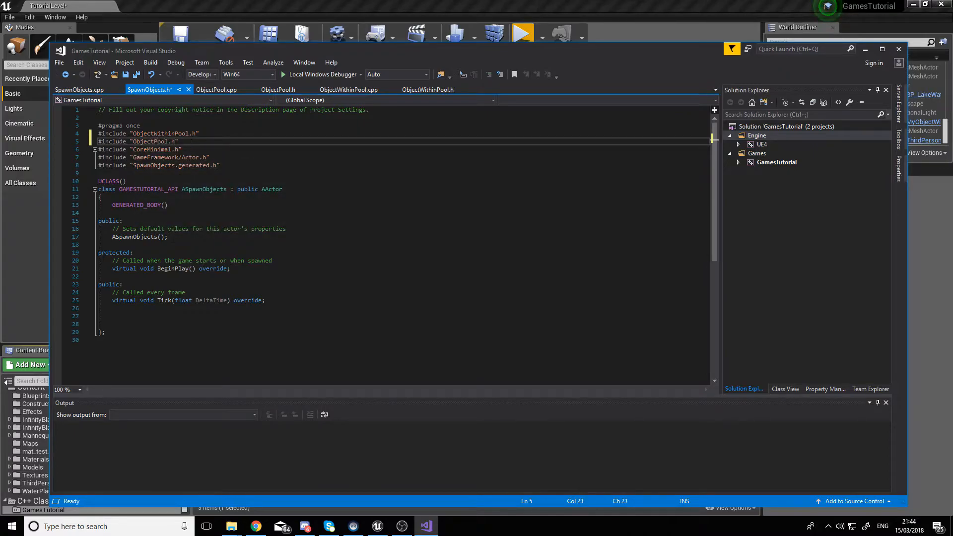
{"action": "type", "text": "private:"}
{"action": "type", "text": "class UBoxComponent*"}
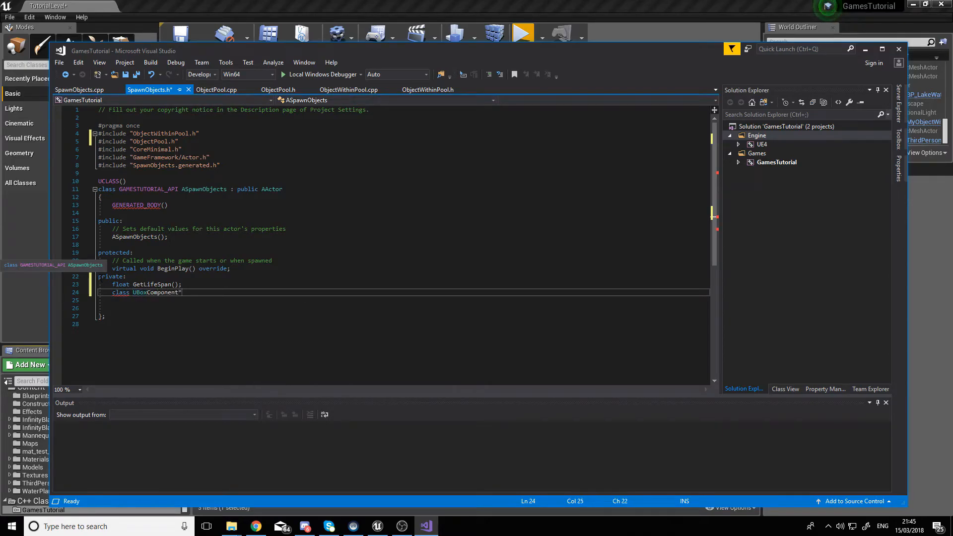
{"action": "type", "text": "SpawnVolume"}
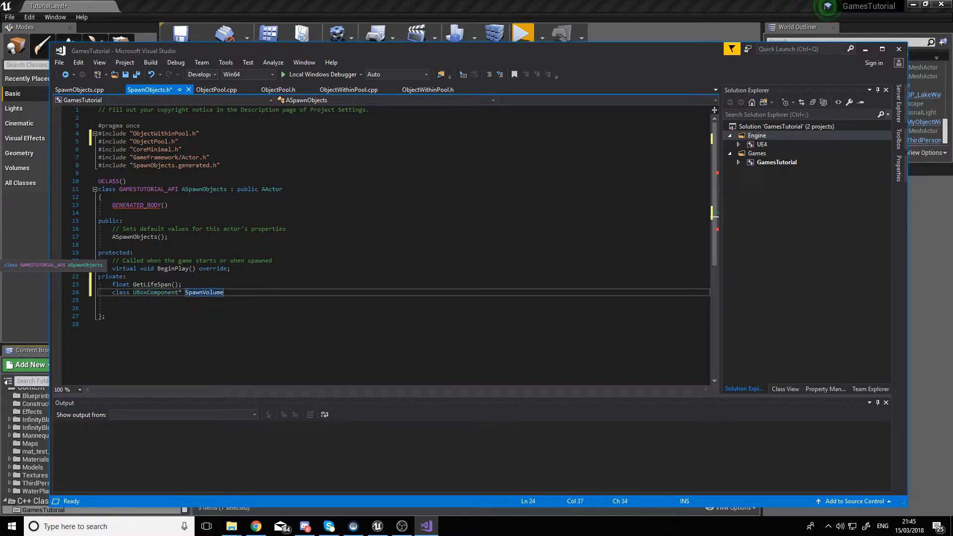
{"action": "key", "text": "enter"}
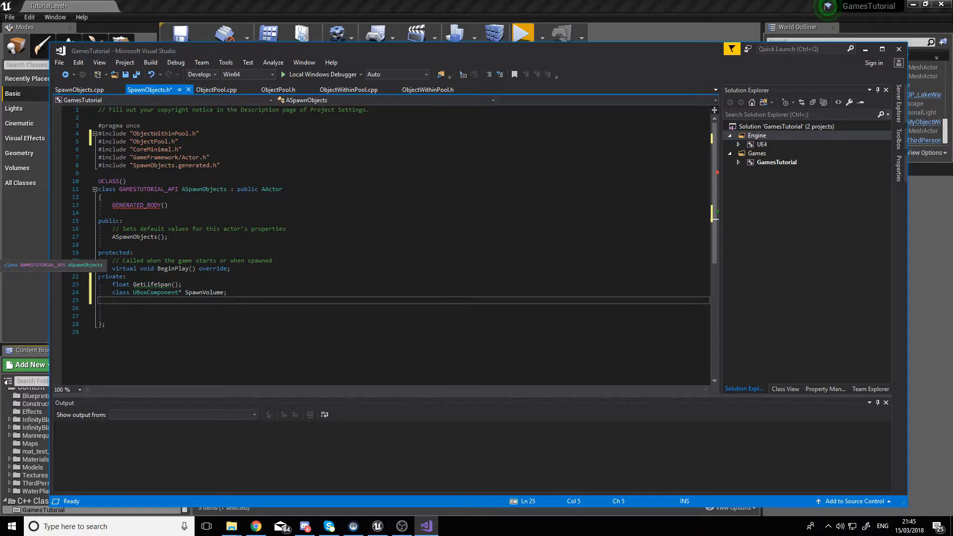
{"action": "type", "text": "UPROPERTY(EditAnywhere, Category ="}
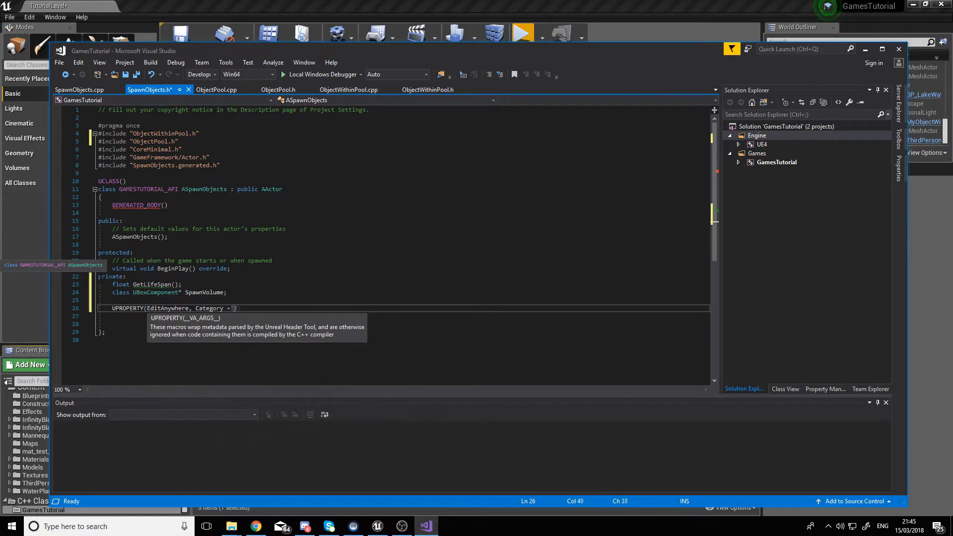
Step: Declare ObjectPooler, bool trigger, LifeSpan = 5.0 and float SpawnCooldown under the Spawner category
{"action": "type", "text": "Spawner\")"}
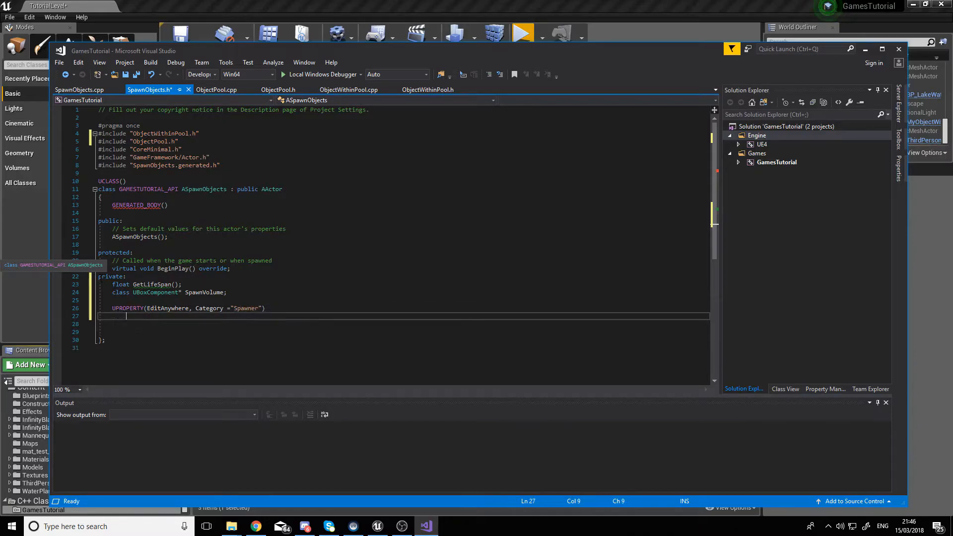
{"action": "type", "text": "UObjectPool* ObjectPooler;"}
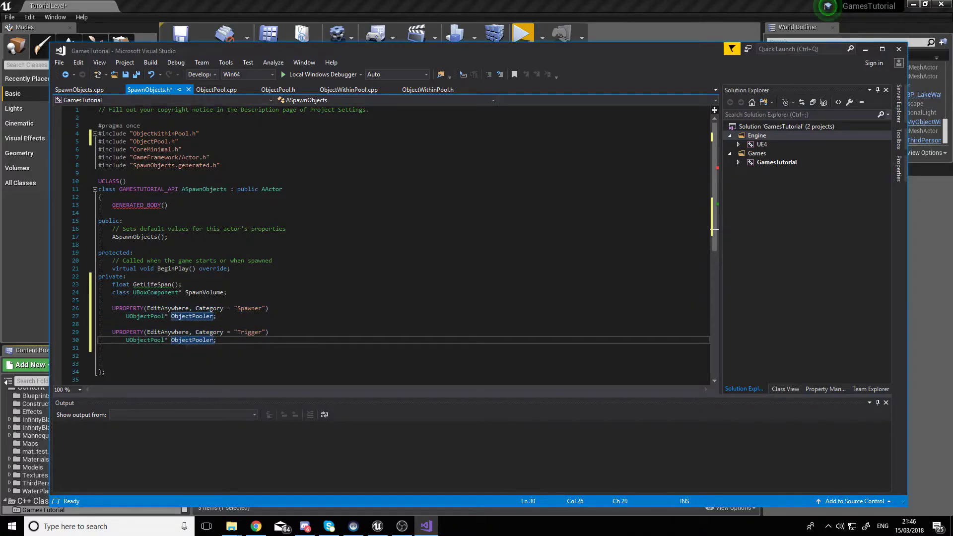
{"action": "type", "text": "bool tri;"}
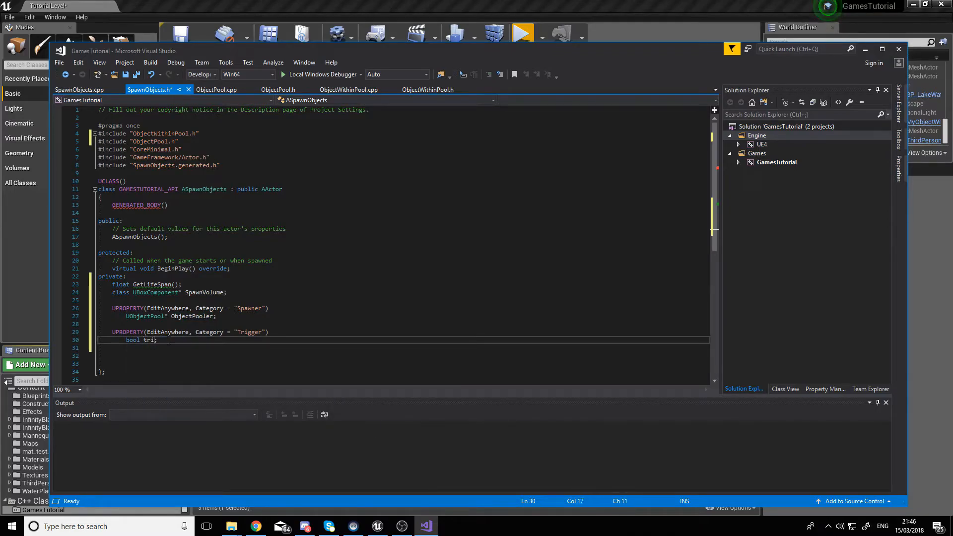
{"action": "type", "text": "gger"}
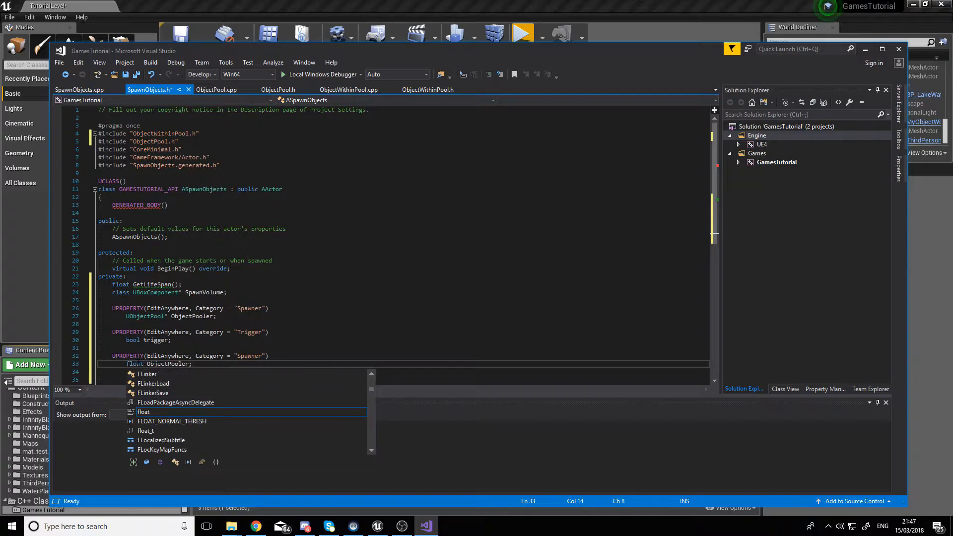
{"action": "type", "text": "LifeSpan = 5.0;"}
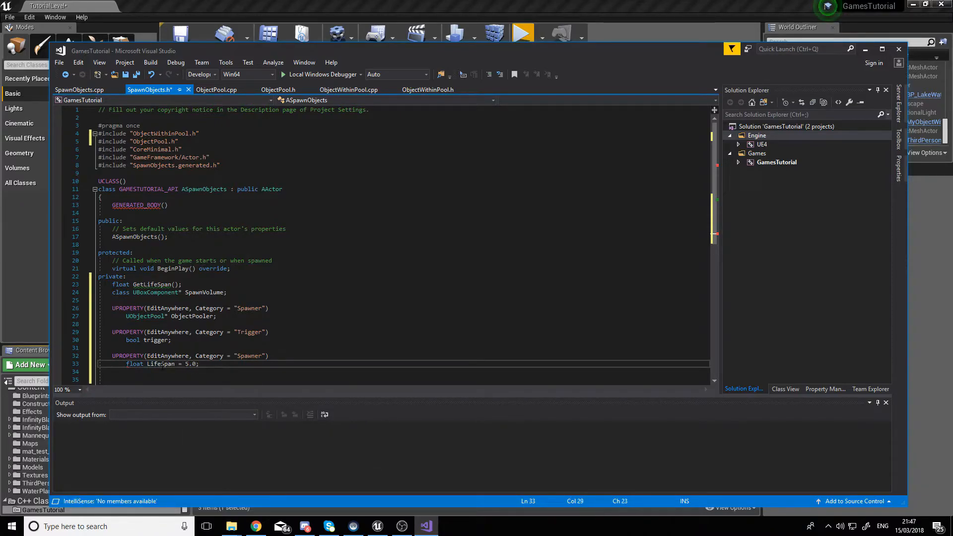
{"action": "type", "text": "UObjectPool* ObjectPooler;"}
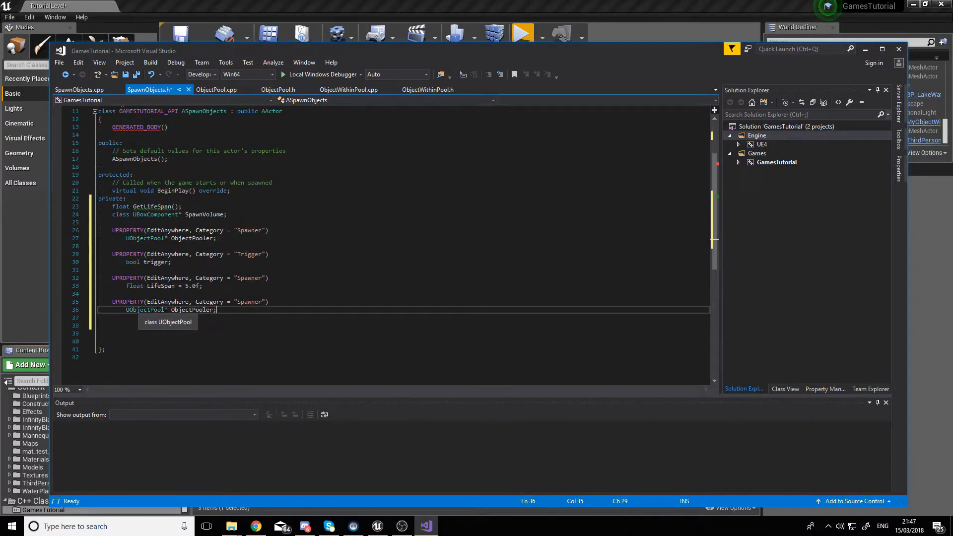
{"action": "type", "text": "float SpawnCol"}
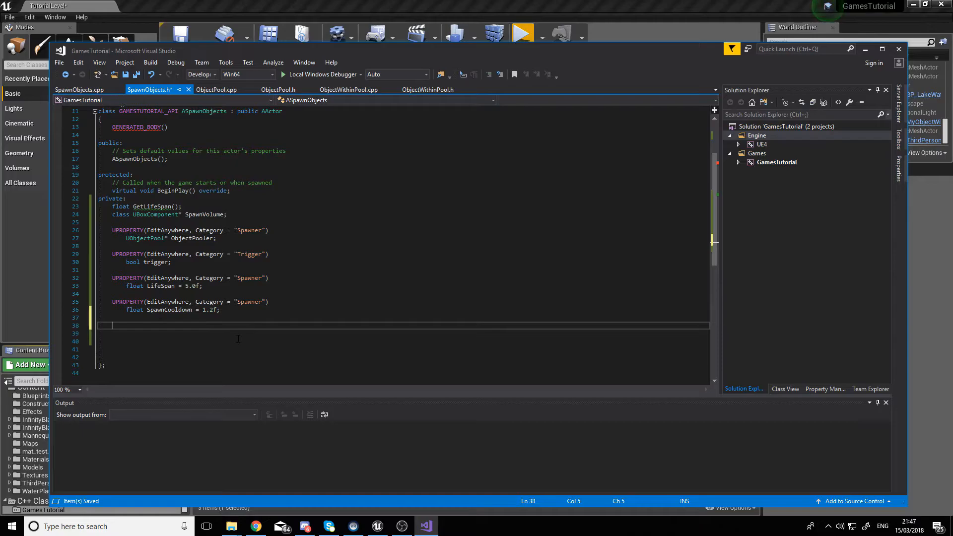
Step: Declare FTimerHandle SpawnCooldownTimer and void Spawn(), then move to SpawnObjects.cpp
{"action": "type", "text": "FTimerHandle Spa"}
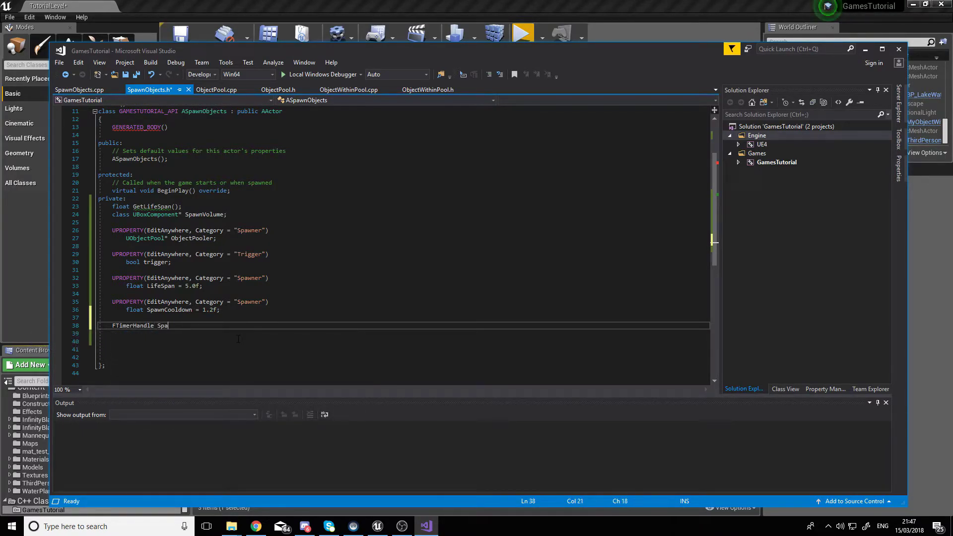
{"action": "type", "text": "wnCooldownTimer"}
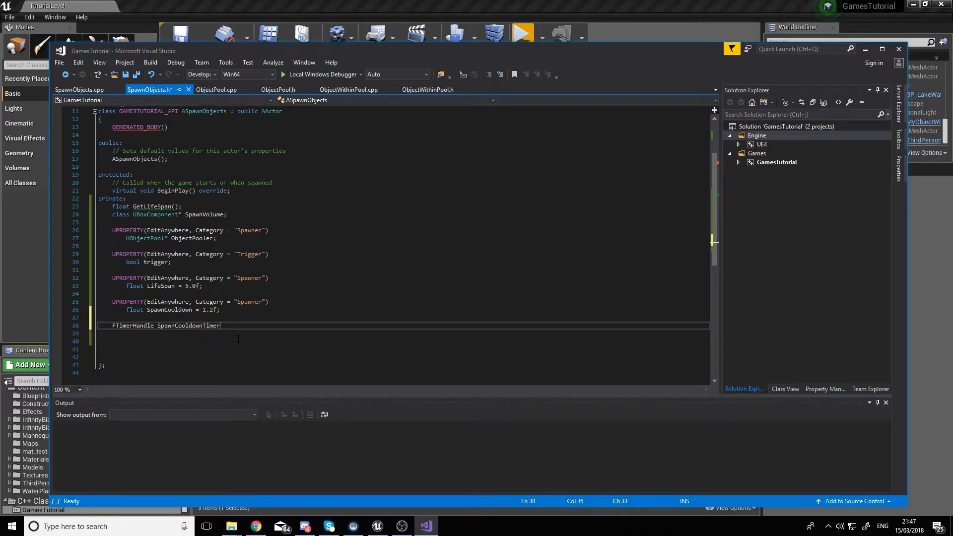
{"action": "type", "text": "void Sp"}
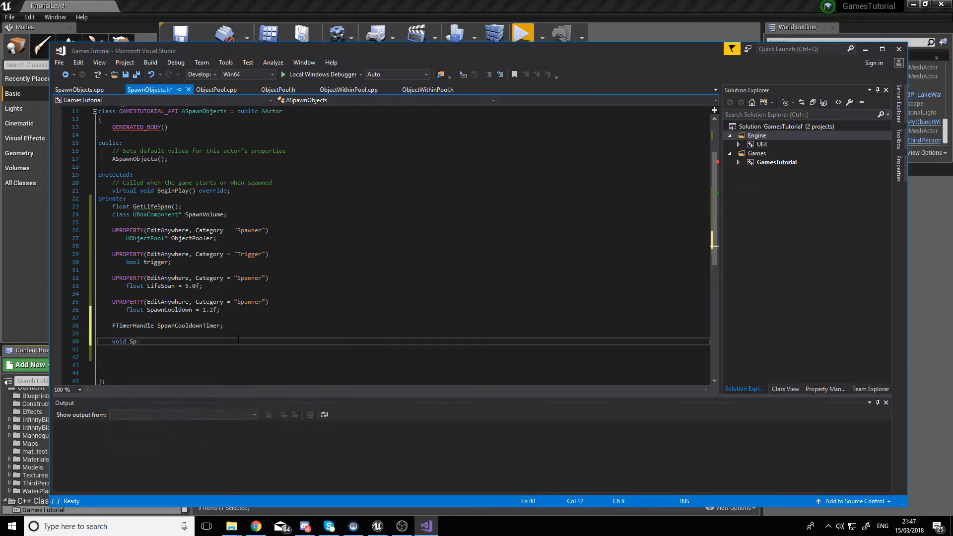
{"action": "type", "text": "awn();"}
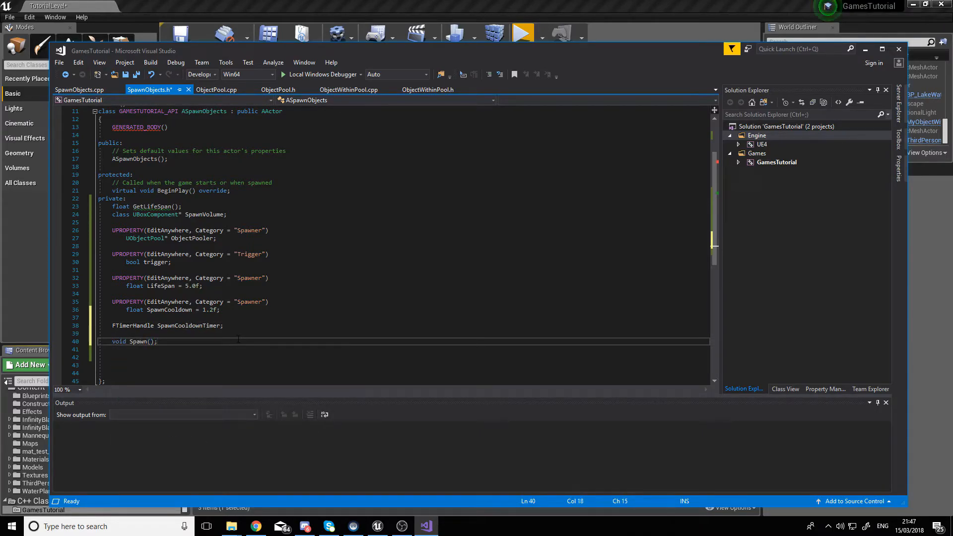
{"action": "left_click", "coordinate": [79, 90]}
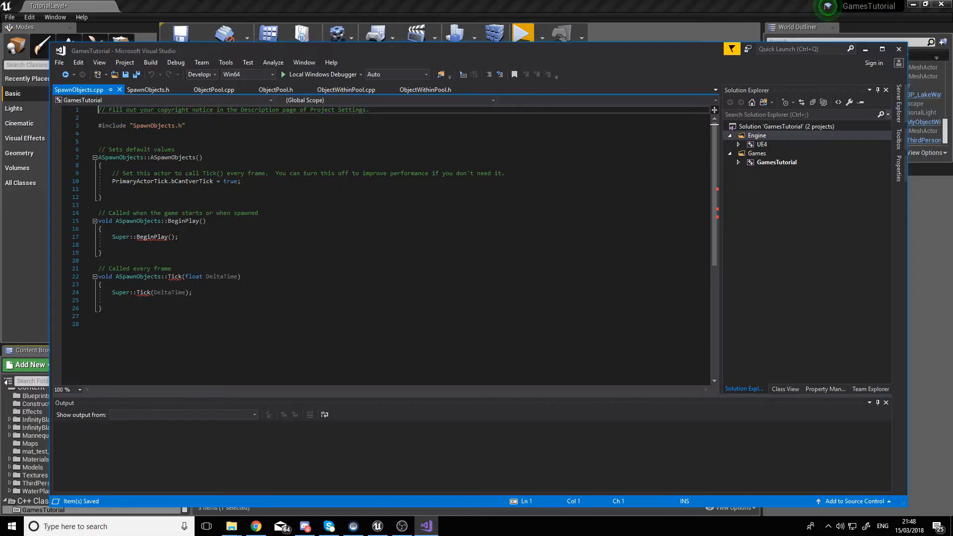
Step: Construct SpawnVolume as RootComponent and the ObjectPooler subobject, starting GetWorld in BeginPlay
{"action": "type", "text": "SpawnV"}
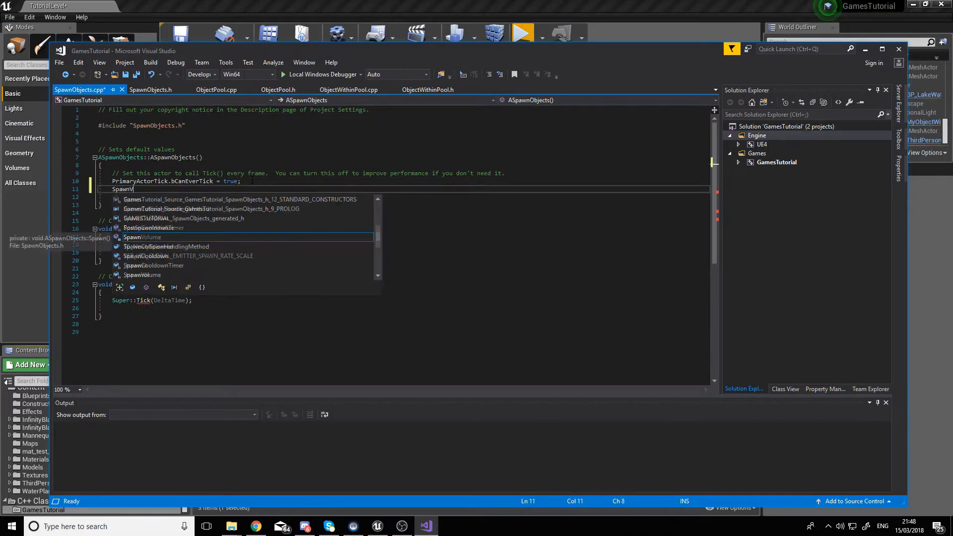
{"action": "type", "text": "olume = CreateDefaultSubobject<UBoxComponent>(TEXT(\"Spawn"}
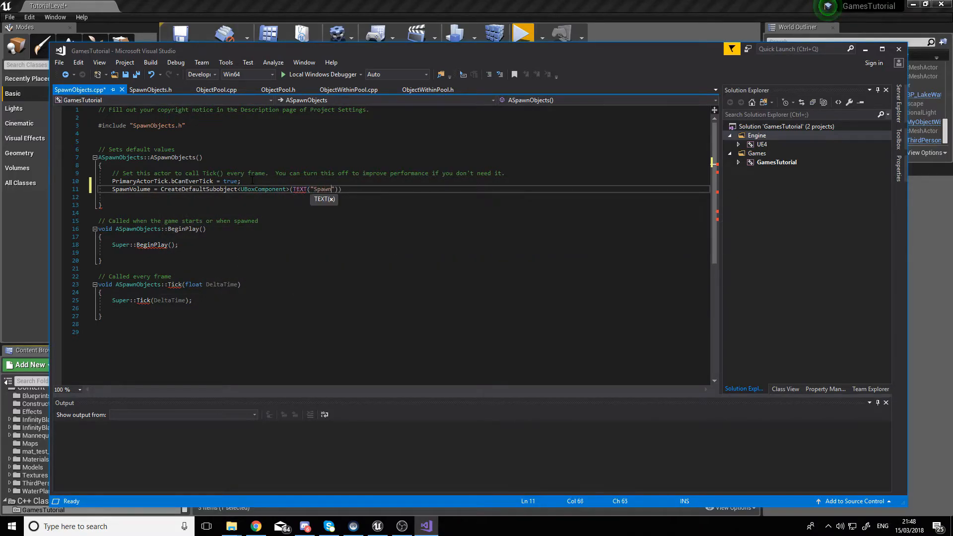
{"action": "type", "text": "Volume\"));"}
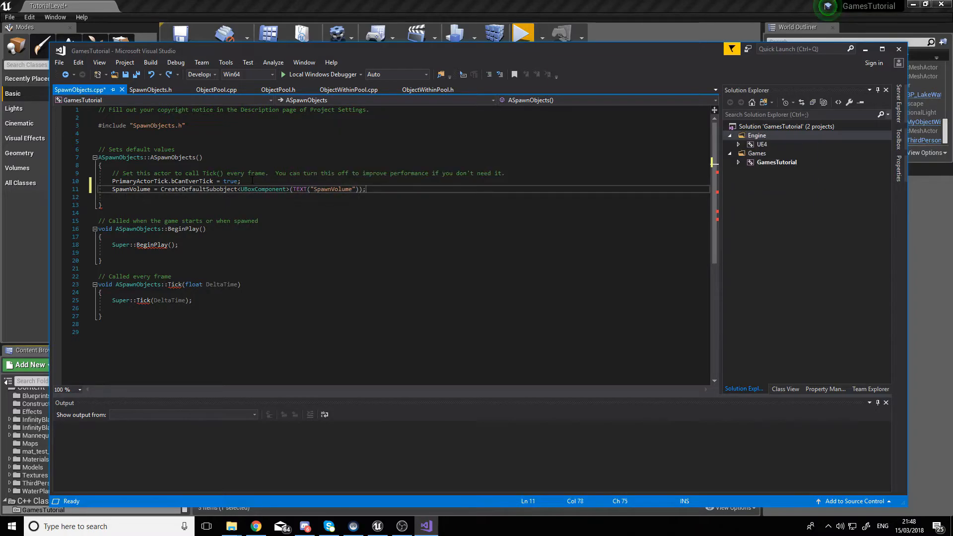
{"action": "type", "text": "RootComponent = SpawnVo"}
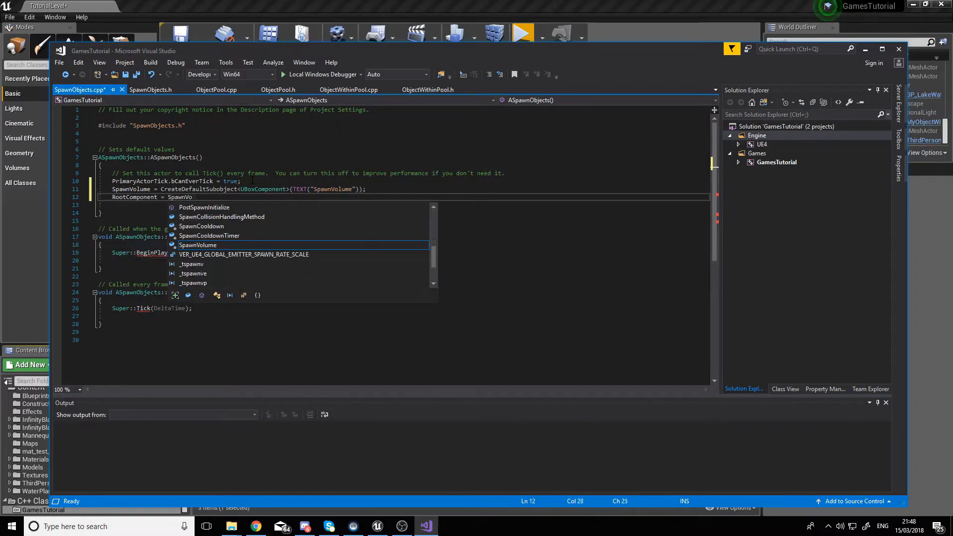
{"action": "type", "text": "ObjectPooler = CreateDefaultSubobject<UObjectPool>(TEXT)"}
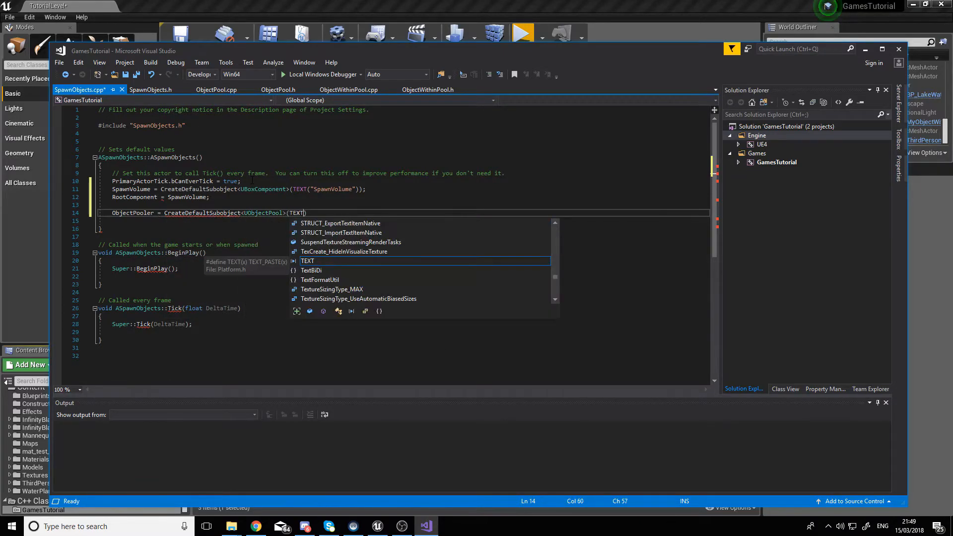
{"action": "type", "text": "\"ObjectPooler\"));"}
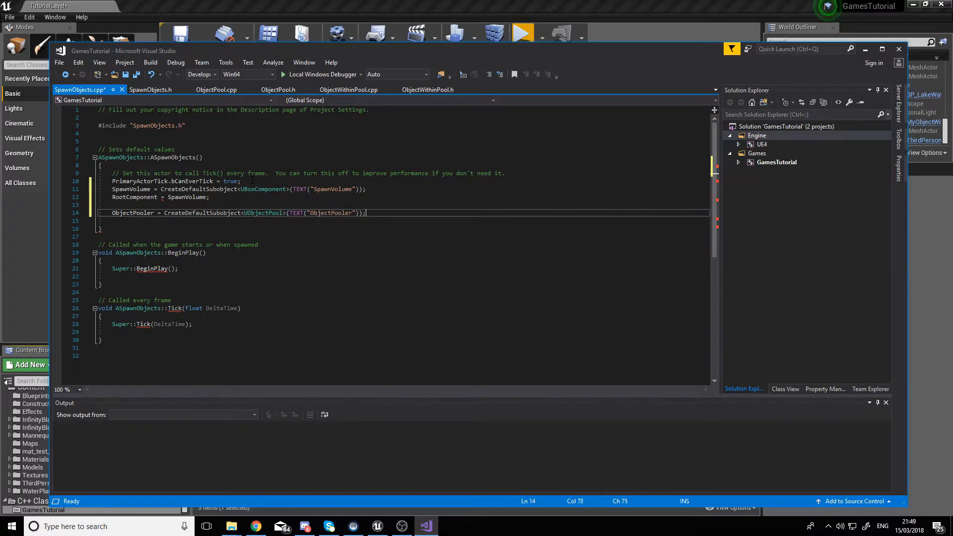
{"action": "type", "text": "GetWorldTimerManager().SetTimer(SpawnCooldownTimer,this,&ASpawnObjects)"}
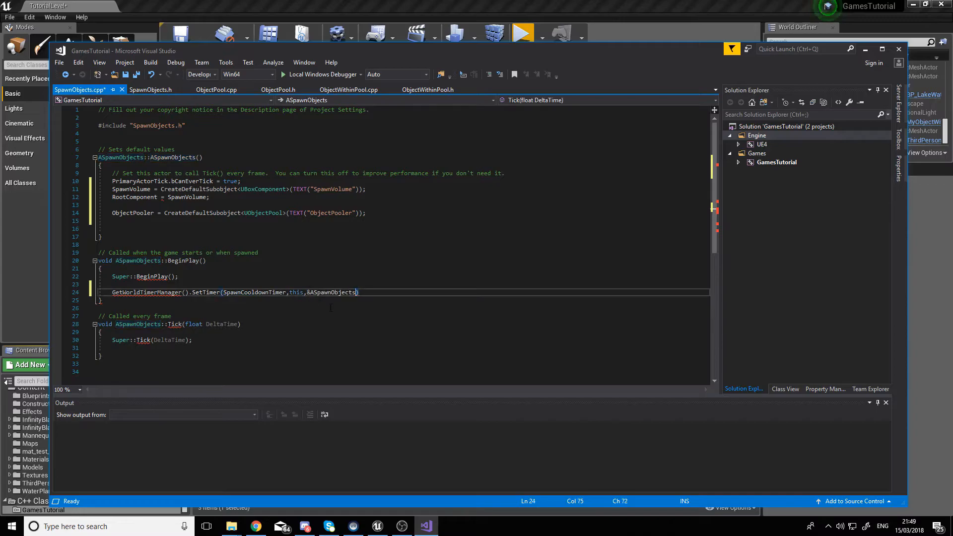
Step: Bind the timer to ASpawnObjects::Spawn and begin Spawn by fetching the player character via UGameplayStatics
{"action": "type", "text": "::Spawn,SpawnCooldown, false"}
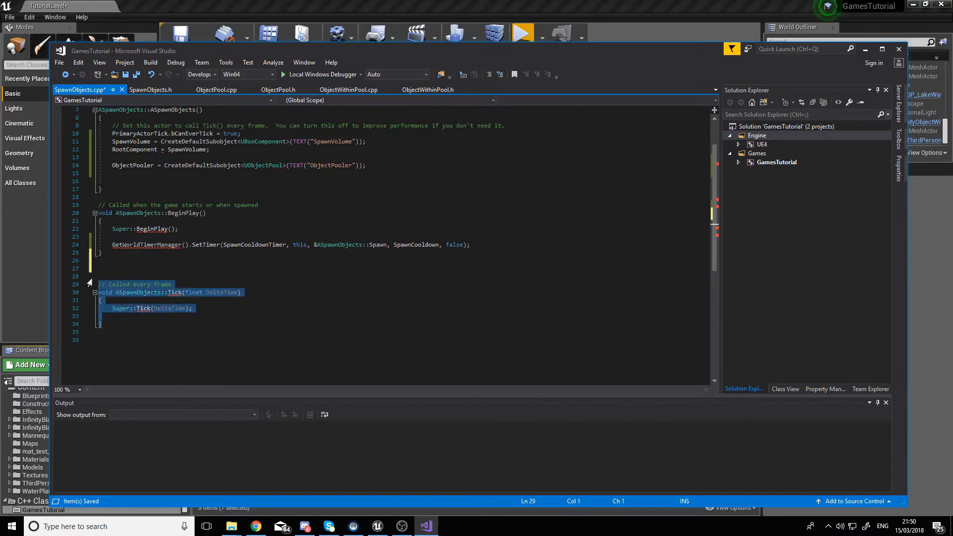
{"action": "type", "text": "void ASpawnObjects::Spawn() {"}
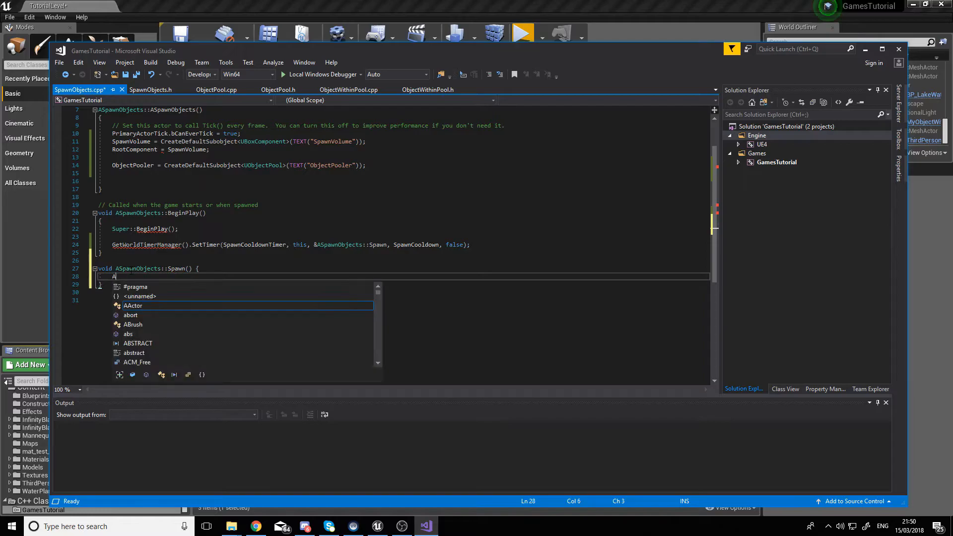
{"action": "type", "text": "Character"}
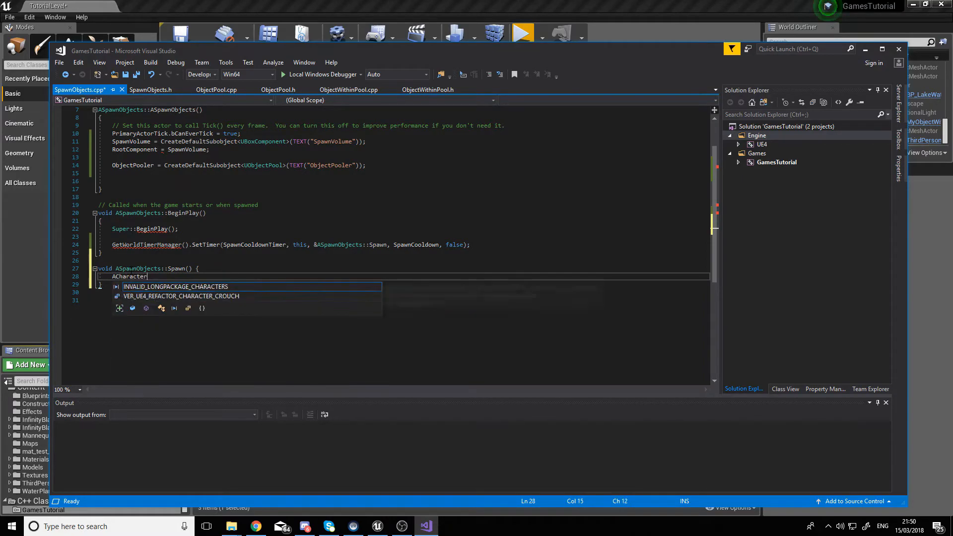
{"action": "type", "text": "* myCharacter ="}
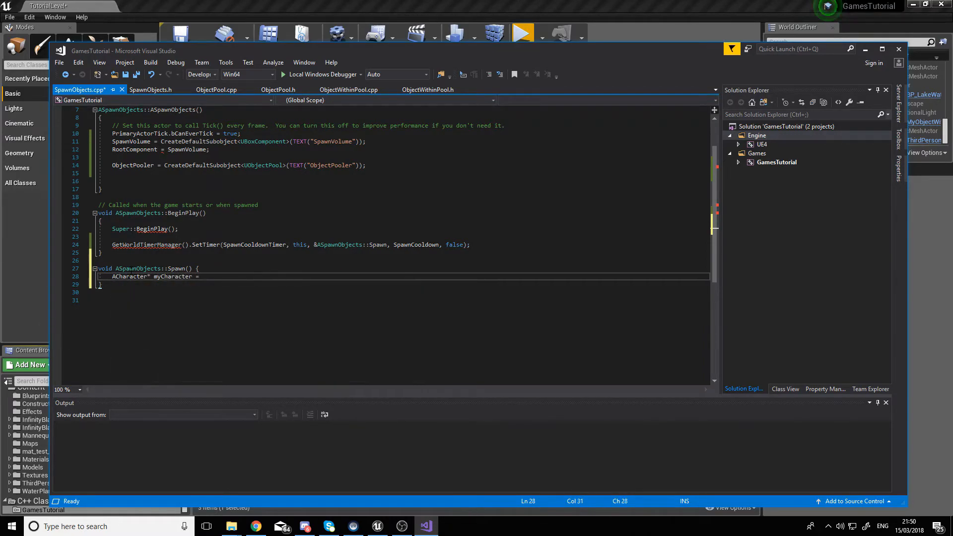
{"action": "type", "text": "UGameplayStatics::GetPlayerCharater"}
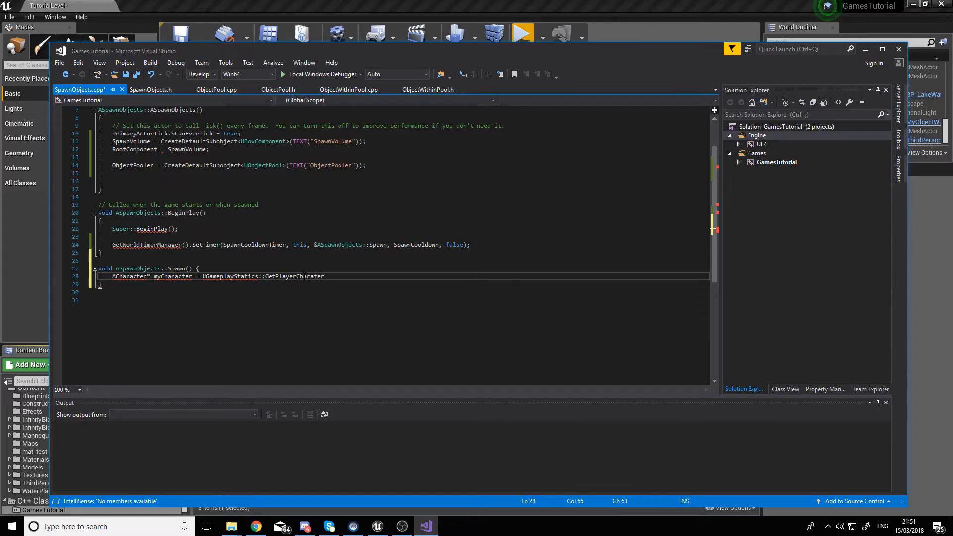
{"action": "type", "text": "(GetWorld(),0"}
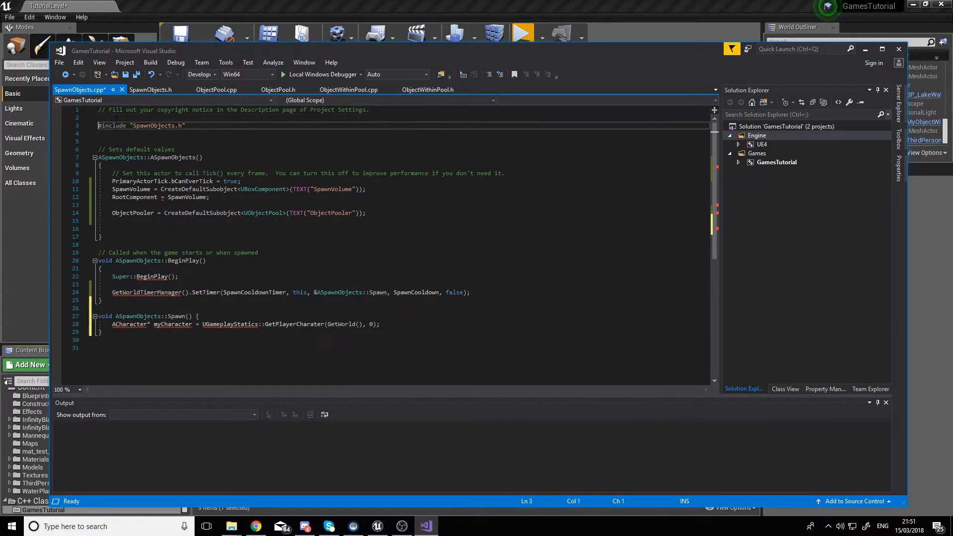
Step: Add the Kismet and GameFramework includes and fetch a pooled AObjectWithinPool actor
{"action": "type", "text": "#include \"Kismet/KismetMathLibrary.h\""}
{"action": "type", "text": "#include \"Components/BoxComponent.h"}
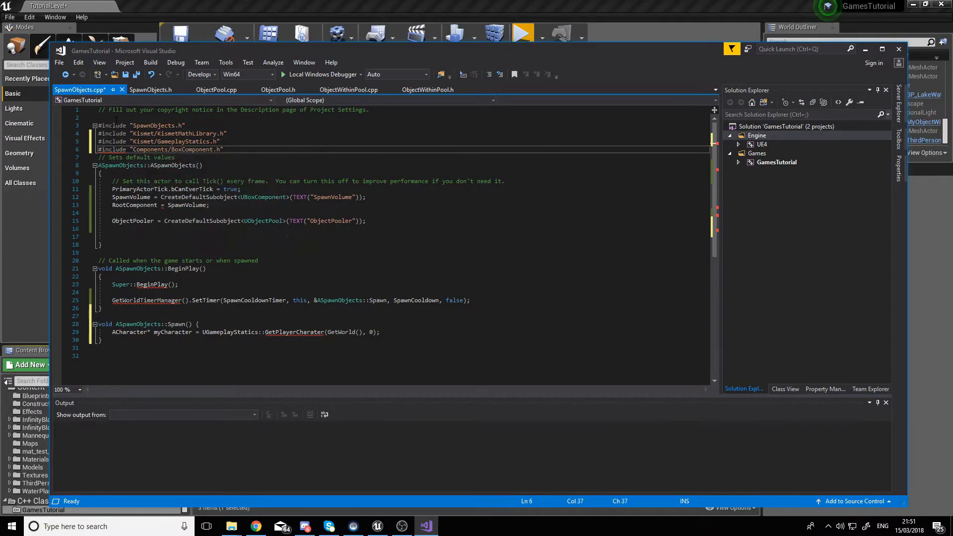
{"action": "type", "text": "#include \"GameFramework/Character.h"}
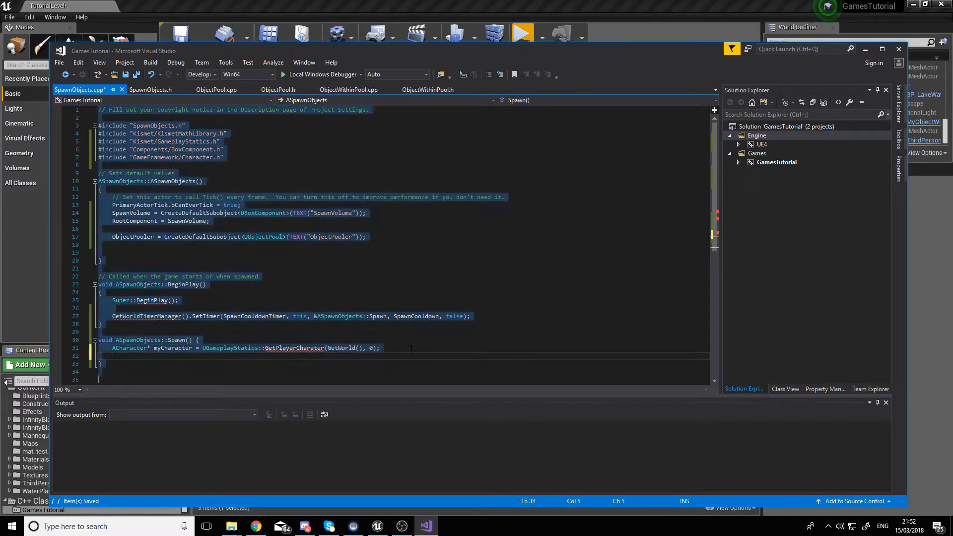
{"action": "type", "text": "AOb"}
{"action": "type", "text": "if(PoolableActor == "}
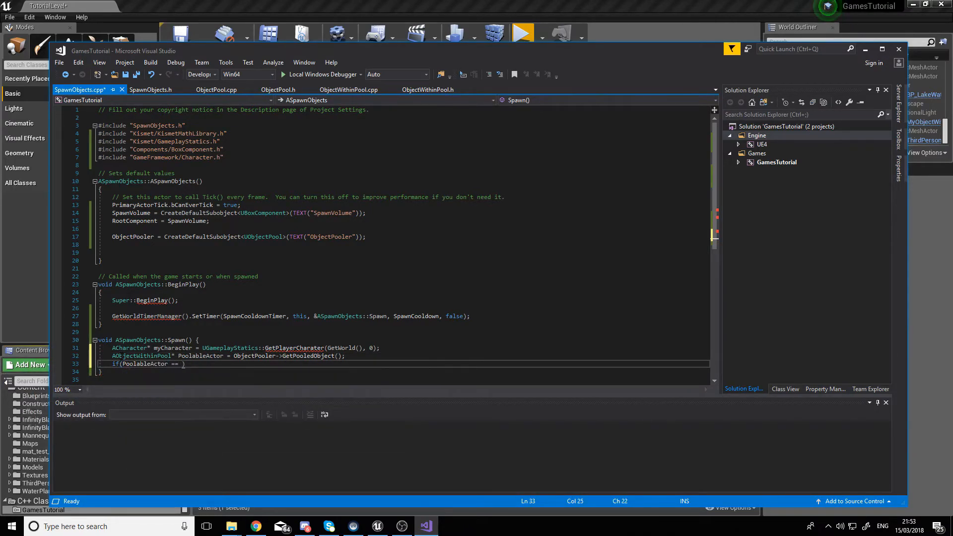
Step: On a nullptr pooled actor, log a "Cannot spawn" warning, restart the timer and return
{"action": "type", "text": "nullptr"}
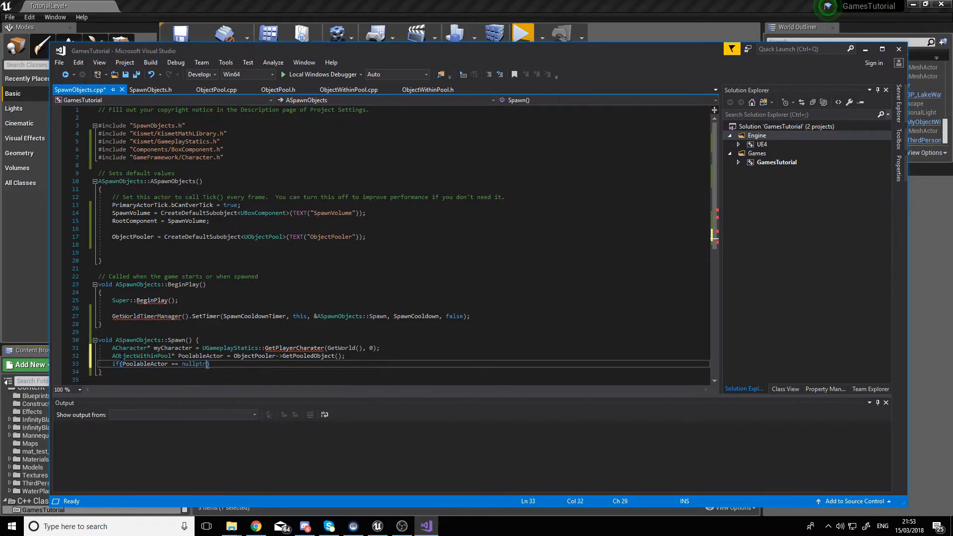
{"action": "type", "text": "UE_LOG()"}
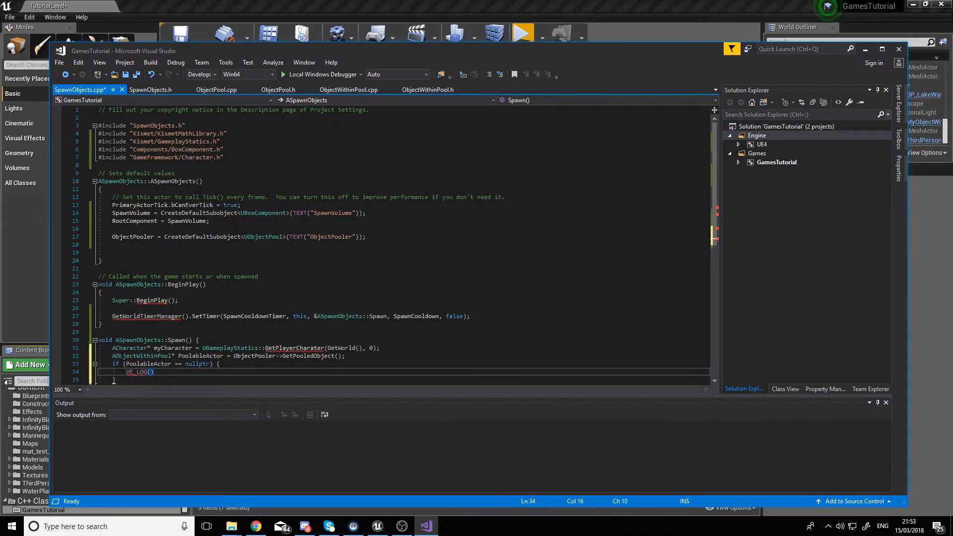
{"action": "type", "text": "LogTemp, Warning,"}
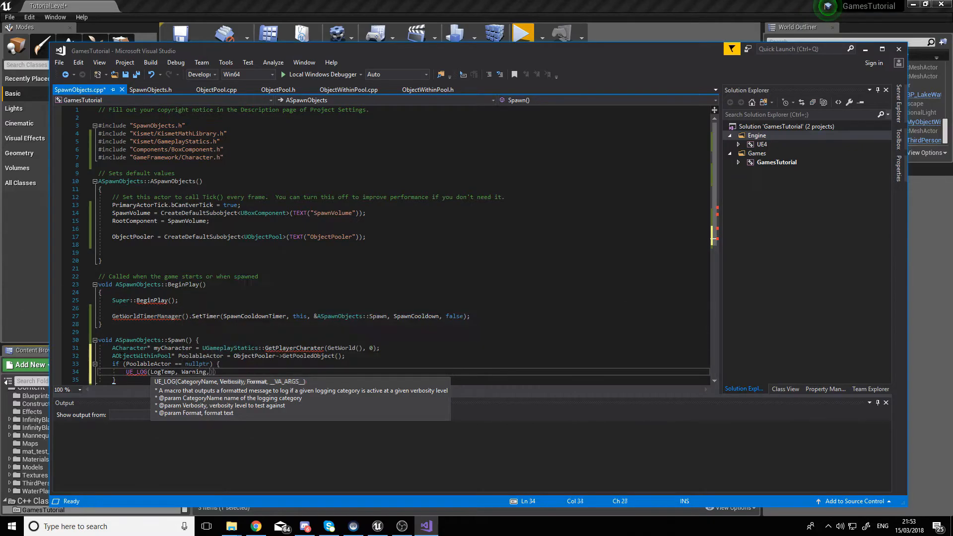
{"action": "type", "text": "TEXT(\"Cannot spawn\")"}
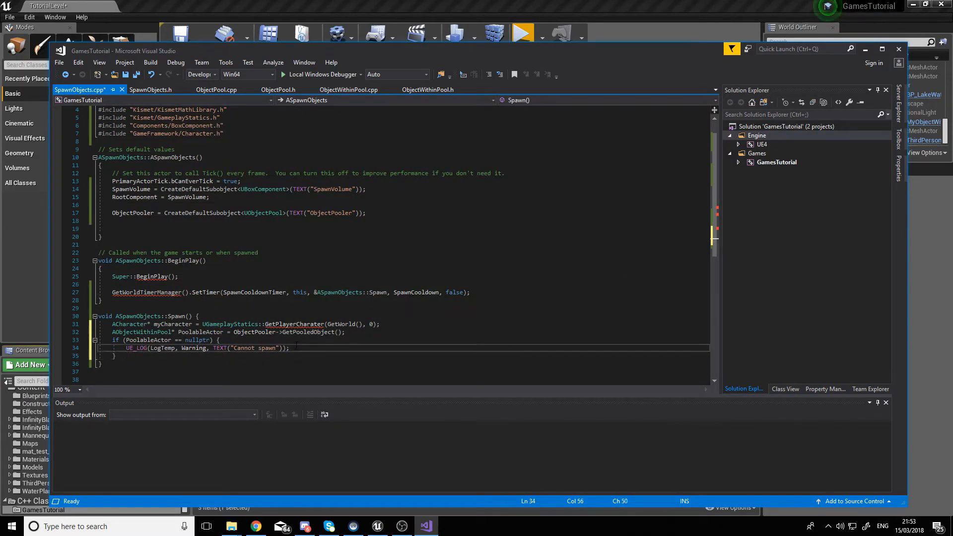
{"action": "type", "text": "GetWorldTimerManager().SetTimer(SpawnCooldownTimer,this)"}
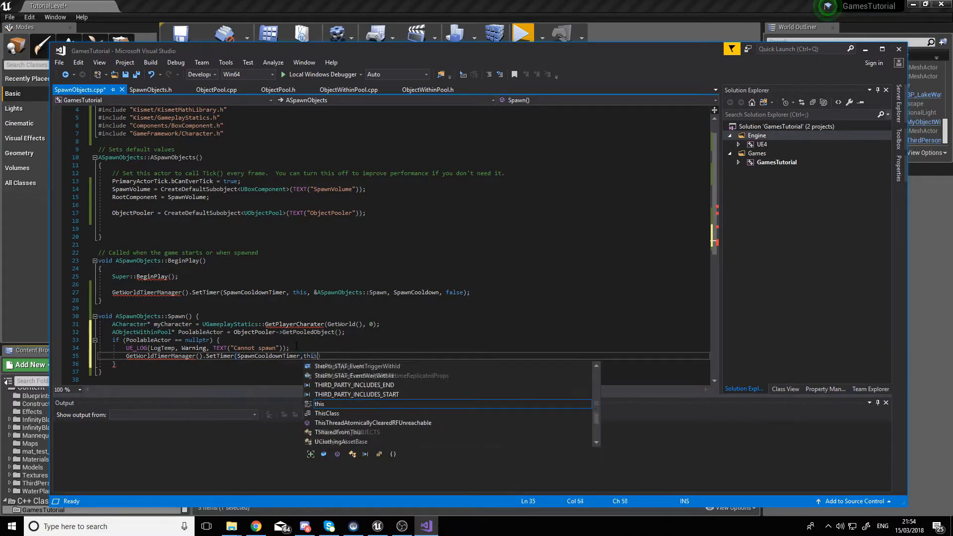
{"action": "type", "text": ",&ASpawnObjects::Spawn, SpawnCooldown, false"}
{"action": "type", "text": "return;"}
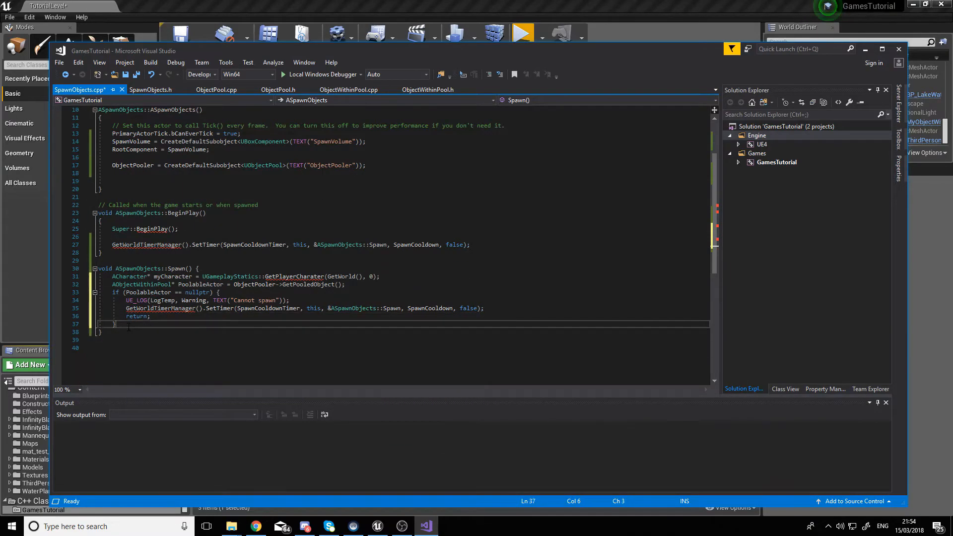
Step: Place the PoolableActor at the player's location and rotation and call SetActive on it
{"action": "type", "text": "PoolableActor"}
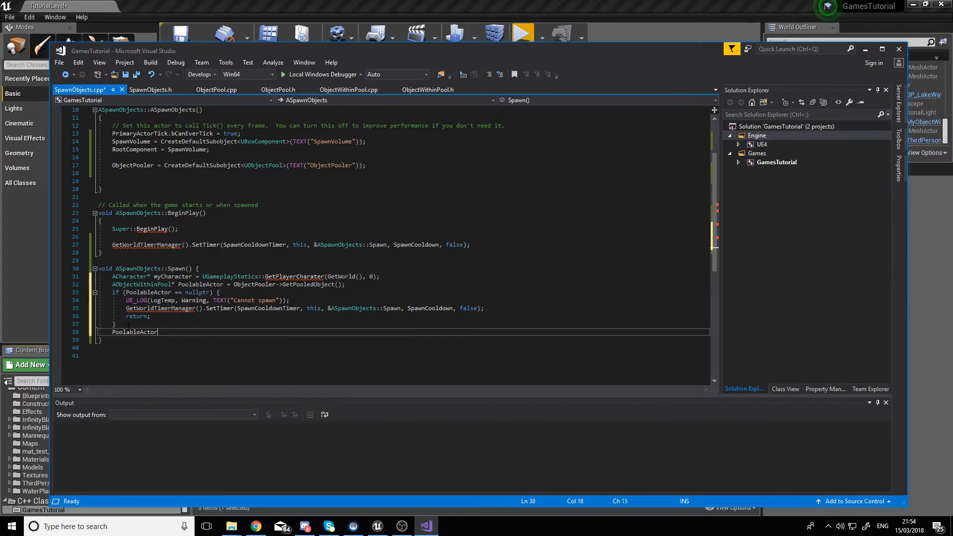
{"action": "type", "text": "->SetActorLocation(myCharacter->GetNavAgentLocation());"}
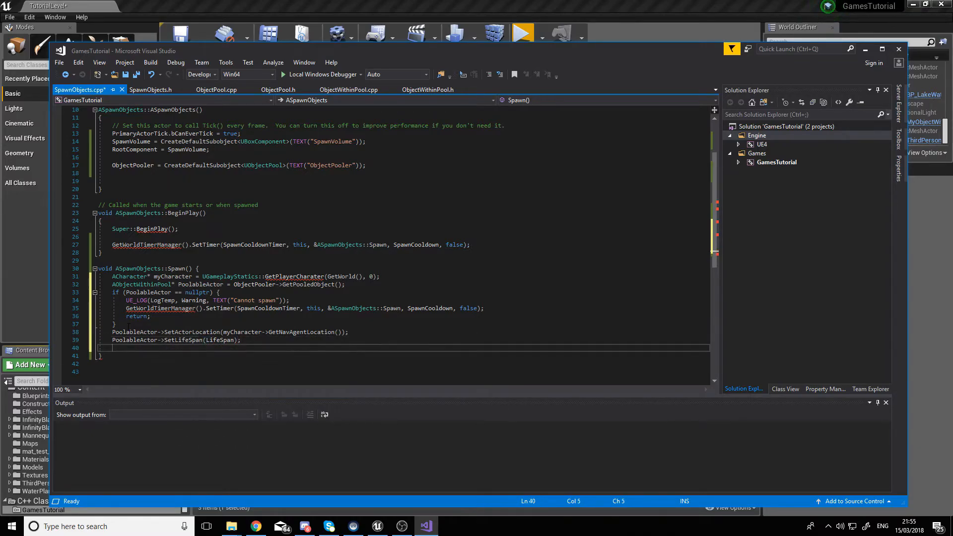
{"action": "type", "text": "PoolableActor-"}
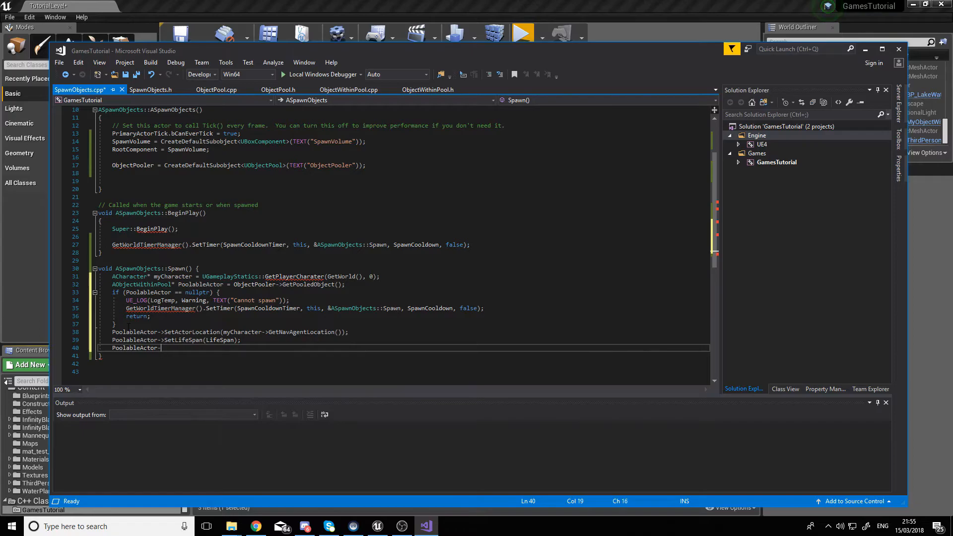
{"action": "type", "text": "SetActive(true);"}
{"action": "type", "text": "GetWorldTimerManager().SetTimer"}
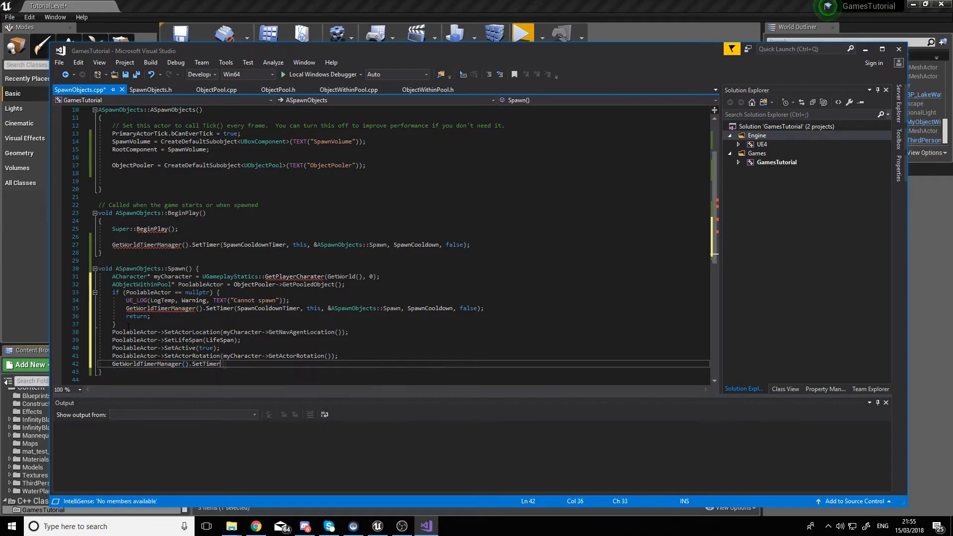
Step: Restart SpawnCooldownTimer bound to ASpawnObjects::Spawn with SpawnCooldown and log a "Spawning" warning
{"action": "type", "text": "(SpawnCooldownTimer,this,&ASpawnObjects)"}
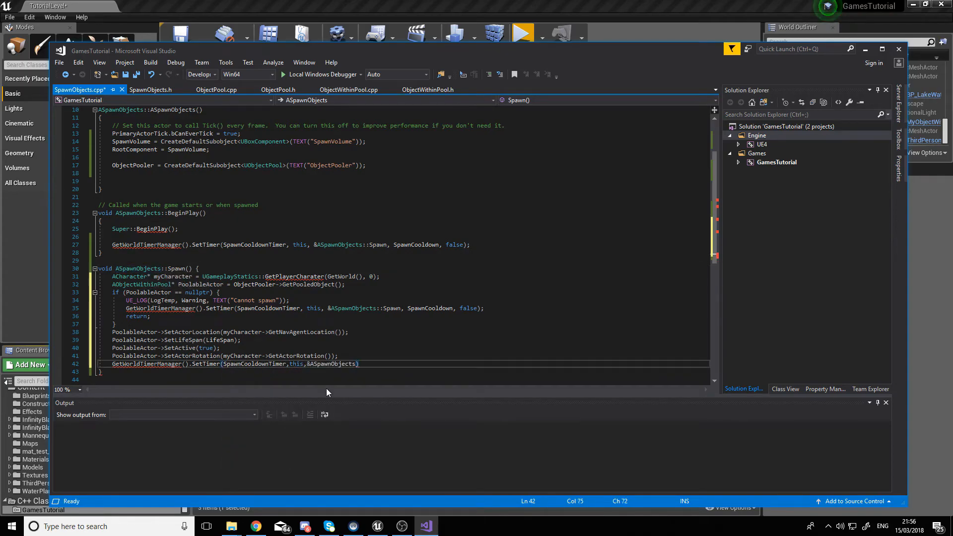
{"action": "type", "text": "::Spawn,"}
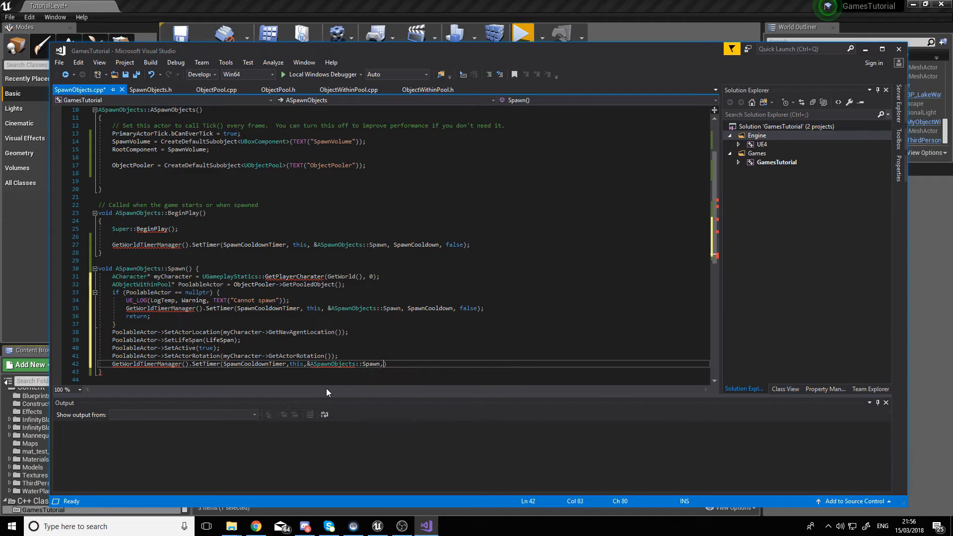
{"action": "type", "text": "SpawnCooldown, false"}
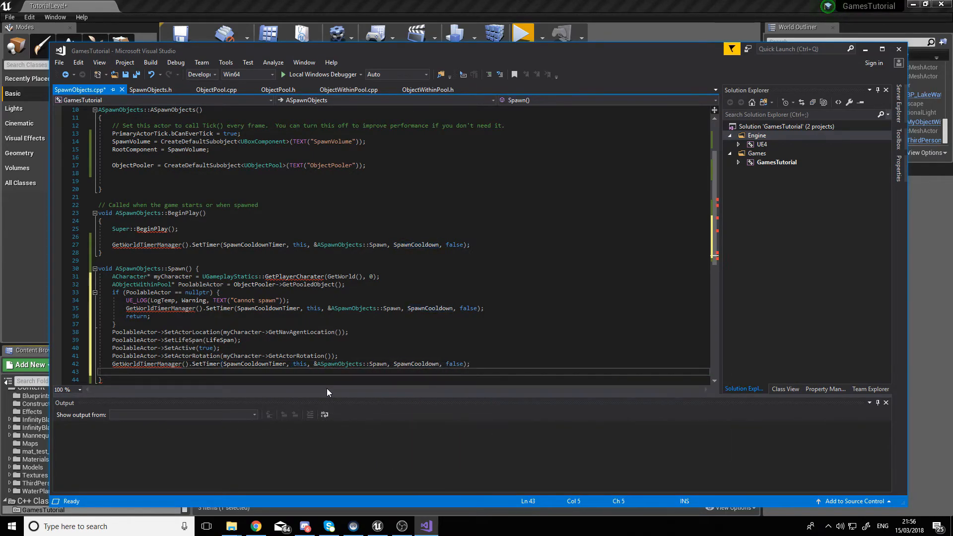
{"action": "type", "text": "UE_LOG(LogTemp, Warning, TEXT(\"Spawning\"));"}
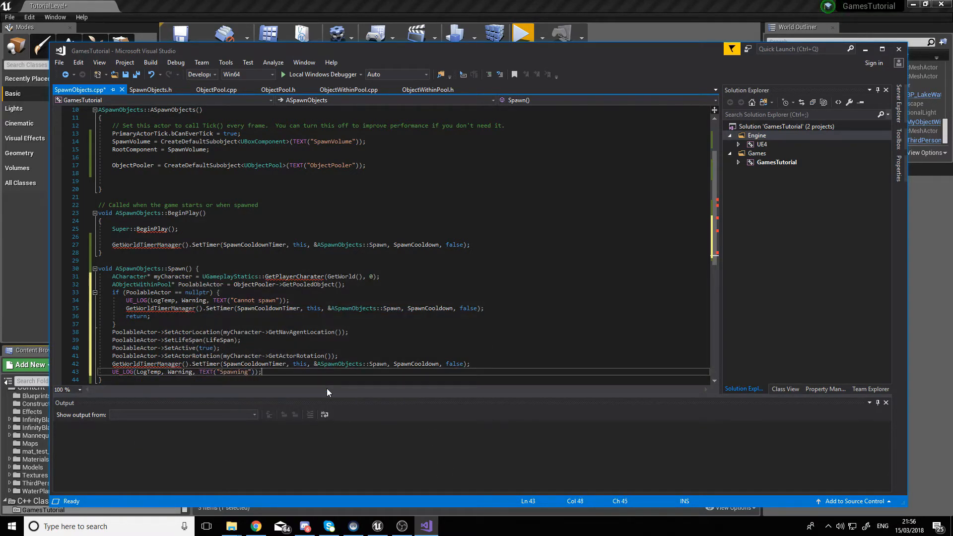
Step: Hot-reload the game code in the editor and read the failed compile's log
{"action": "left_click", "coordinate": [377, 526]}
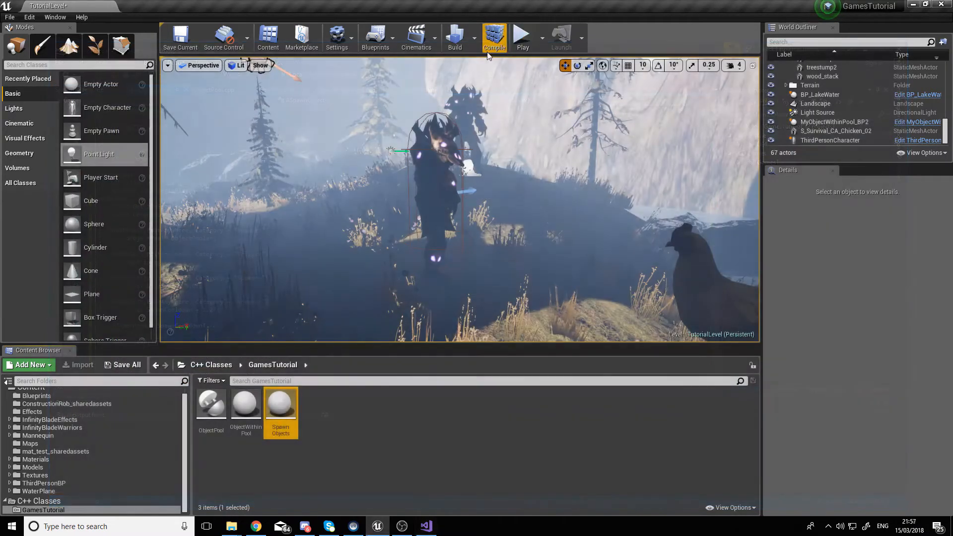
{"action": "left_click", "coordinate": [494, 37]}
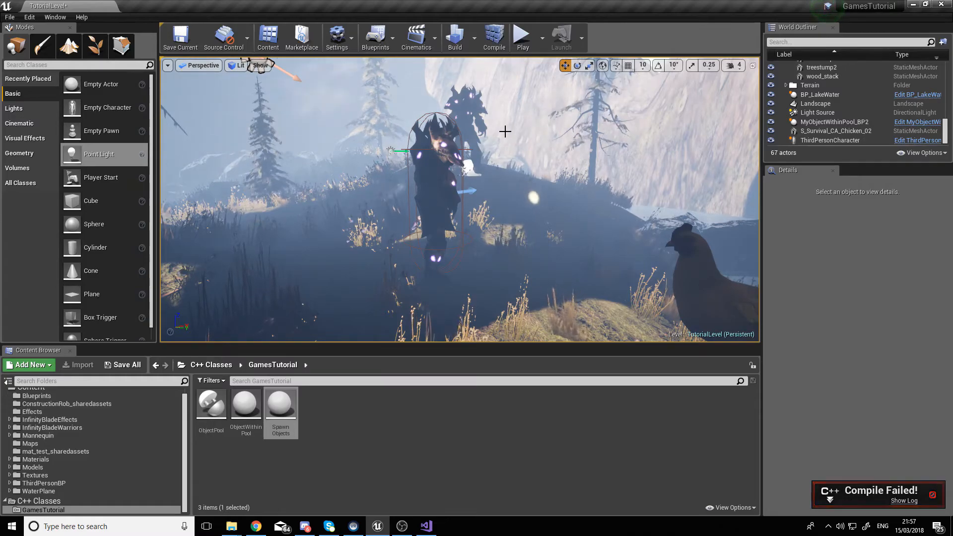
{"action": "left_click", "coordinate": [904, 500]}
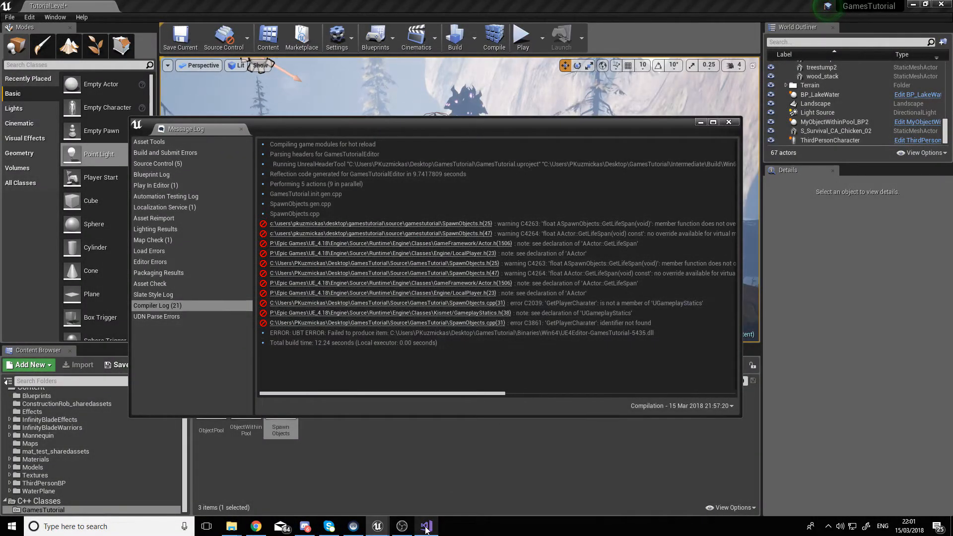
Step: Correct the call to GetPlayerCharacter(GetWorld(), 0) in Spawn and save
{"action": "left_click", "coordinate": [425, 526]}
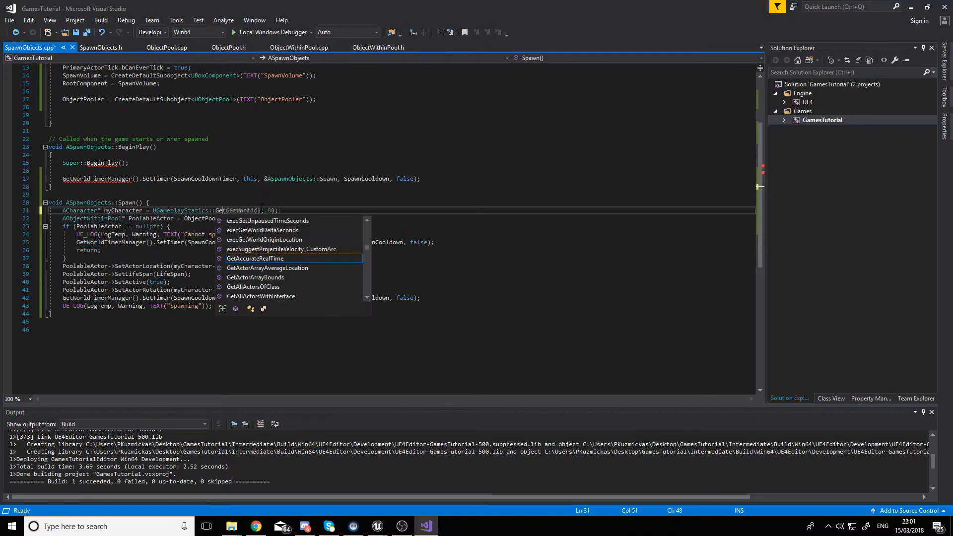
{"action": "type", "text": "GetPlayer(GetWorld(), 0)"}
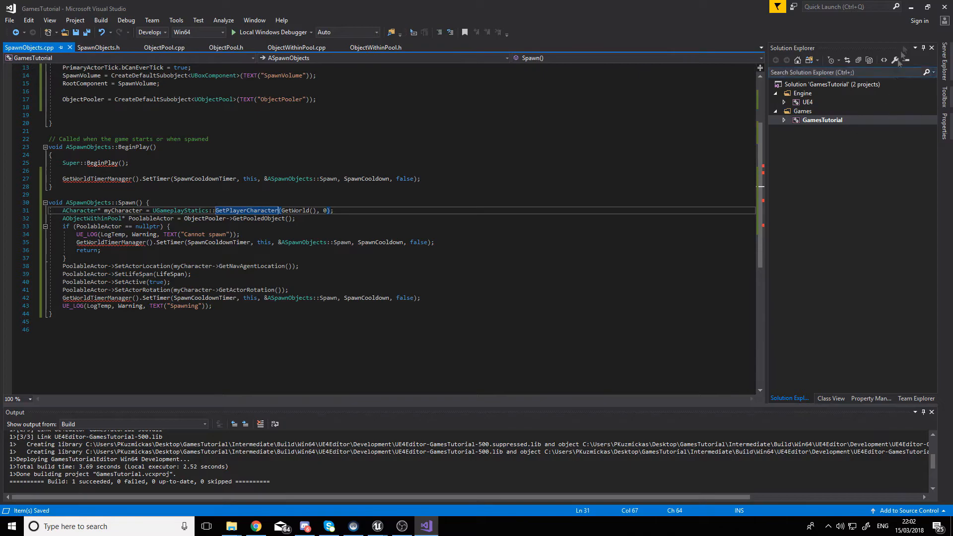
Step: Recompile the corrected code cleanly and select the spawner actor in the level
{"action": "left_click", "coordinate": [377, 526]}
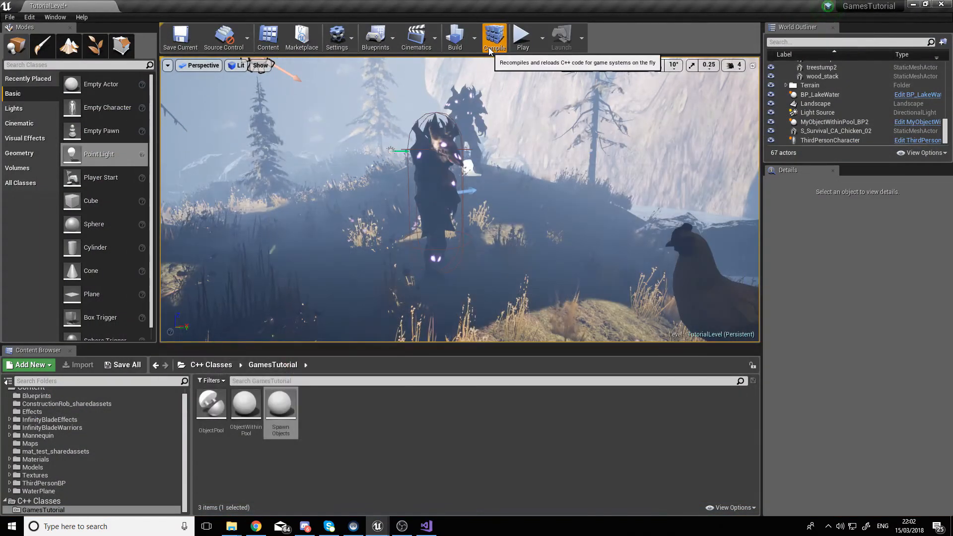
{"action": "left_click", "coordinate": [493, 38]}
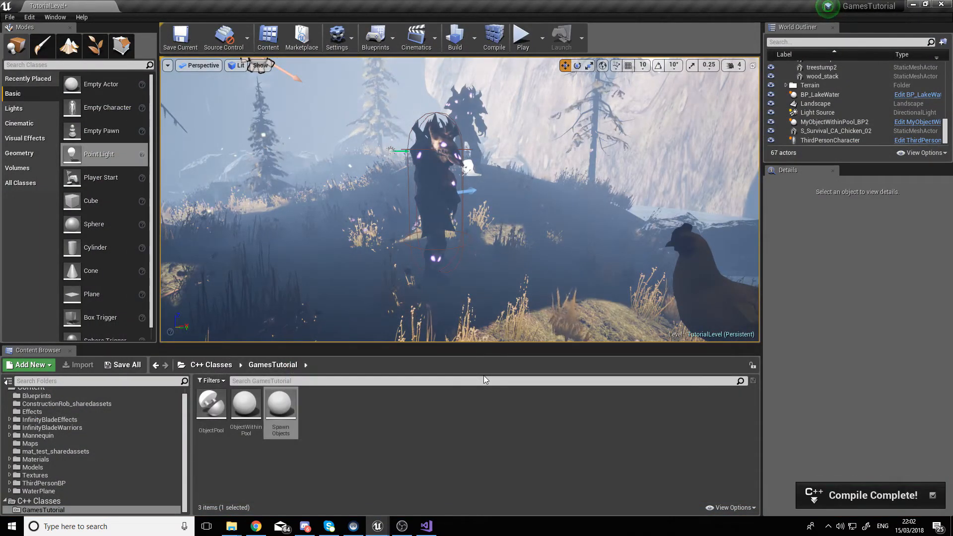
{"action": "left_click", "coordinate": [401, 526]}
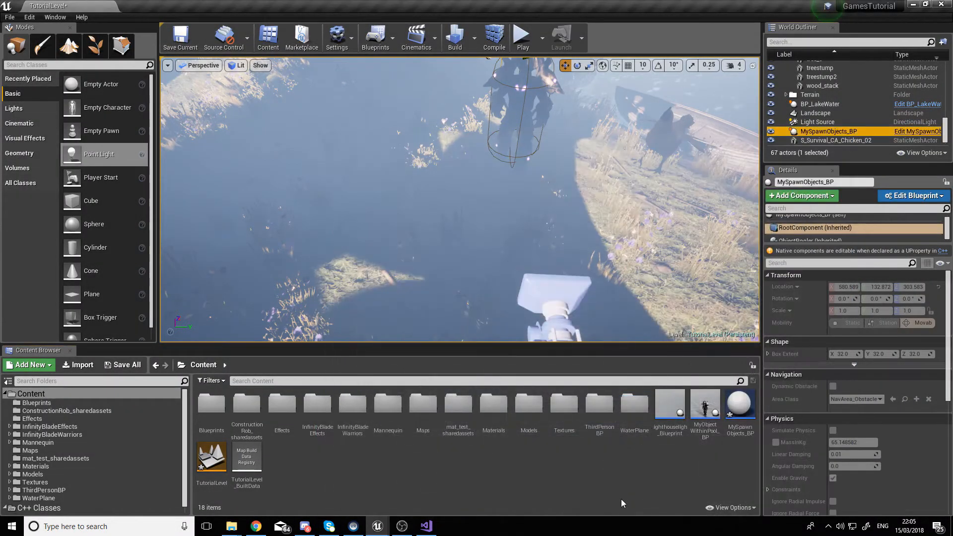
{"action": "mouse_move", "coordinate": [739, 404]}
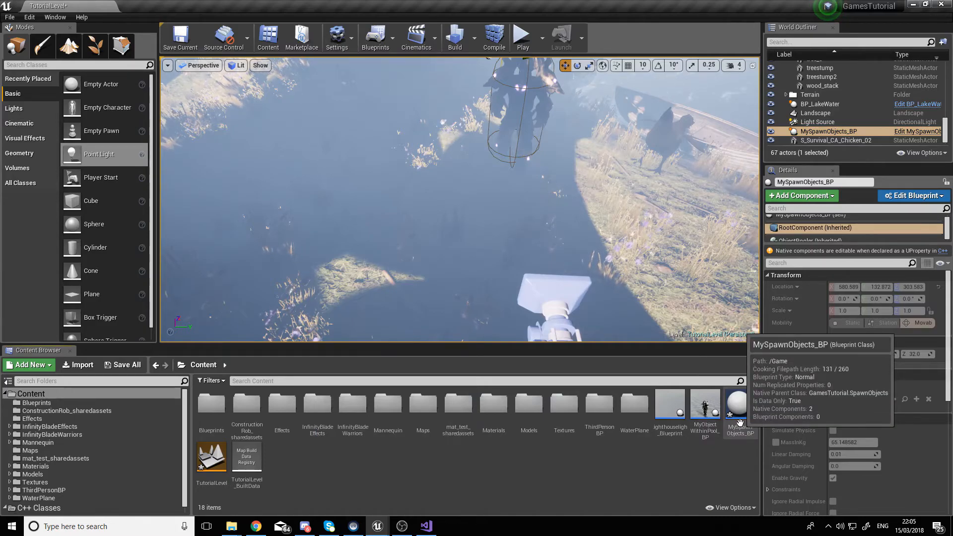
Step: Check MySpawnObjects_BP's ObjectPooler settings (Pool Size 100) and play the level
{"action": "left_click", "coordinate": [739, 404]}
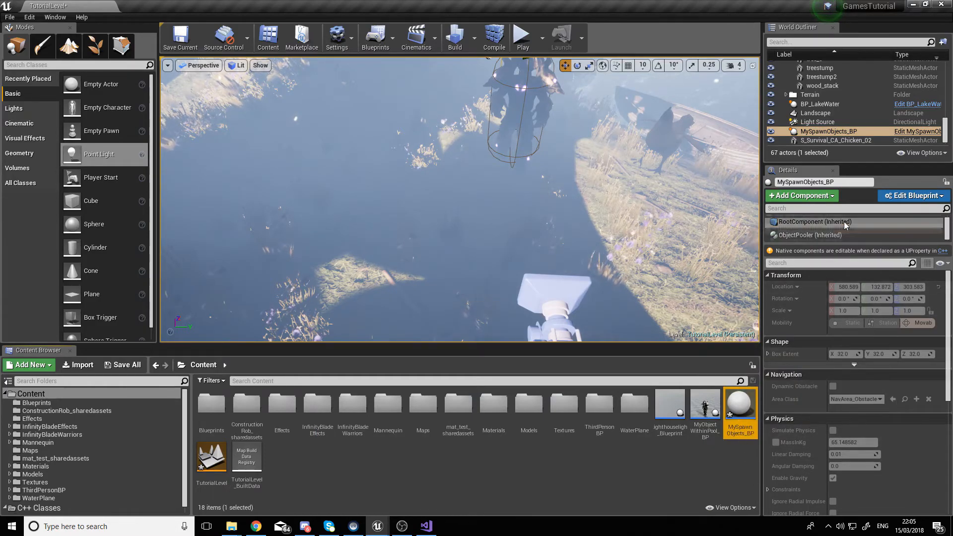
{"action": "left_click", "coordinate": [810, 236]}
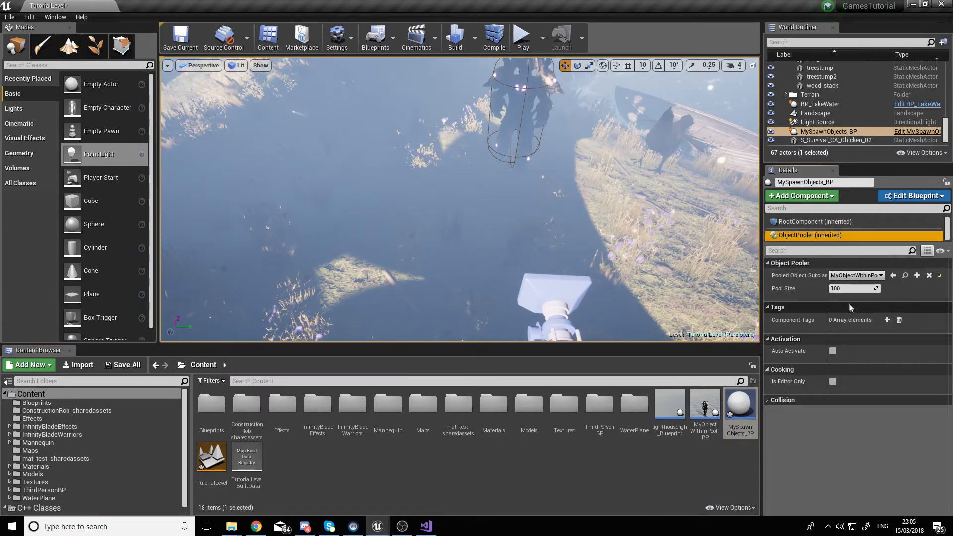
{"action": "left_click", "coordinate": [880, 274]}
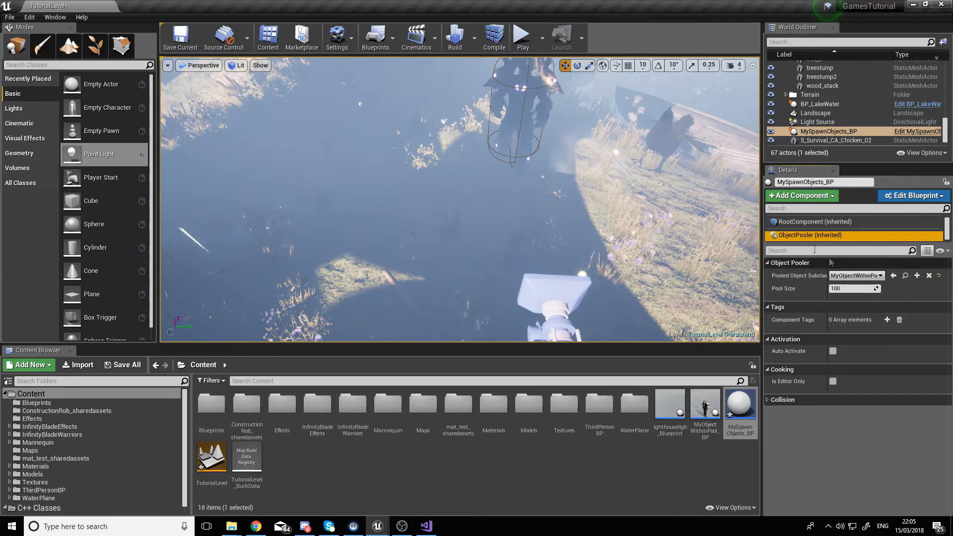
{"action": "left_click", "coordinate": [521, 38]}
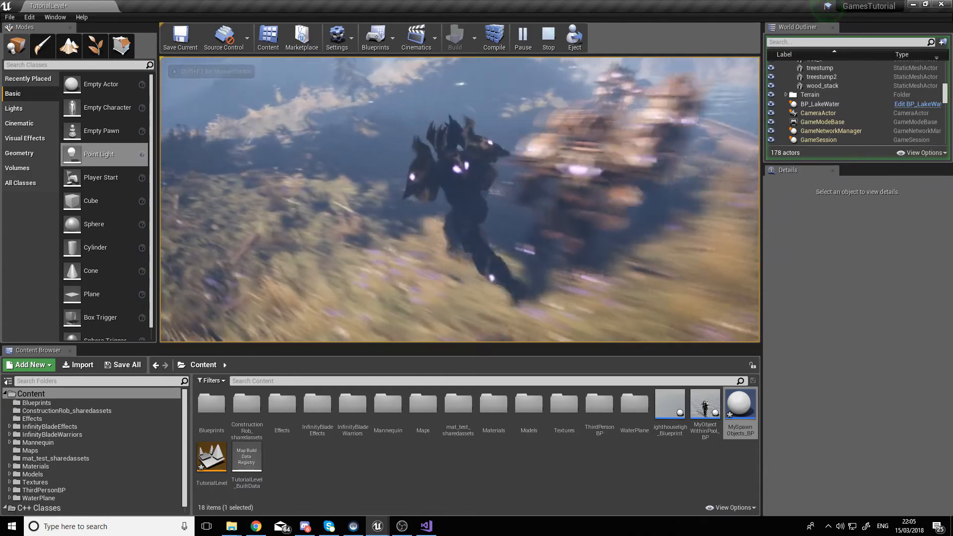
Step: Stop play and rotate MyObjectWithinPool_BP's skeletal mesh -90 degrees on Z
{"action": "left_click", "coordinate": [547, 37]}
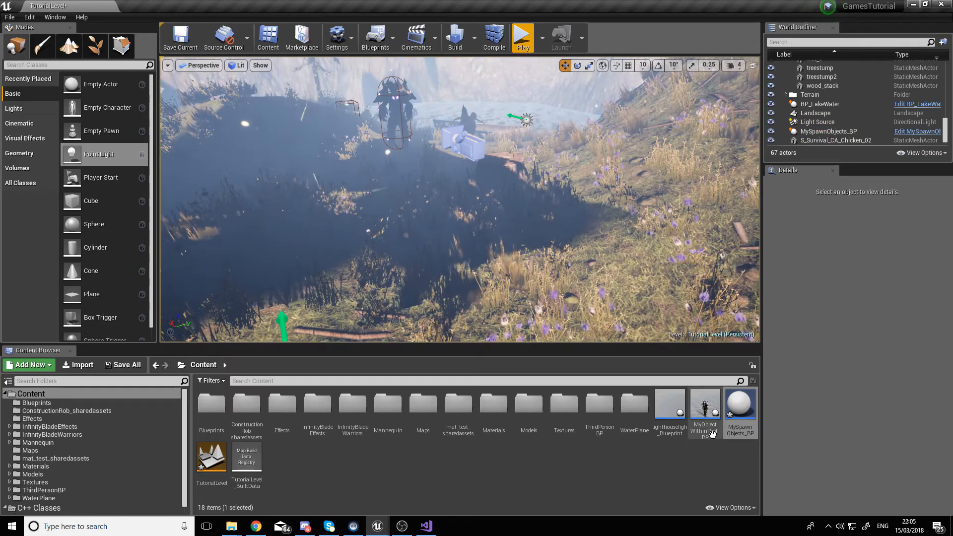
{"action": "double_click", "coordinate": [704, 407]}
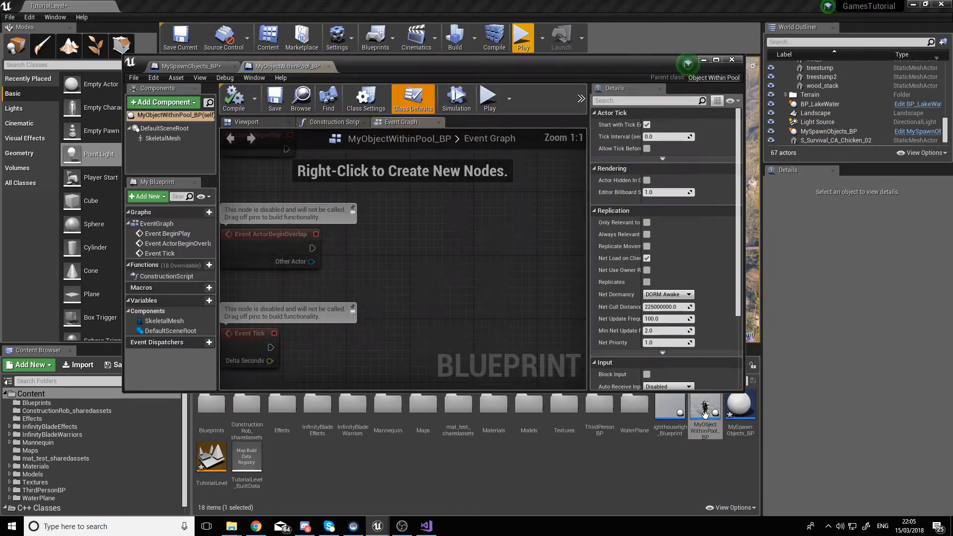
{"action": "left_click", "coordinate": [245, 121]}
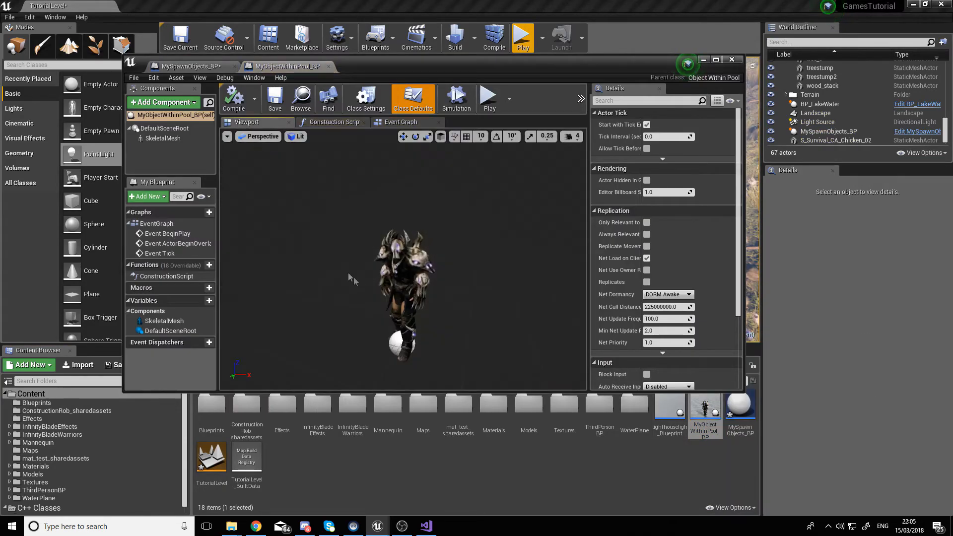
{"action": "left_click", "coordinate": [163, 138]}
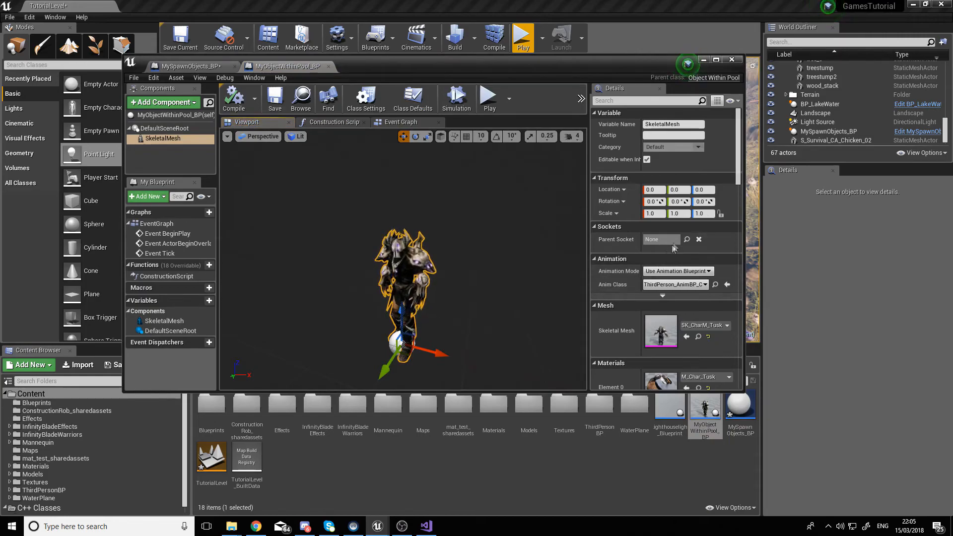
{"action": "mouse_move", "coordinate": [715, 284]}
{"action": "type", "text": "-90"}
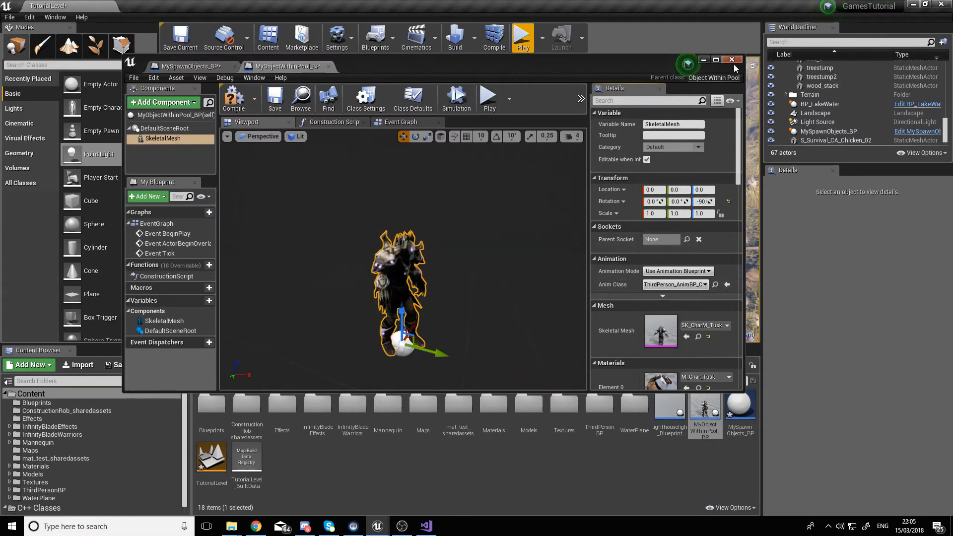
{"action": "left_click", "coordinate": [732, 58]}
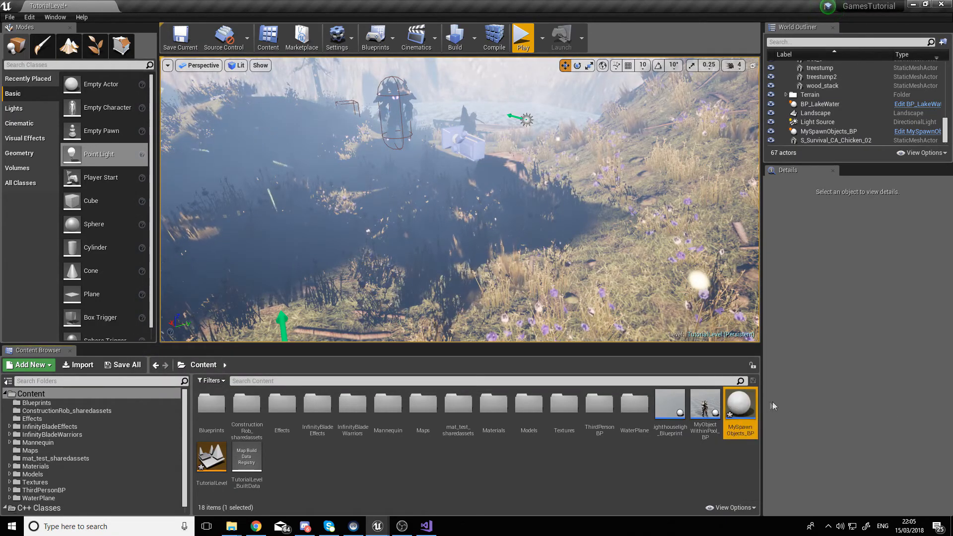
Step: Set MySpawnObjects_BP's Spawn Cooldown to 0.1 and replay to see the trail
{"action": "left_click", "coordinate": [827, 131]}
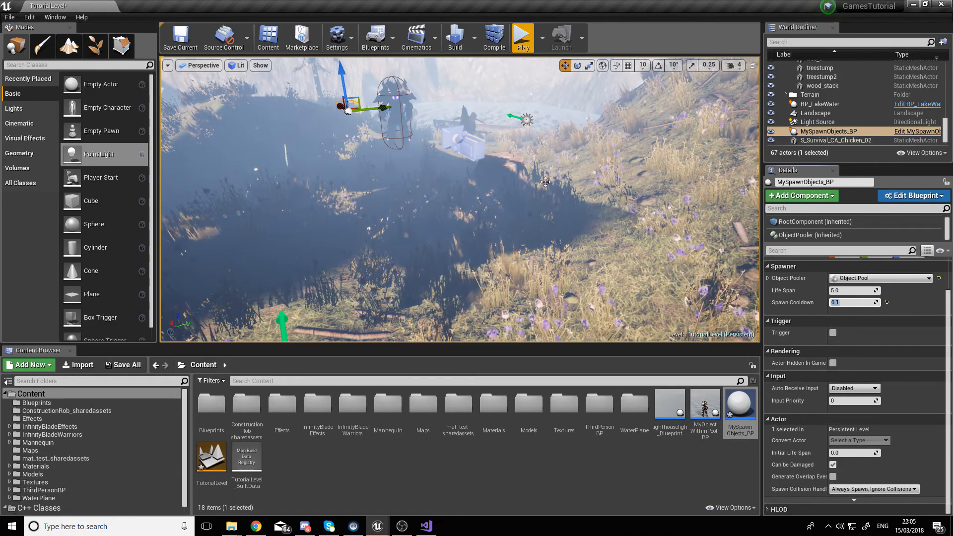
{"action": "left_click", "coordinate": [521, 38]}
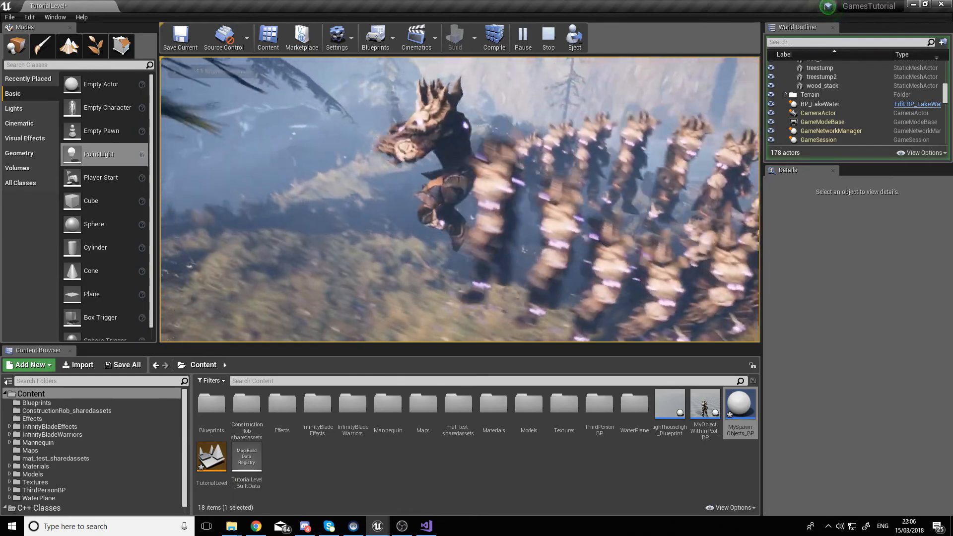
Step: Replay the level to watch the dense trail of character copies, then stop playing
{"action": "left_click", "coordinate": [546, 36]}
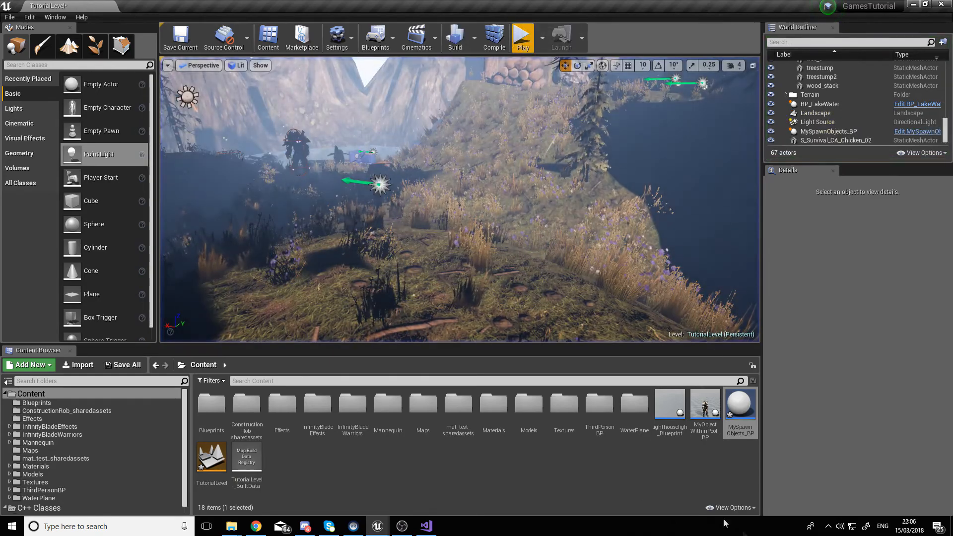
{"action": "left_click", "coordinate": [814, 103]}
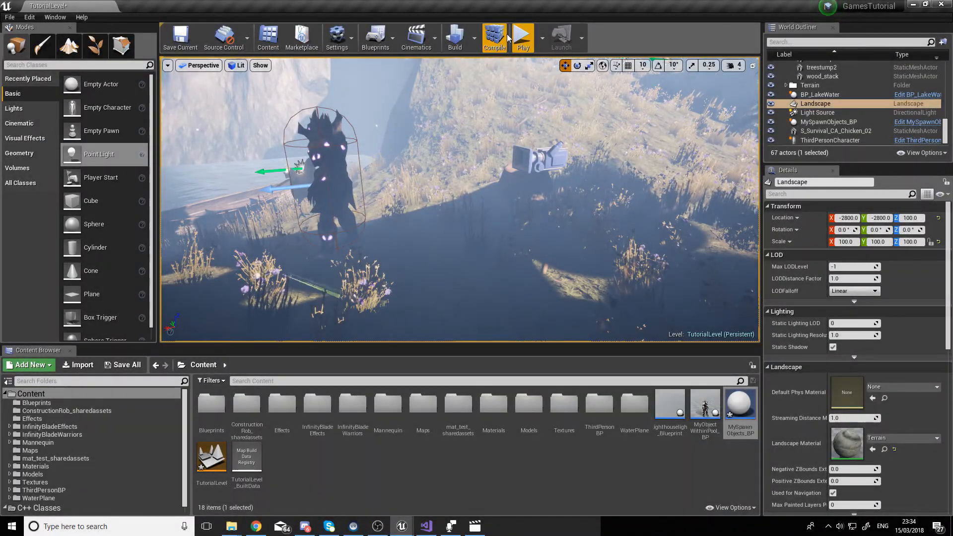
{"action": "left_click", "coordinate": [521, 37]}
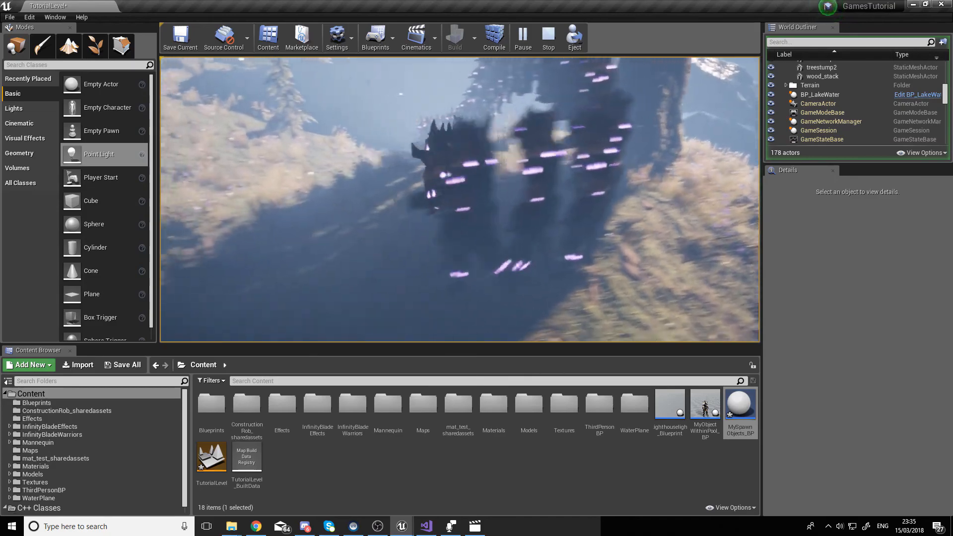
{"action": "left_click", "coordinate": [546, 38]}
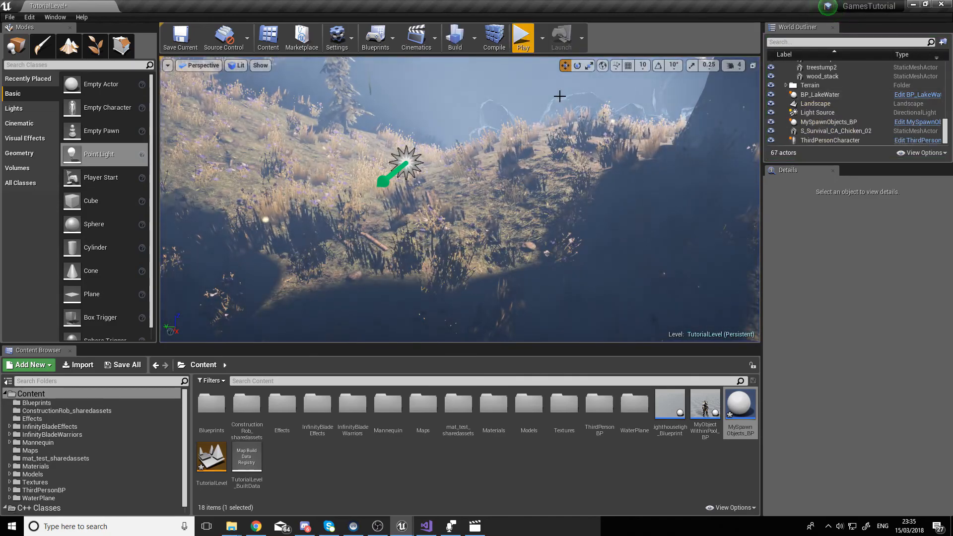